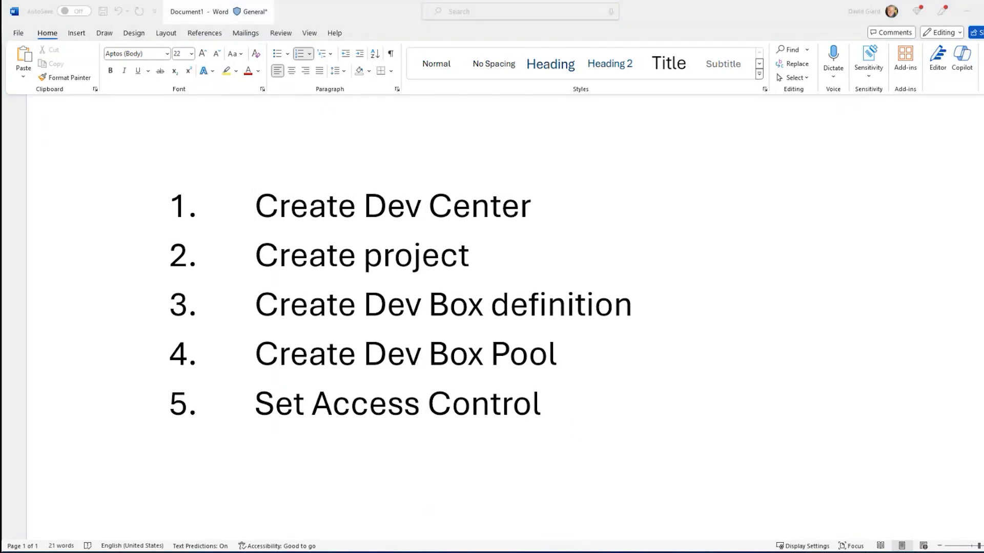
Step: Search the portal for Microsoft Dev Box and open its Dev centers list
{"action": "left_click", "coordinate": [256, 206]}
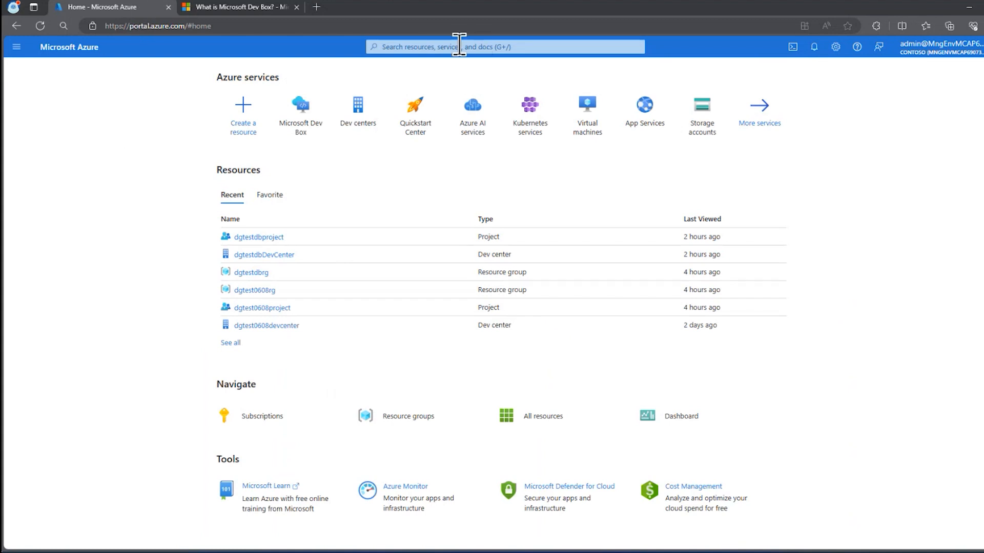
{"action": "left_click", "coordinate": [503, 47]}
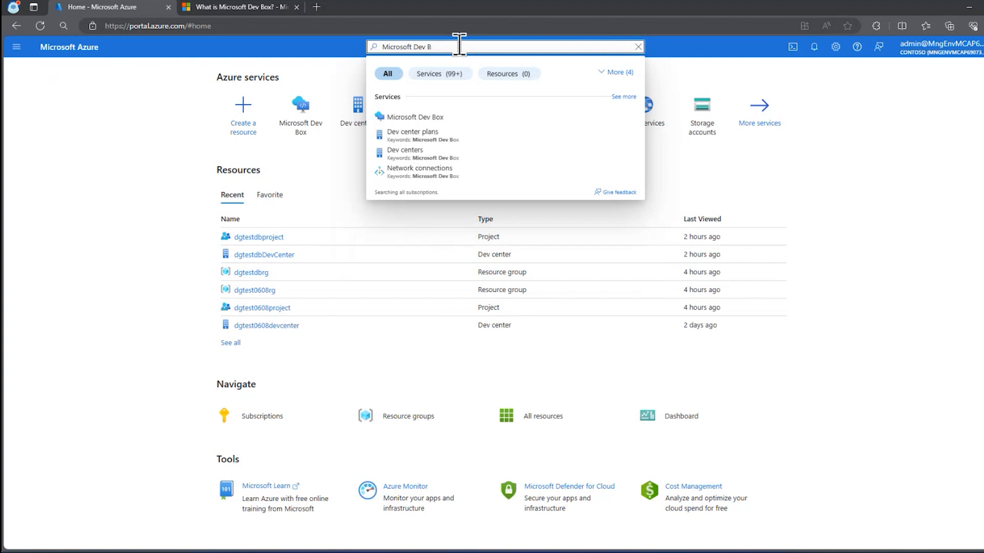
{"action": "left_click", "coordinate": [416, 116]}
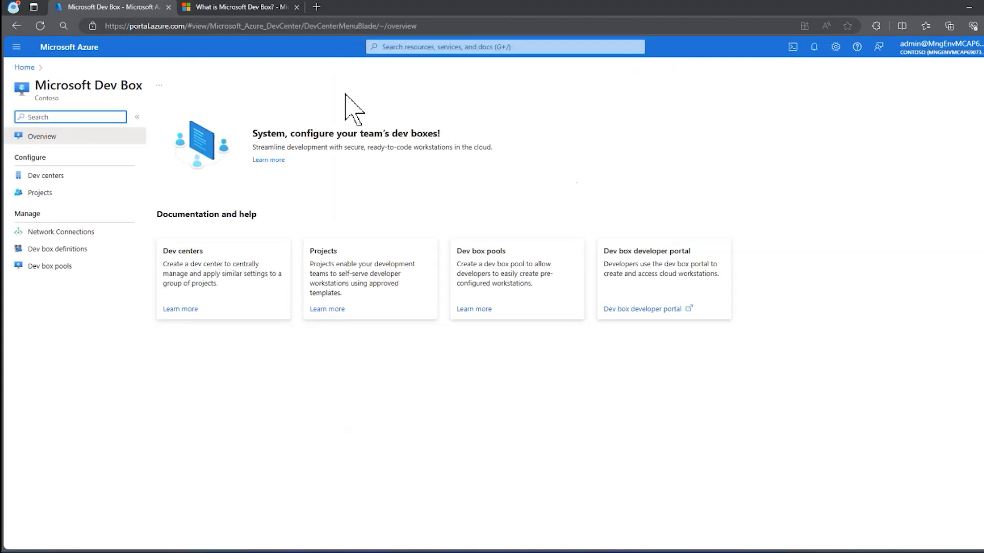
{"action": "mouse_move", "coordinate": [263, 76]}
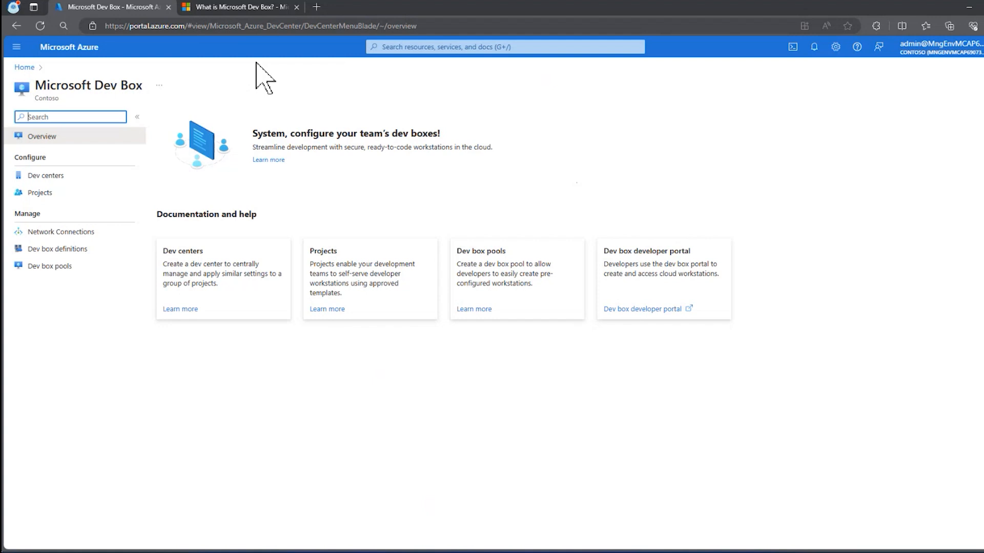
{"action": "mouse_move", "coordinate": [263, 79]}
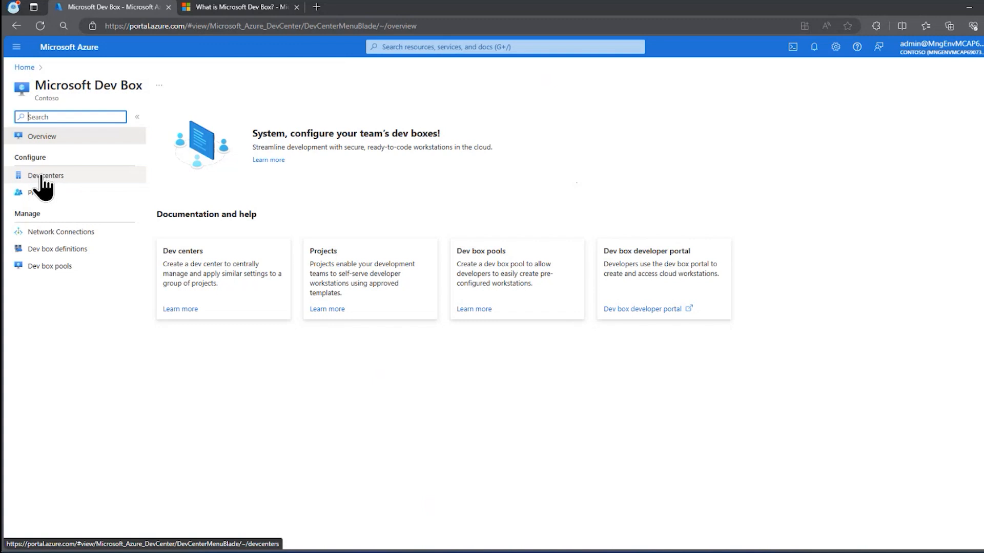
{"action": "left_click", "coordinate": [45, 175]}
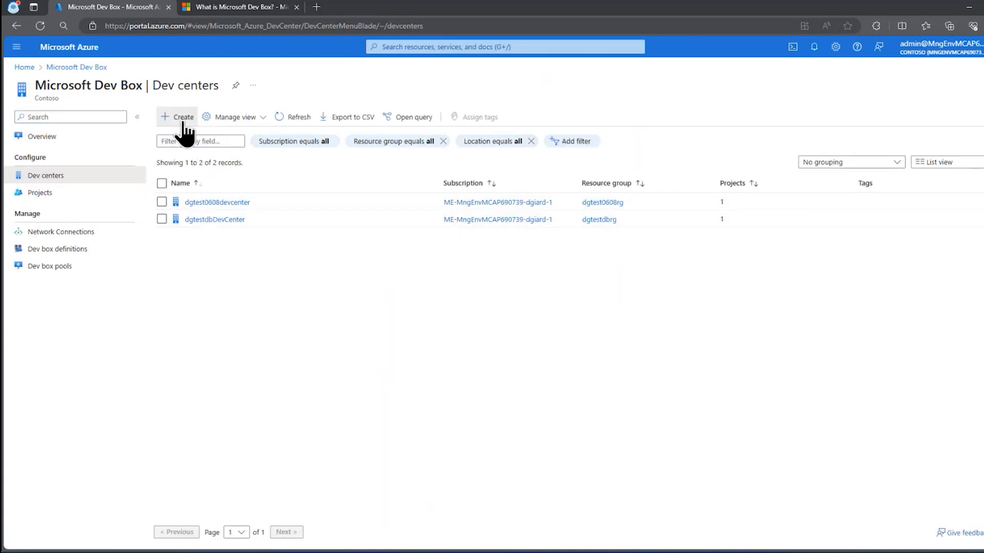
Step: Start a new dev center with a new resource group named gcastdevboxrg
{"action": "left_click", "coordinate": [179, 116]}
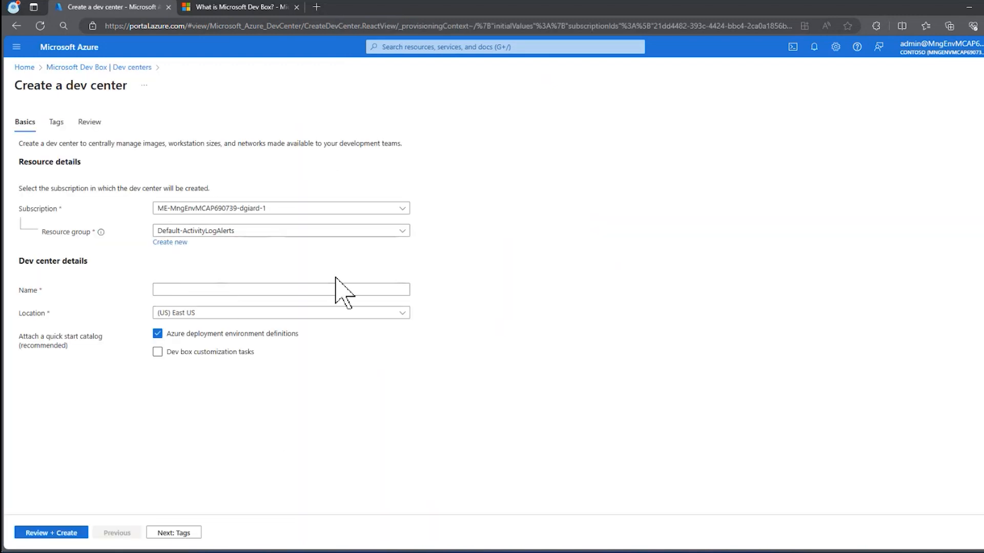
{"action": "mouse_move", "coordinate": [417, 222]}
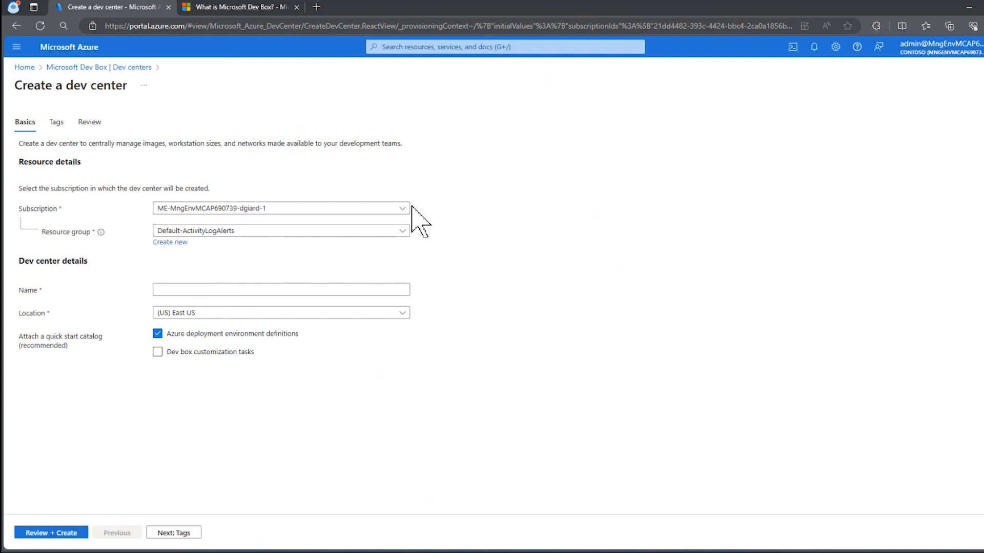
{"action": "mouse_move", "coordinate": [170, 242]}
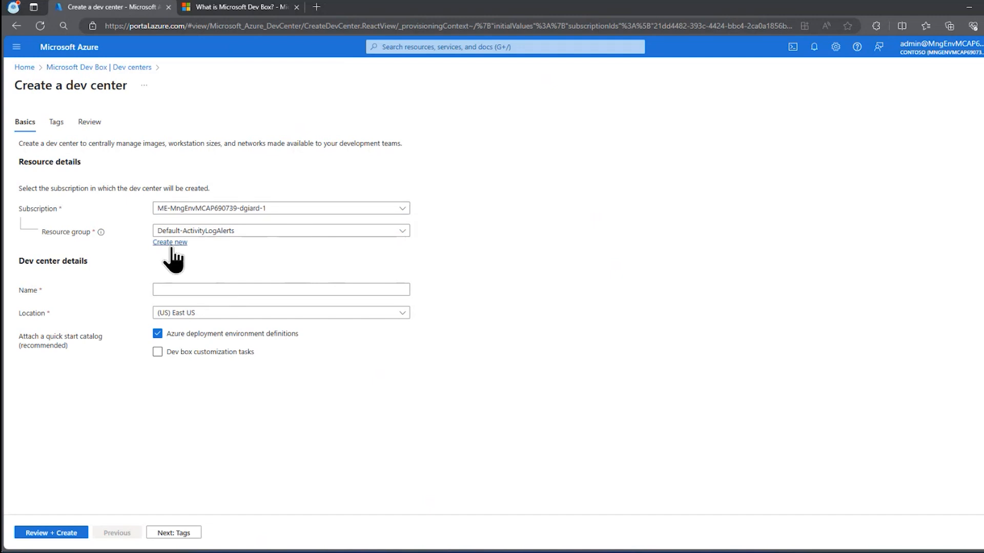
{"action": "left_click", "coordinate": [170, 242]}
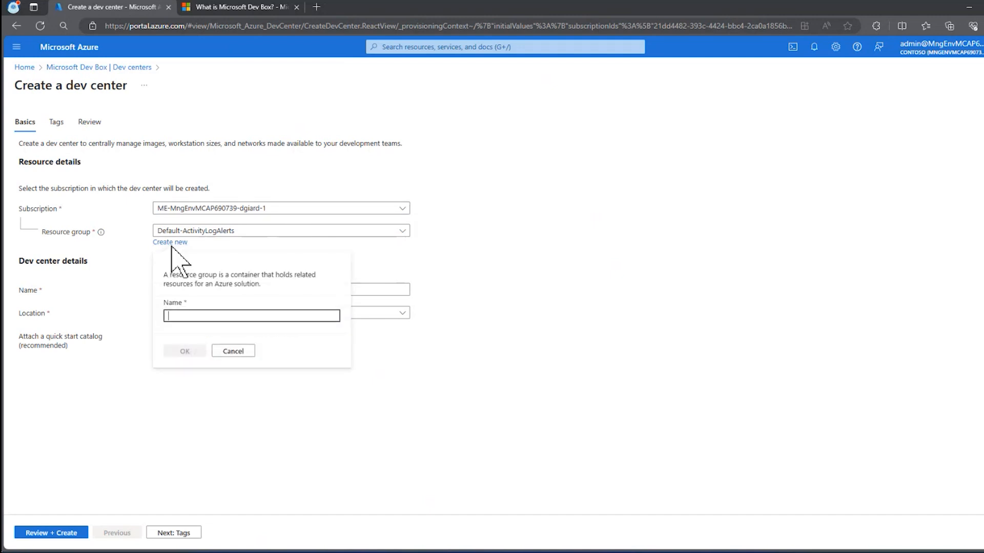
{"action": "type", "text": "gcas"}
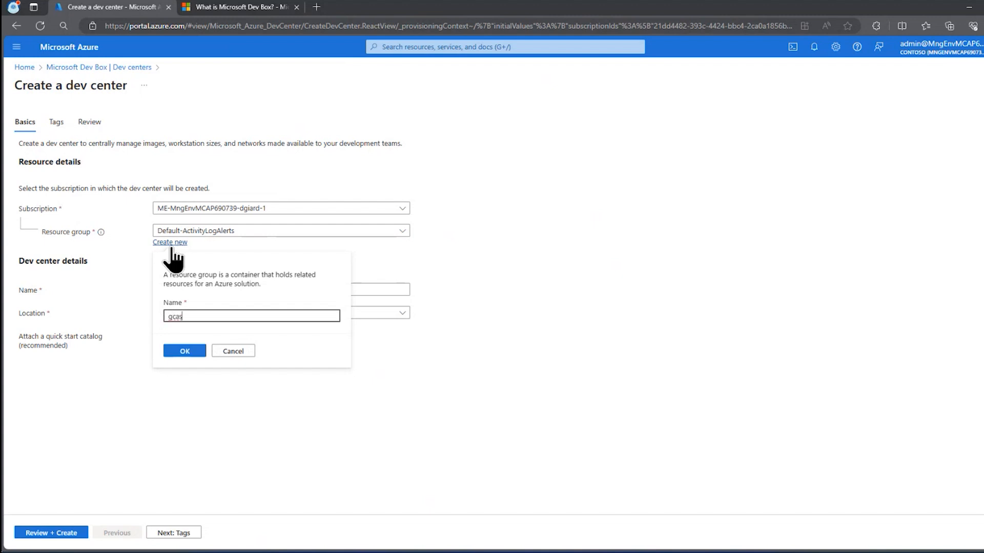
{"action": "type", "text": "td"}
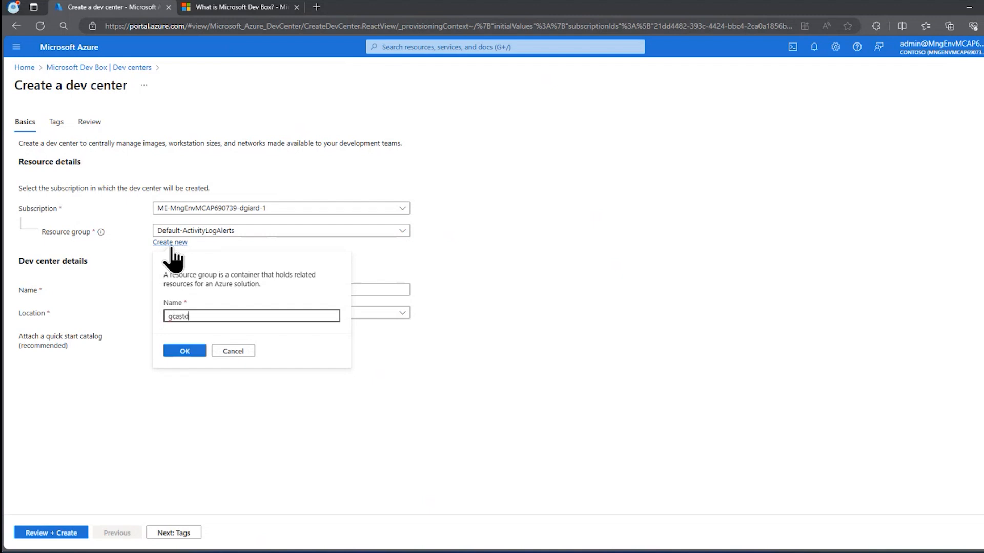
{"action": "type", "text": "evbox"}
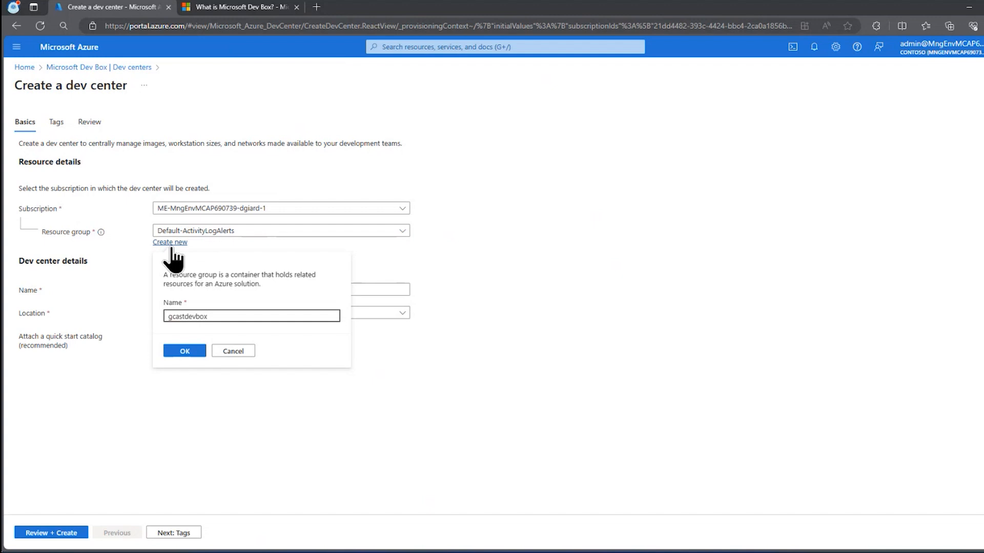
{"action": "left_click", "coordinate": [251, 316]}
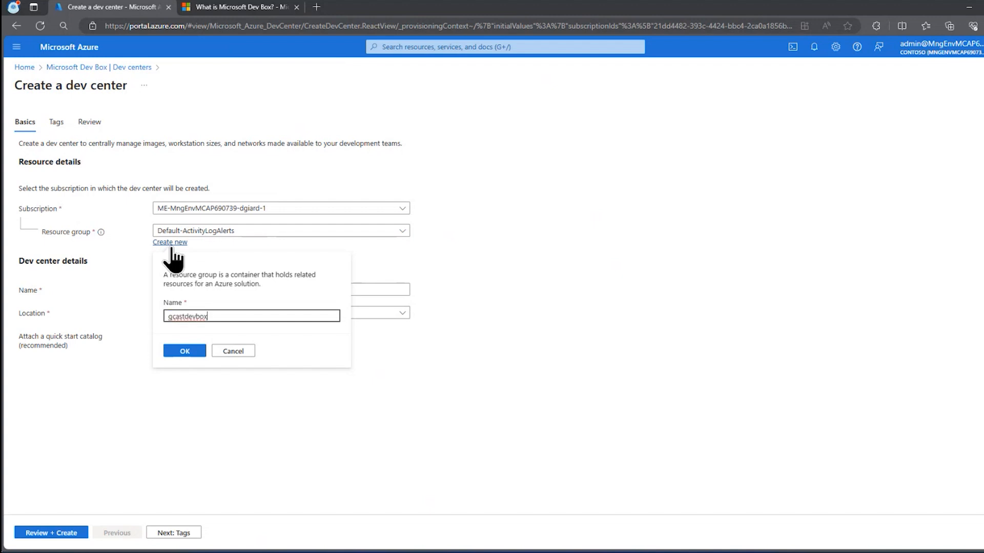
{"action": "left_click", "coordinate": [184, 350]}
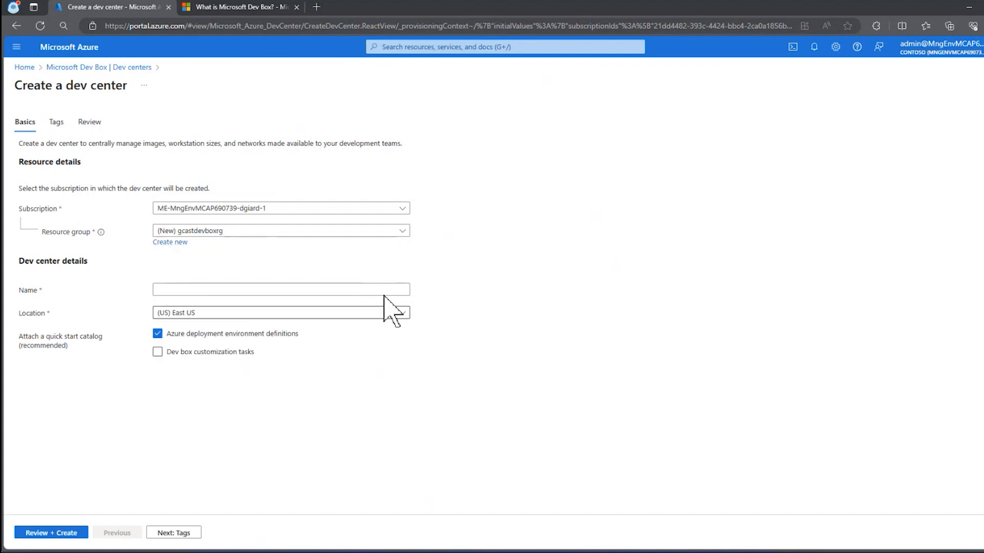
Step: Name it gcastdevboxdevcenter, attach customization tasks catalog, acknowledge, and review
{"action": "left_click", "coordinate": [281, 289]}
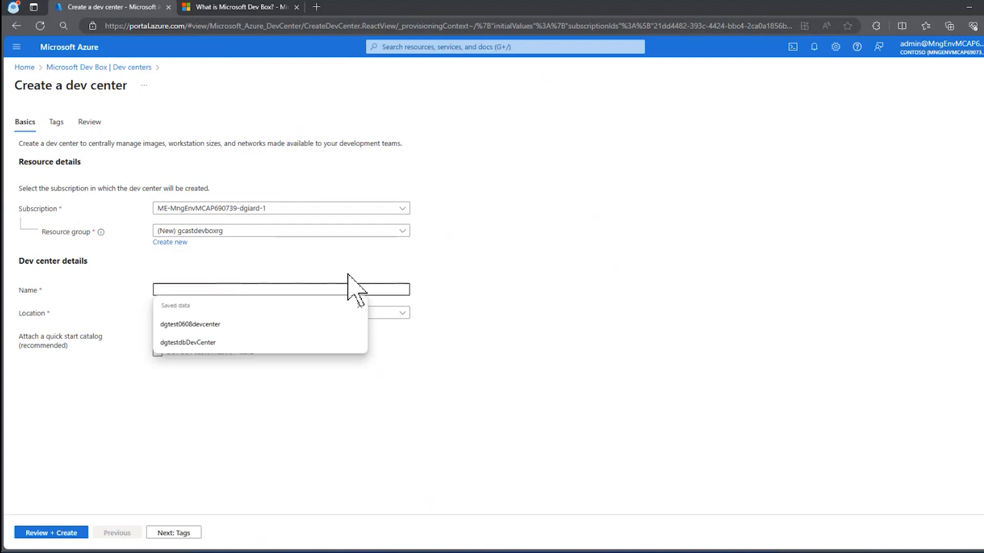
{"action": "type", "text": "gcastdevbox"}
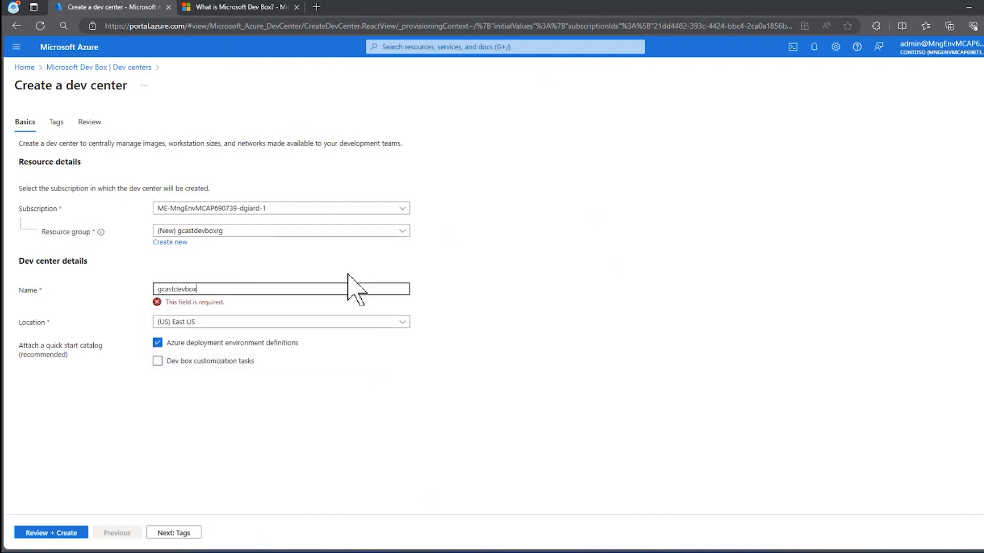
{"action": "type", "text": "devcenter"}
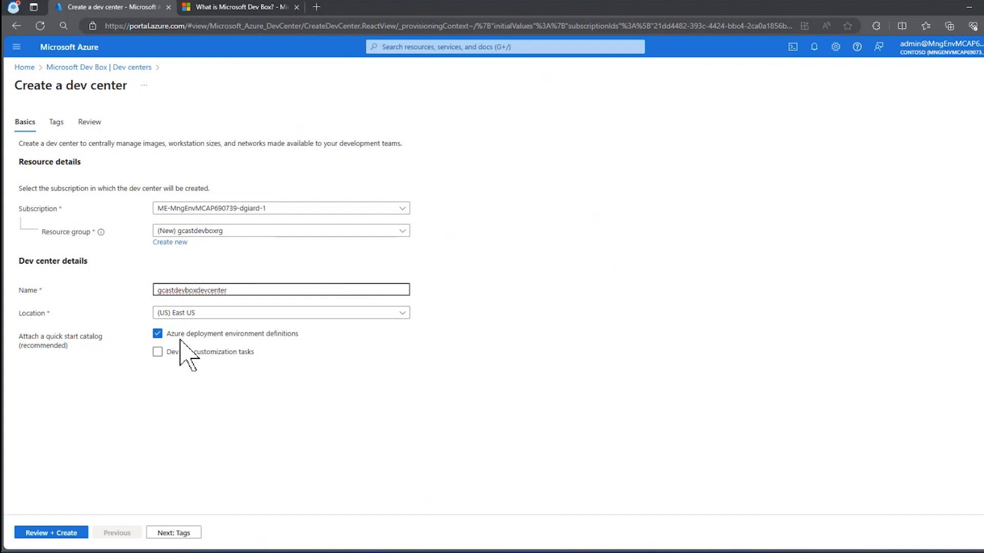
{"action": "left_click", "coordinate": [157, 351]}
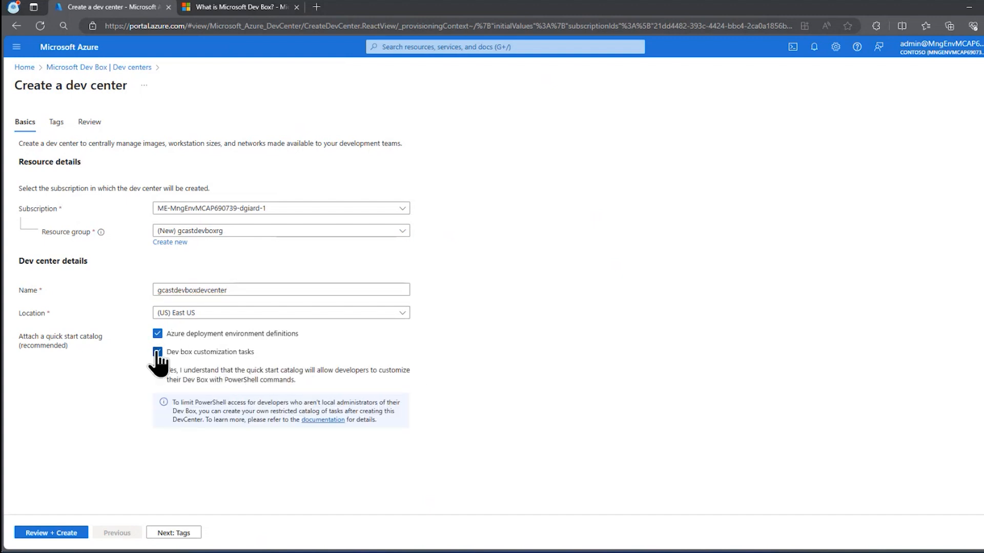
{"action": "left_click", "coordinate": [158, 352]}
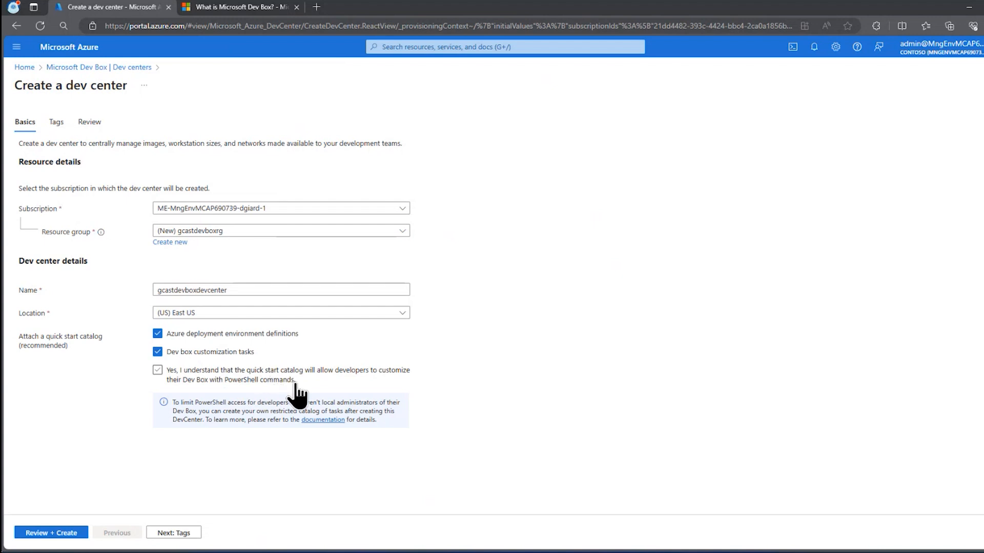
{"action": "left_click", "coordinate": [157, 351]}
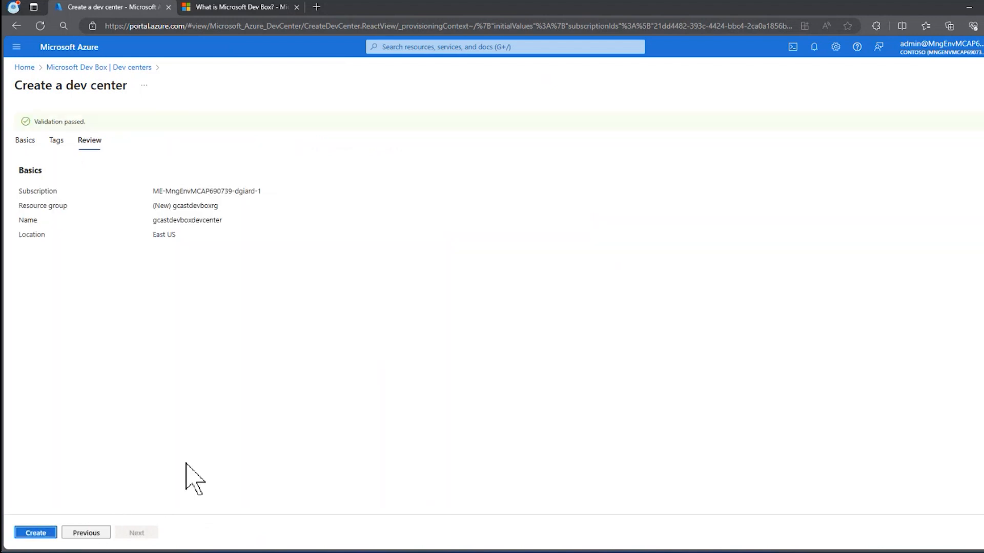
{"action": "mouse_move", "coordinate": [107, 211]}
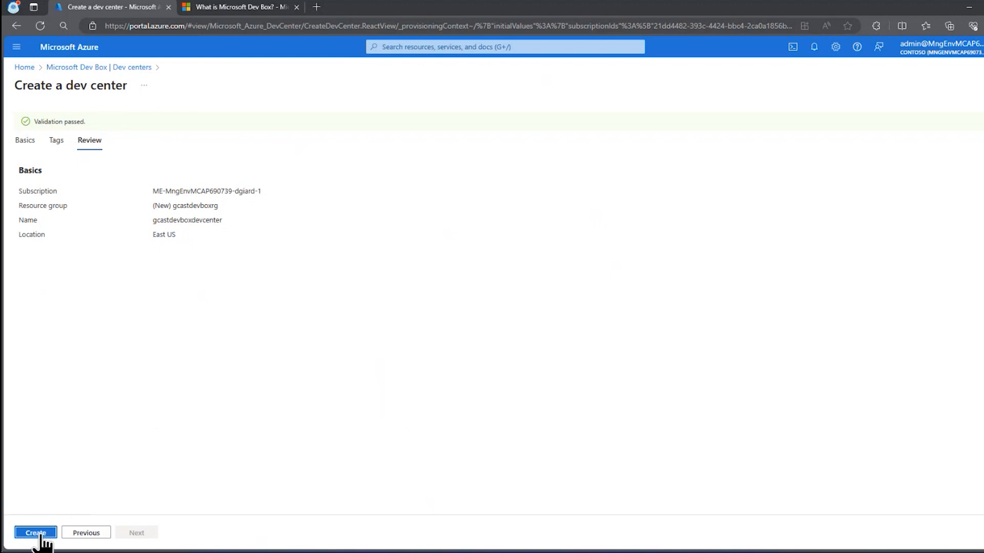
Step: Submit gcastdevboxdevcenter for deployment and wait until it completes
{"action": "left_click", "coordinate": [35, 533]}
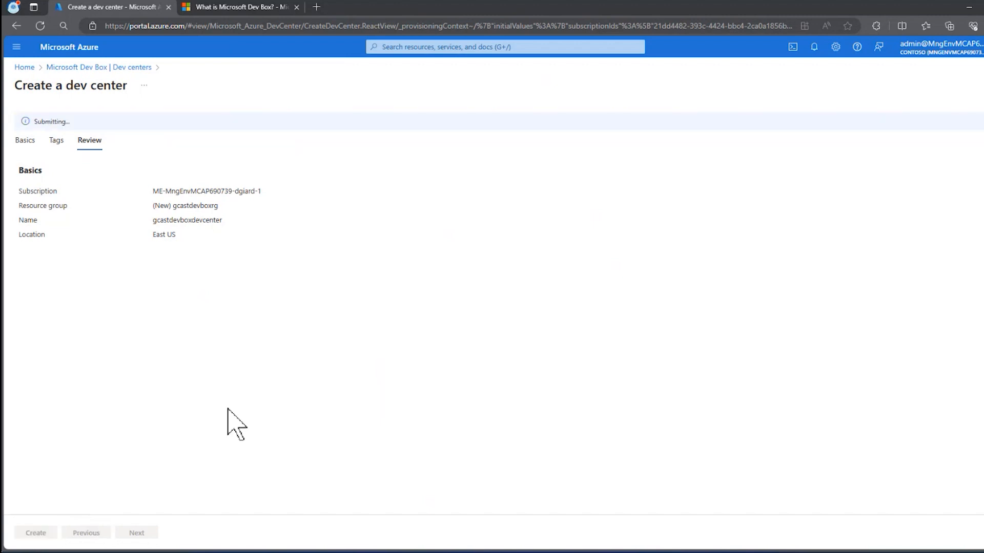
{"action": "left_click", "coordinate": [36, 532]}
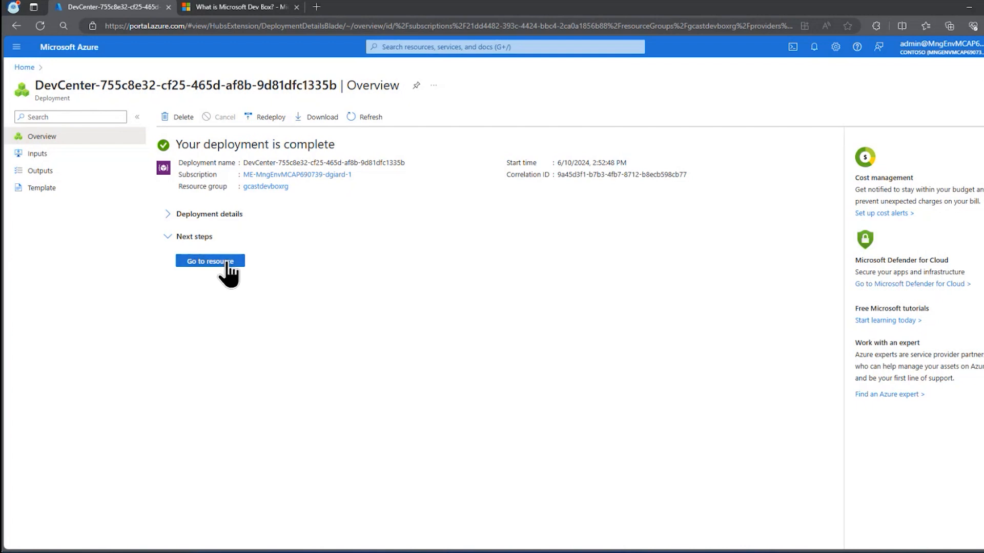
Step: Open the deployed gcastdevboxdevcenter and start creating a project from its Projects page
{"action": "left_click", "coordinate": [210, 261]}
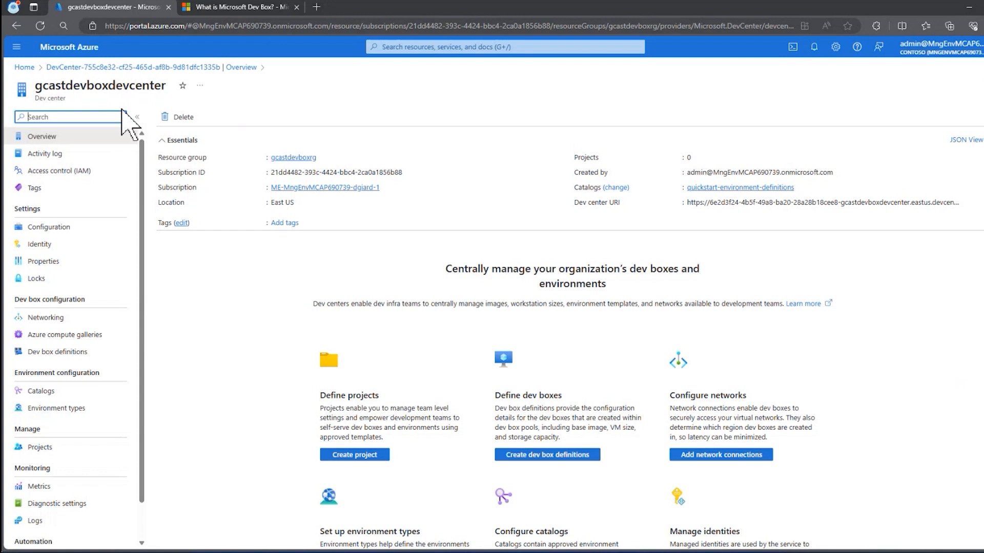
{"action": "mouse_move", "coordinate": [36, 278]}
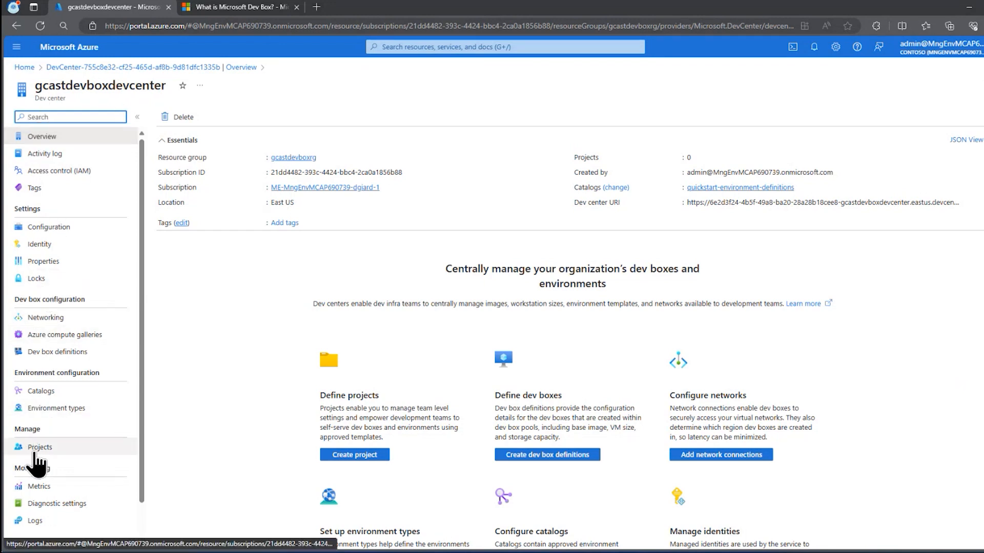
{"action": "left_click", "coordinate": [39, 447]}
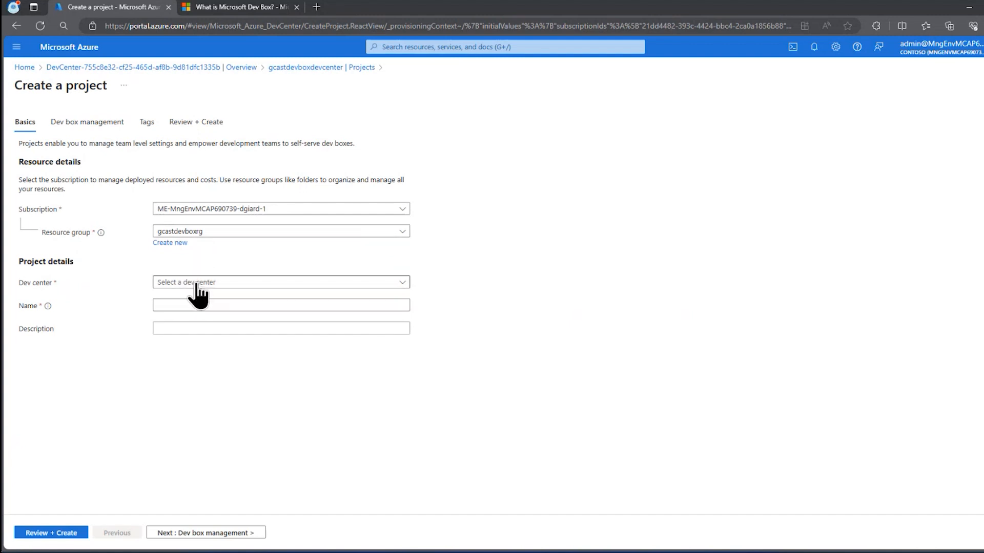
Step: Select dev center gcastdevboxdevcenter and enter project name gcastdevboxproject
{"action": "left_click", "coordinate": [279, 282]}
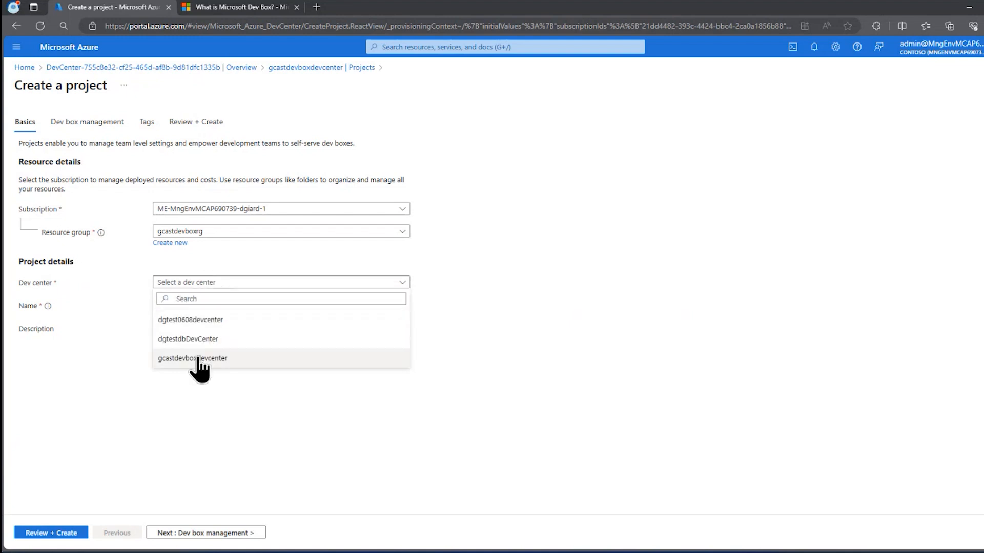
{"action": "left_click", "coordinate": [193, 358]}
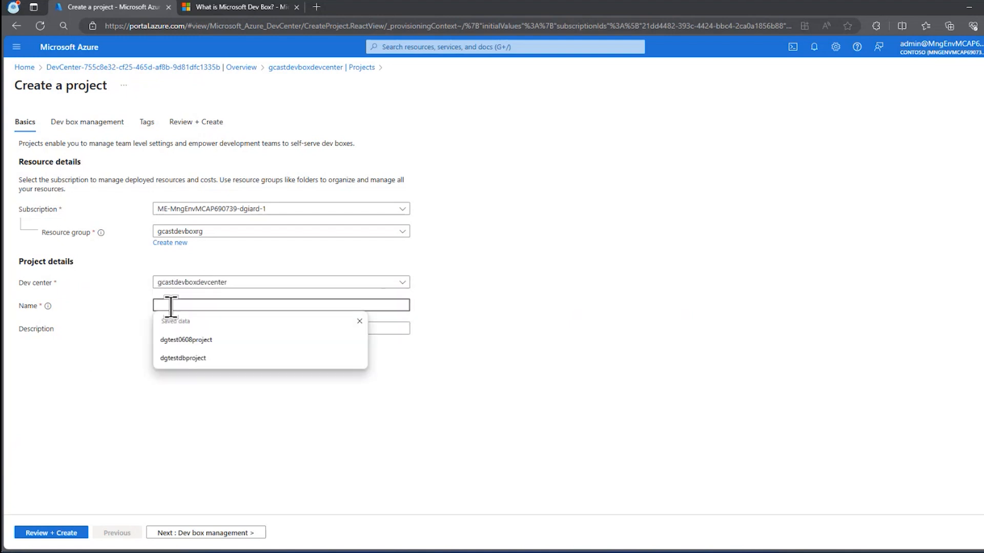
{"action": "left_click", "coordinate": [186, 339]}
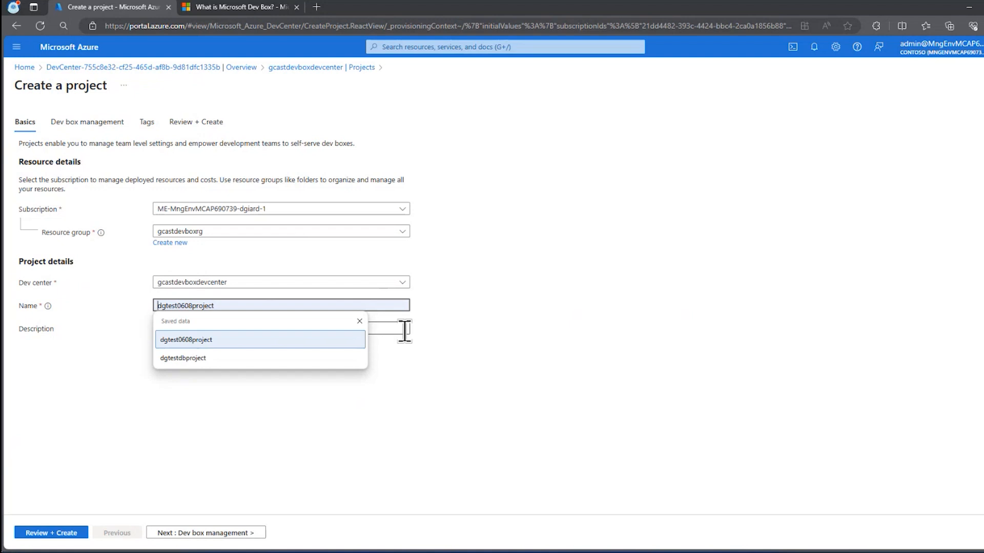
{"action": "type", "text": "gcastdevboxprojec"}
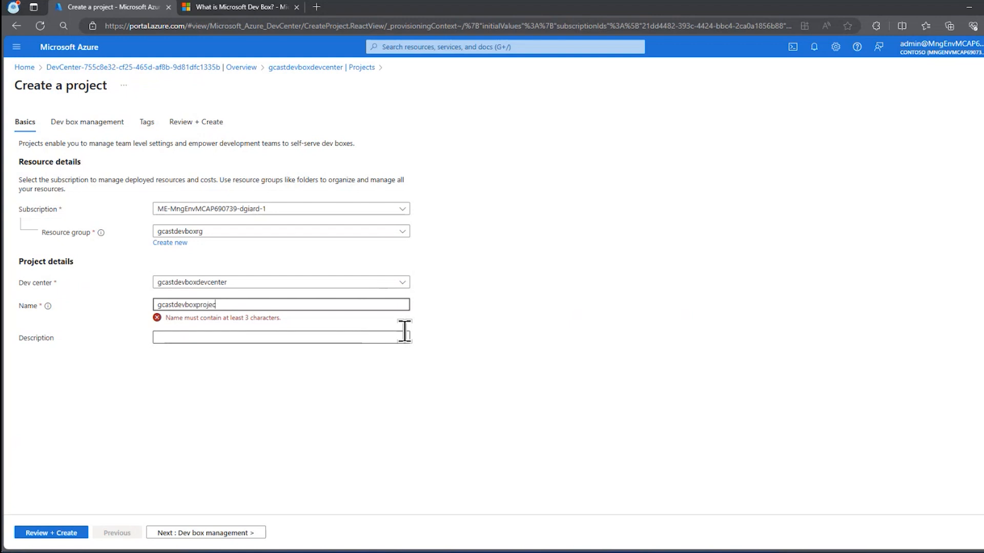
{"action": "left_click", "coordinate": [281, 337]}
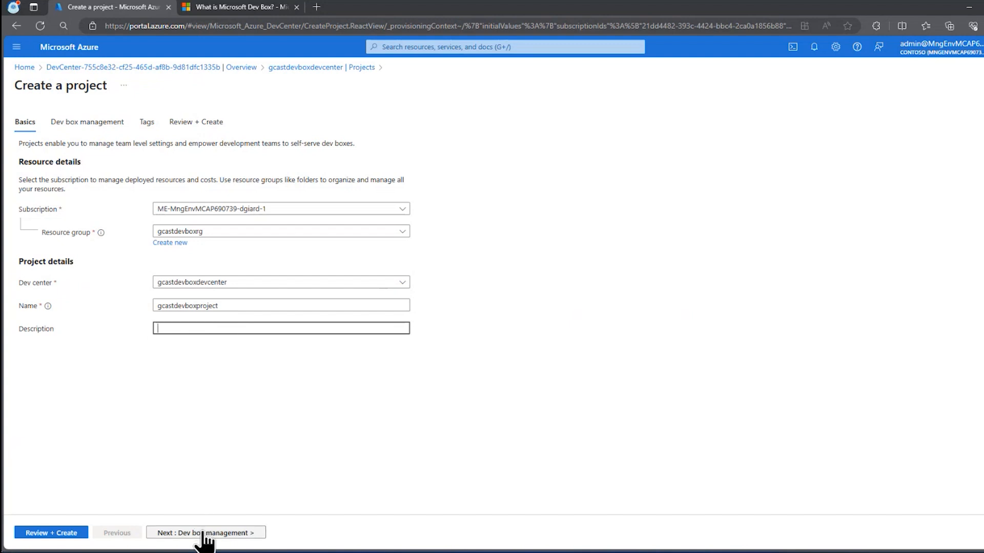
Step: Leave dev box limits off, then review and deploy the gcastdevboxproject project
{"action": "left_click", "coordinate": [205, 533]}
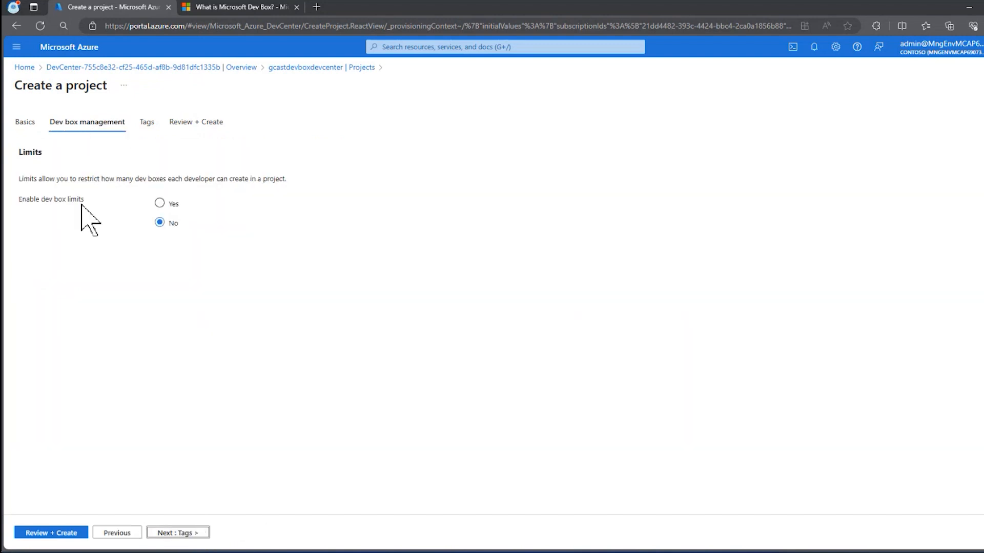
{"action": "left_click", "coordinate": [160, 203]}
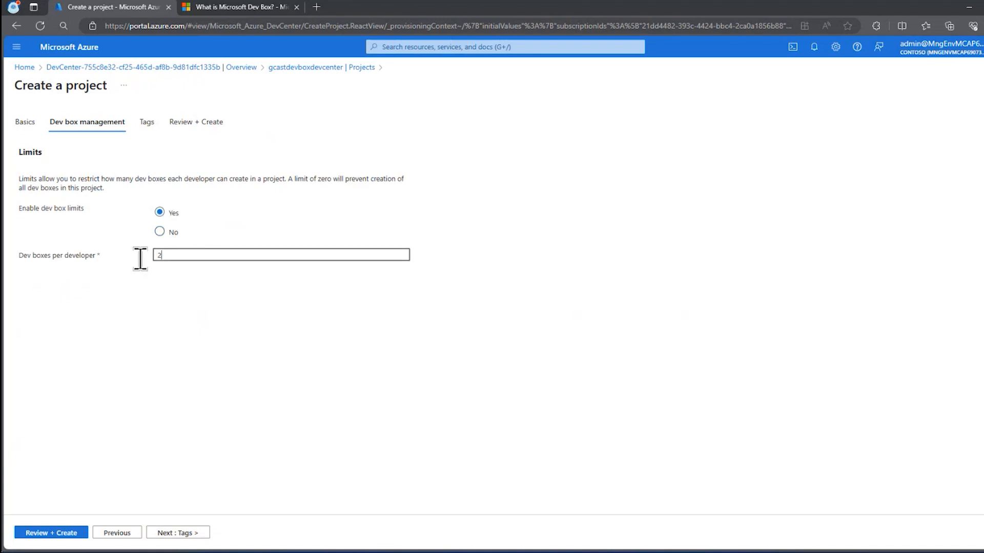
{"action": "type", "text": "4"}
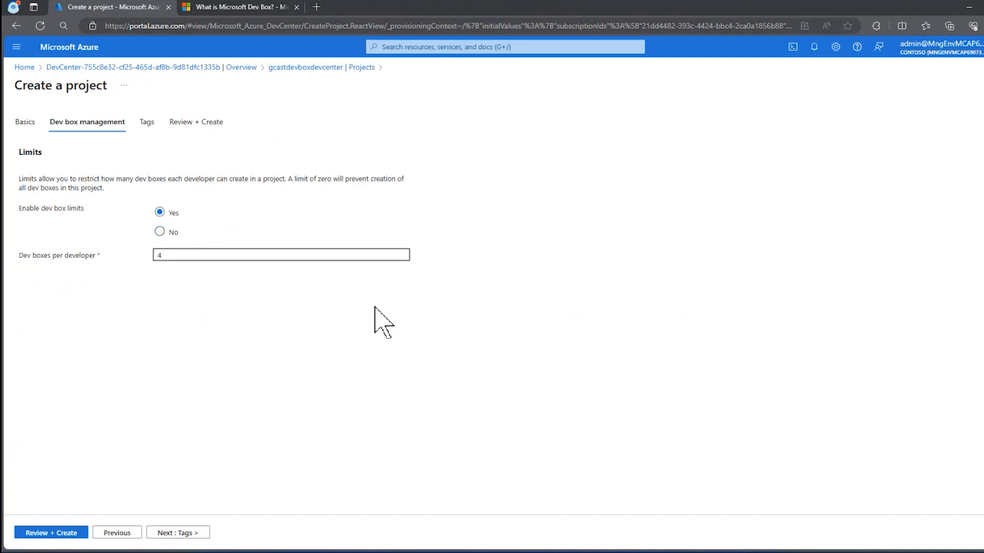
{"action": "left_click", "coordinate": [280, 255]}
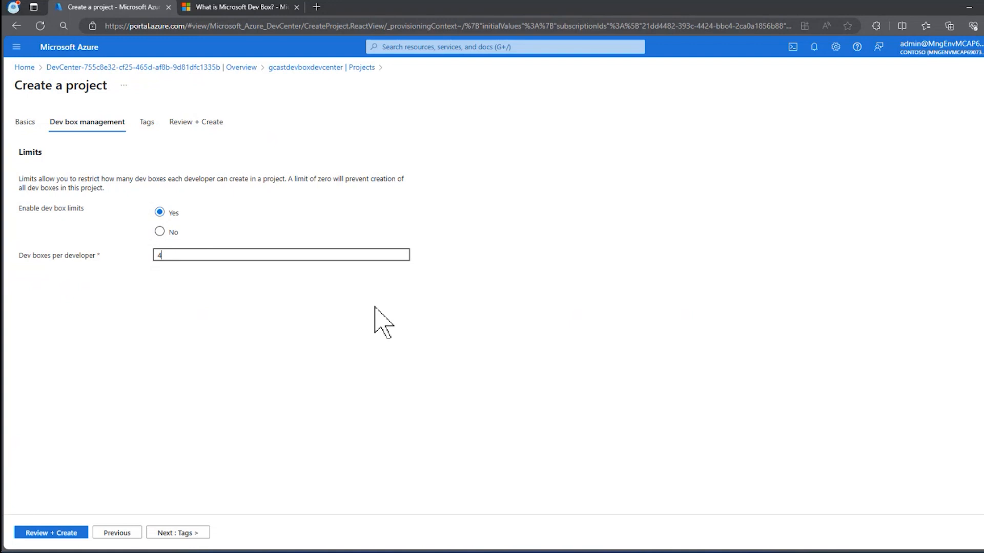
{"action": "mouse_move", "coordinate": [174, 245]}
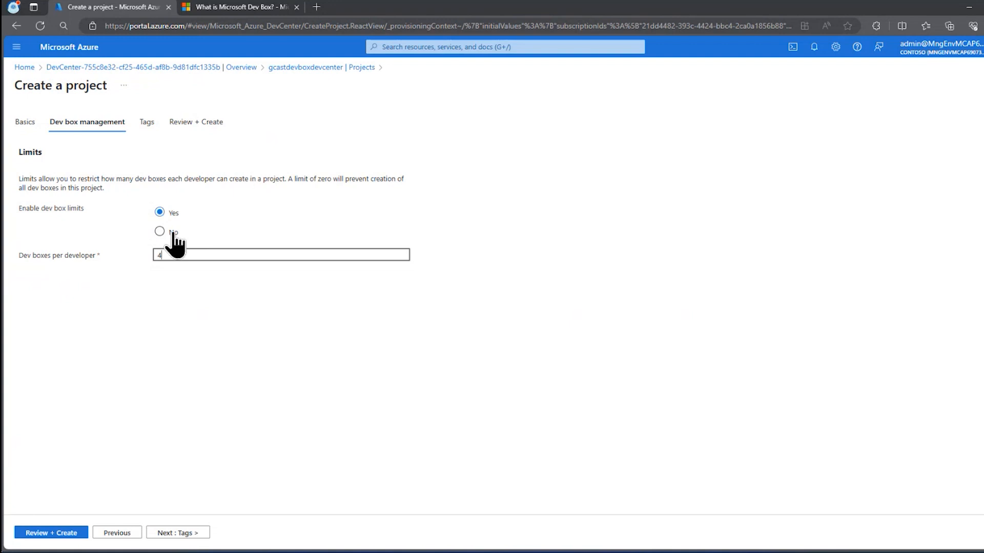
{"action": "left_click", "coordinate": [160, 231]}
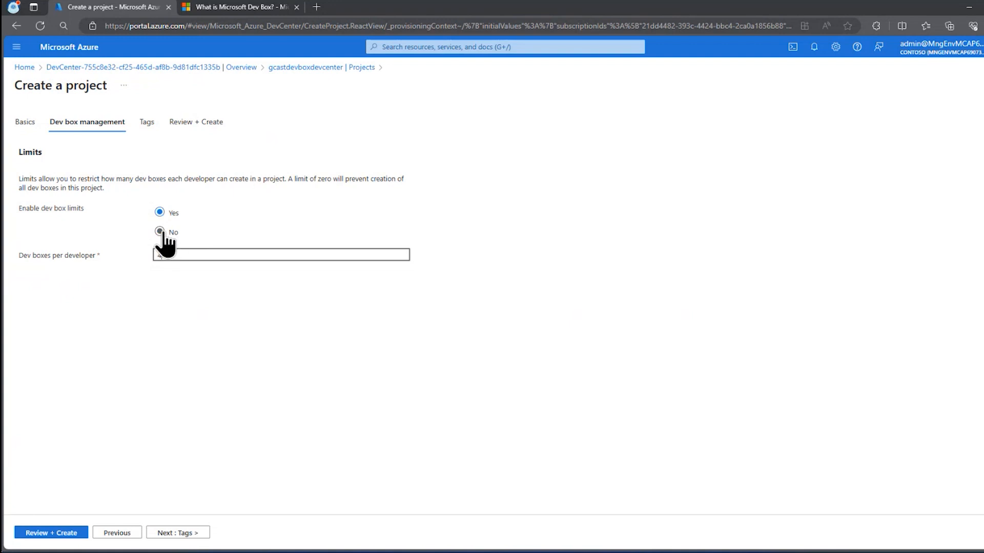
{"action": "left_click", "coordinate": [159, 232]}
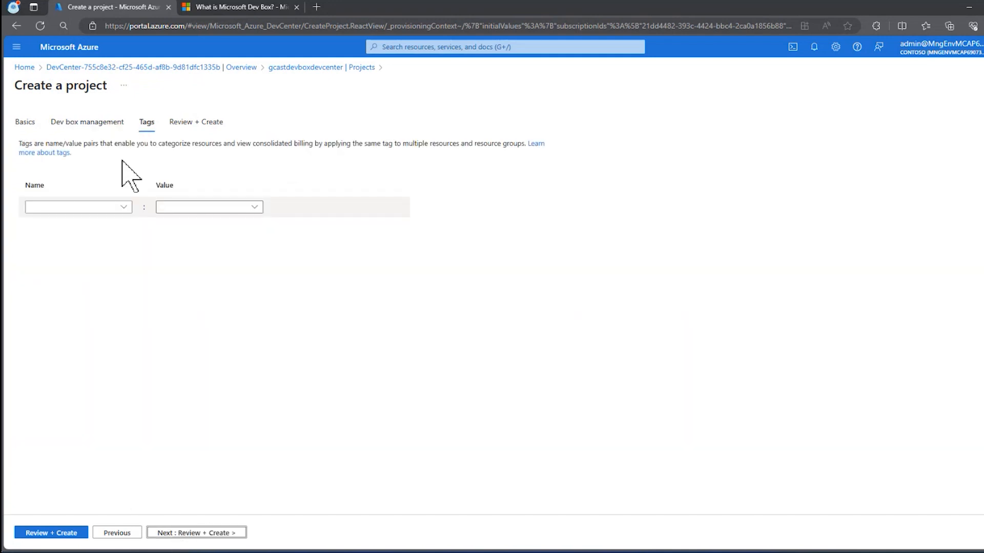
{"action": "mouse_move", "coordinate": [493, 261]}
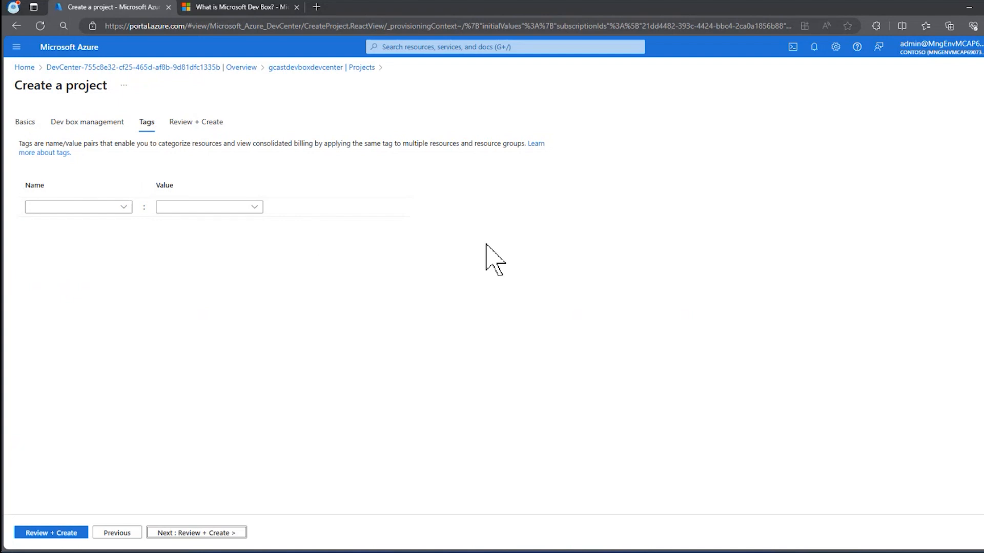
{"action": "mouse_move", "coordinate": [183, 246]}
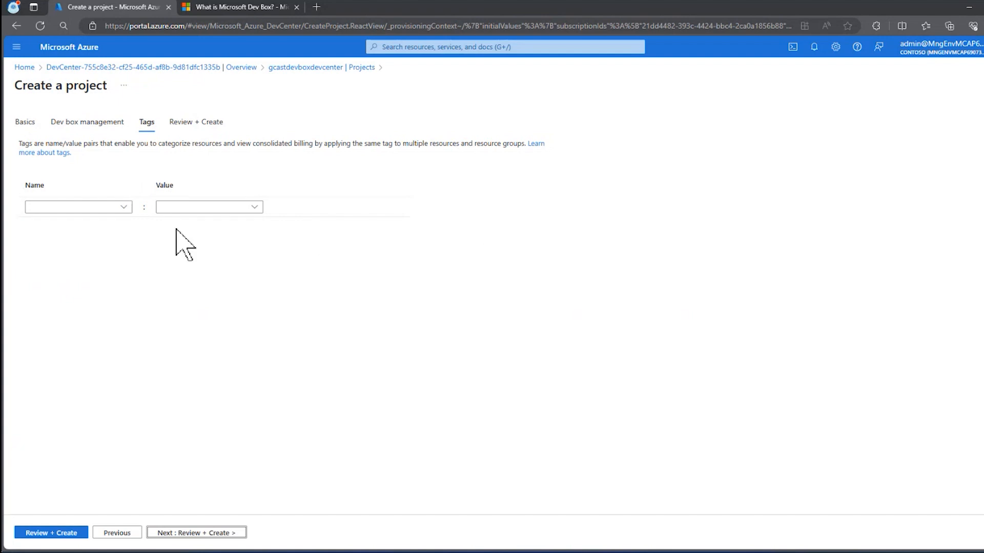
{"action": "mouse_move", "coordinate": [428, 182]}
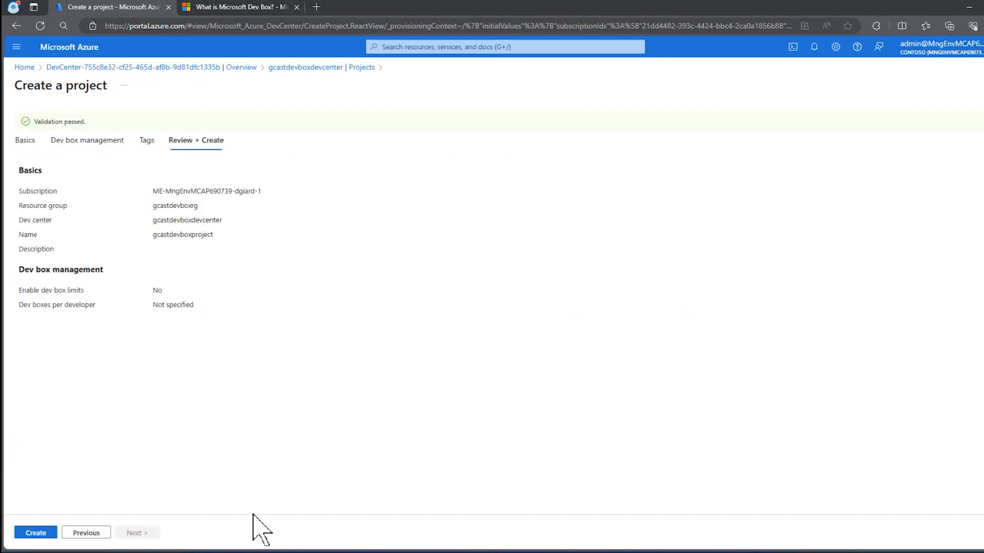
{"action": "mouse_move", "coordinate": [170, 377]}
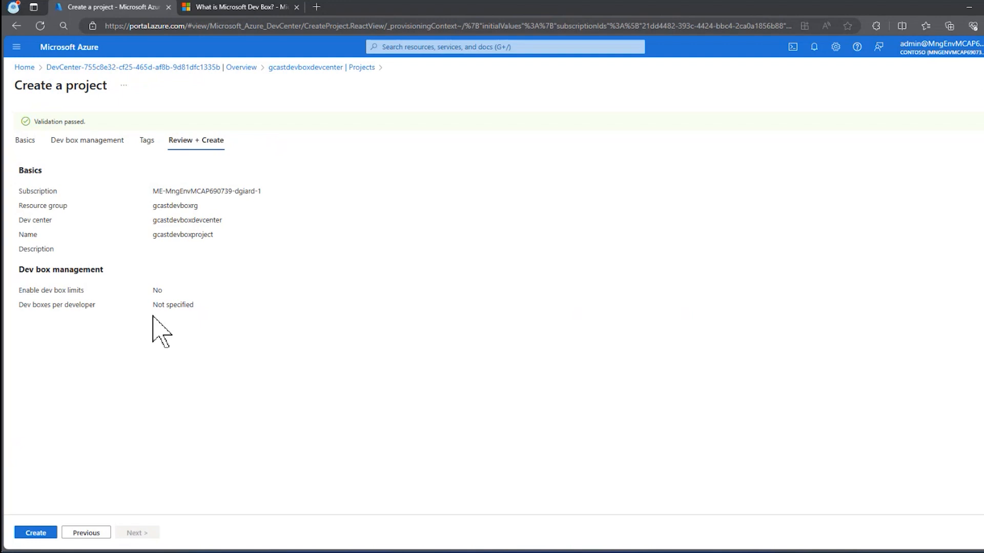
{"action": "mouse_move", "coordinate": [81, 367]}
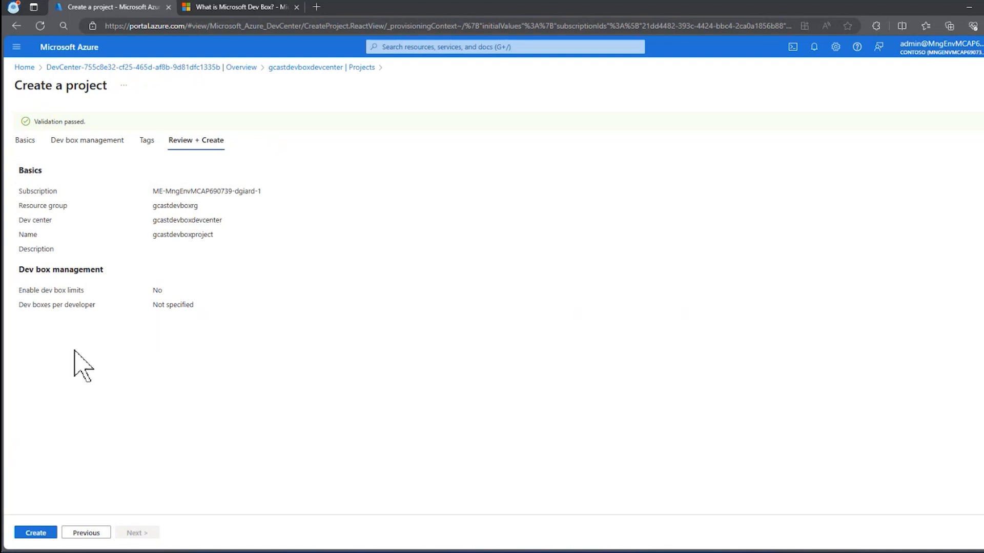
{"action": "mouse_move", "coordinate": [72, 257]}
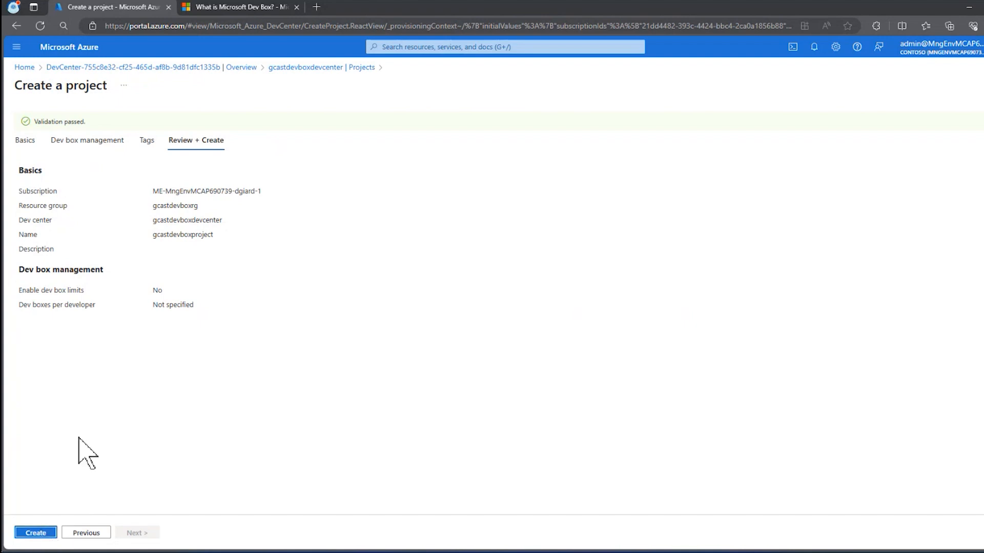
{"action": "left_click", "coordinate": [35, 533]}
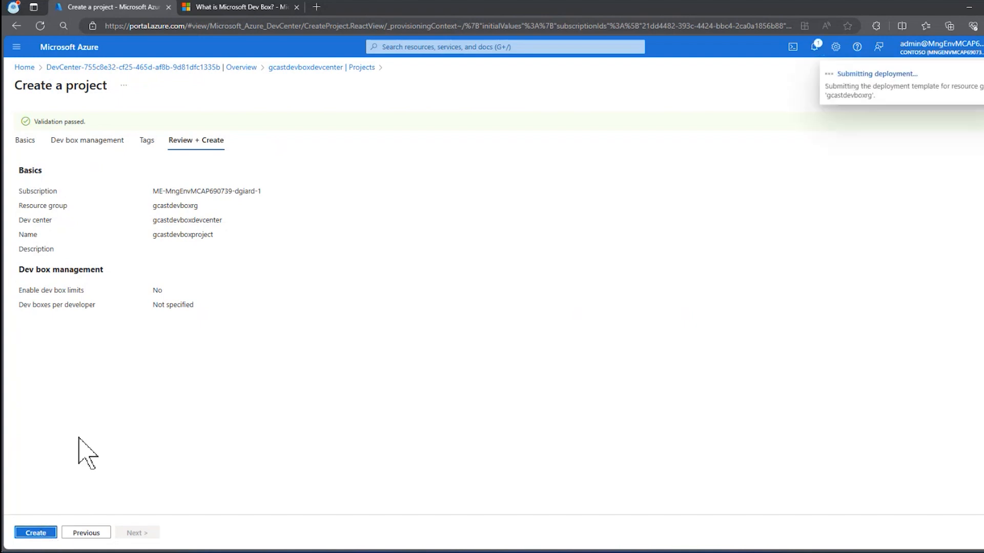
{"action": "left_click", "coordinate": [36, 533]}
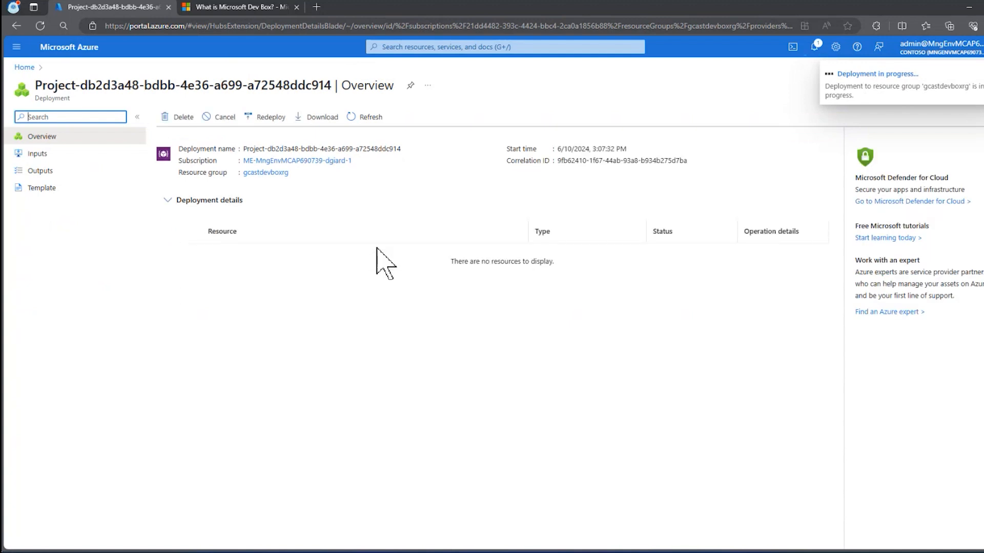
{"action": "mouse_move", "coordinate": [399, 188]}
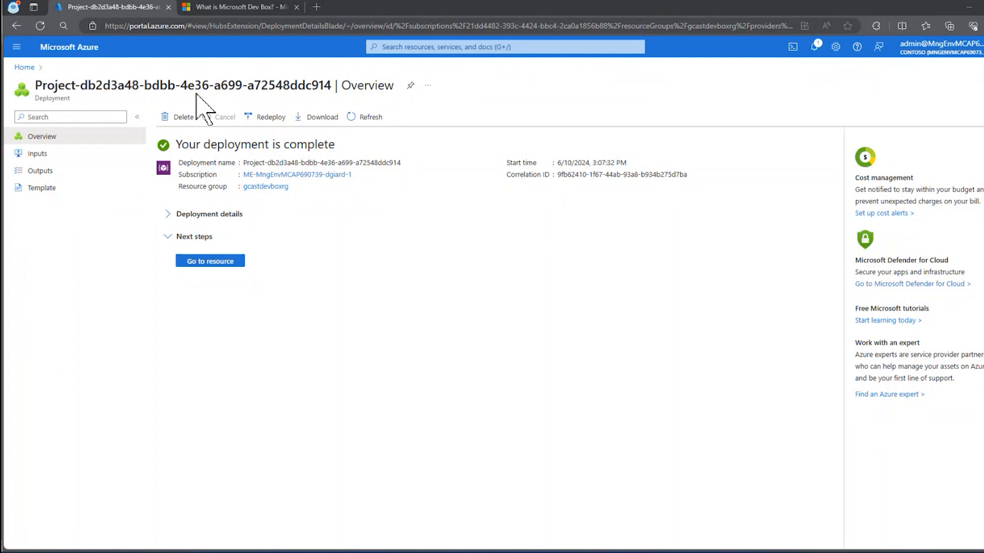
{"action": "mouse_move", "coordinate": [200, 106]}
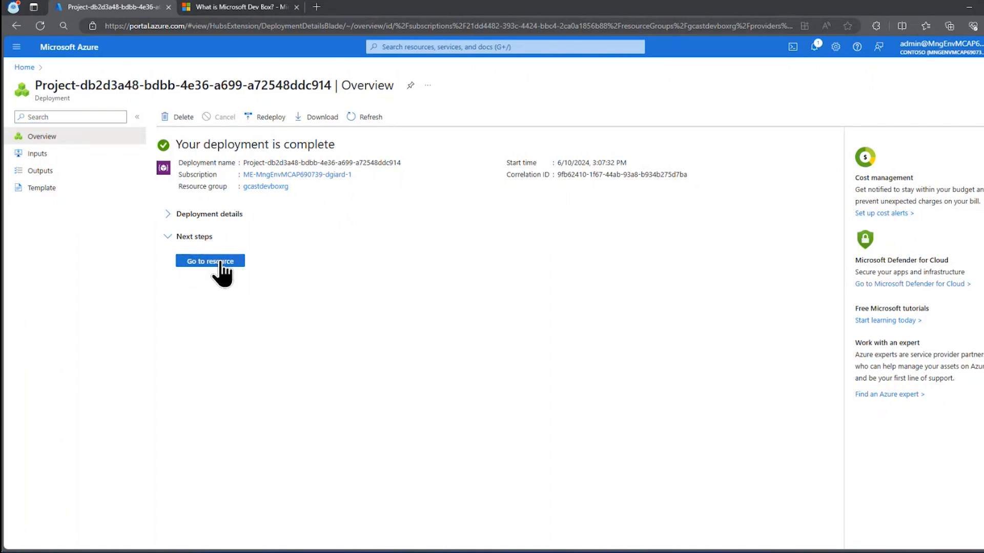
Step: Go to the gcastdevboxproject resource from the completed deployment page
{"action": "left_click", "coordinate": [209, 261]}
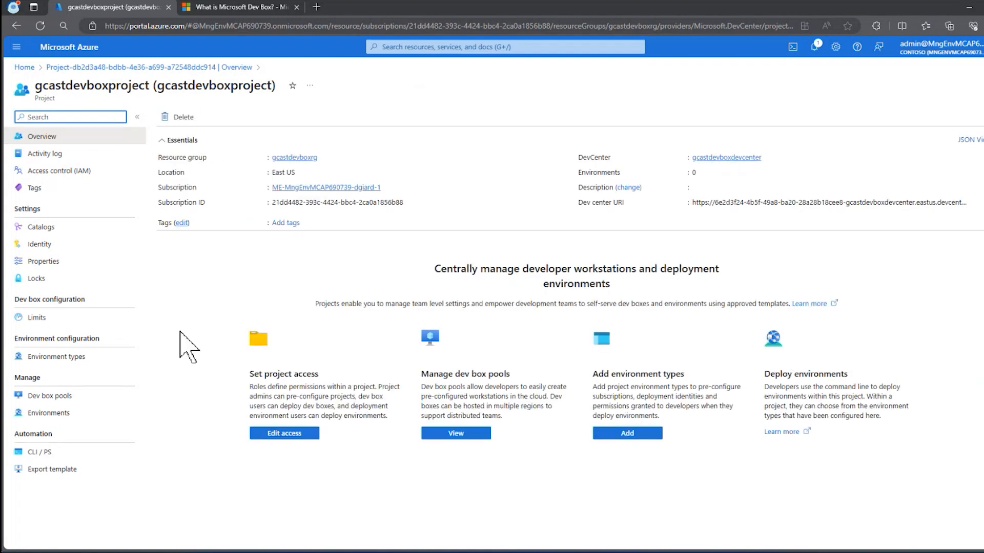
{"action": "mouse_move", "coordinate": [207, 332]}
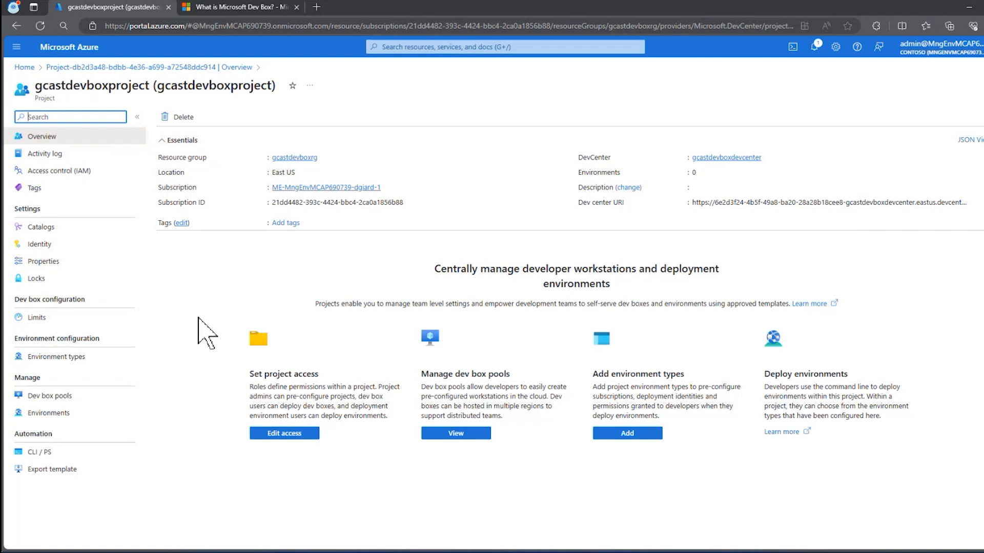
{"action": "mouse_move", "coordinate": [257, 276]}
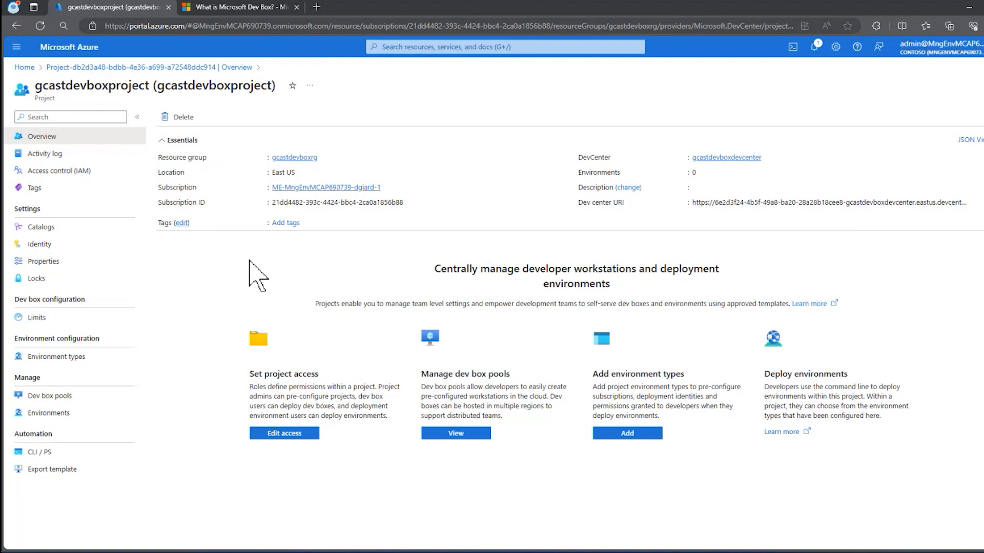
{"action": "mouse_move", "coordinate": [229, 304]}
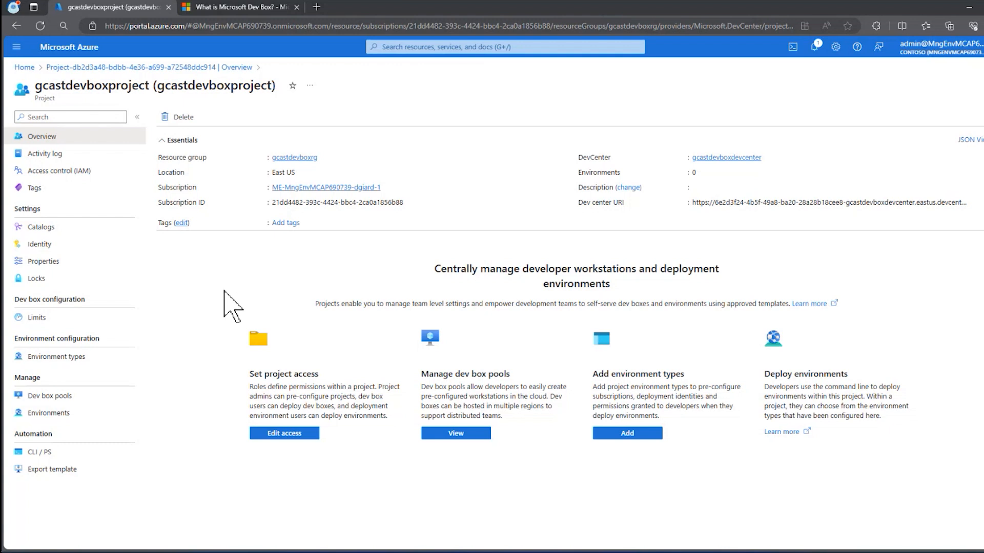
{"action": "mouse_move", "coordinate": [216, 204]}
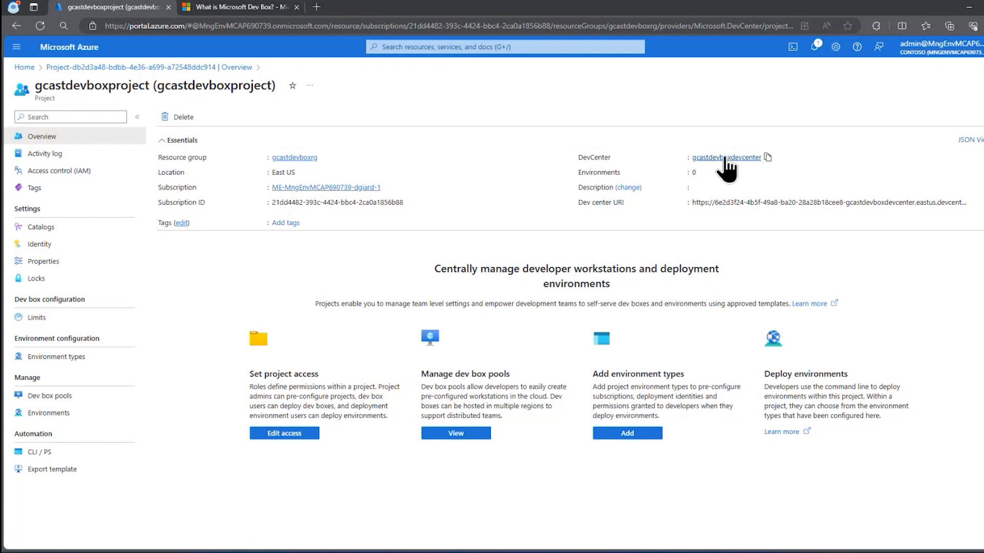
Step: Go from the project to gcastdevboxdevcenter and its empty Dev box definitions page
{"action": "left_click", "coordinate": [726, 158]}
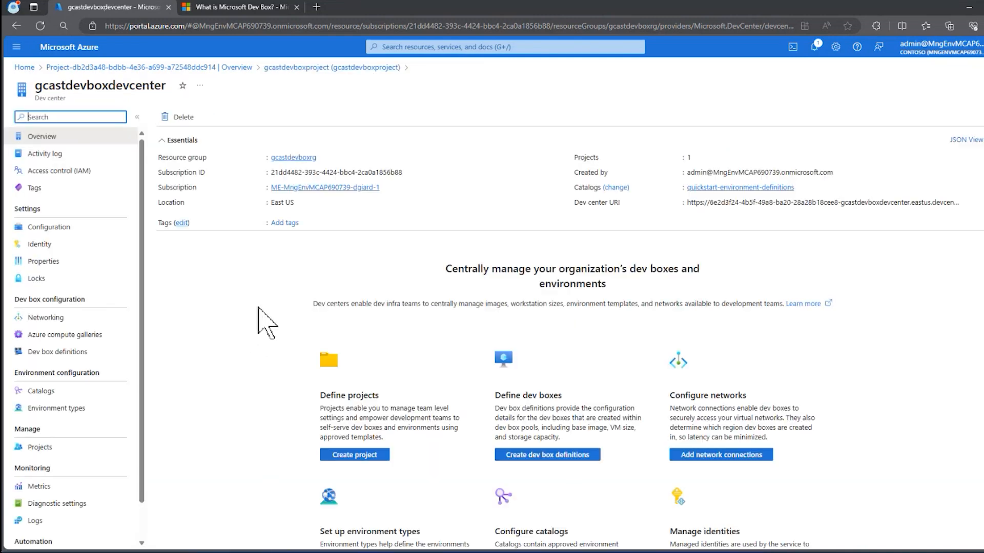
{"action": "mouse_move", "coordinate": [283, 223]}
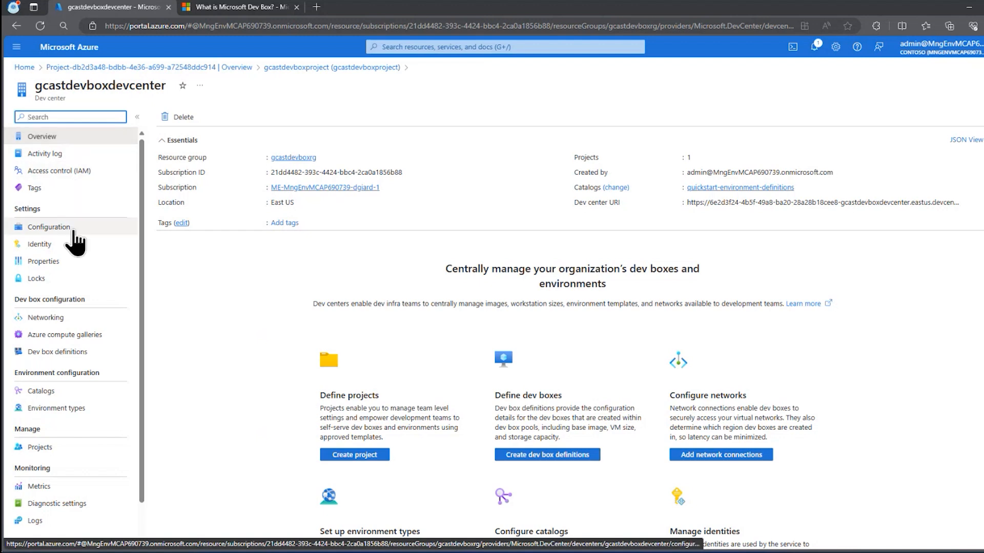
{"action": "mouse_move", "coordinate": [64, 334]}
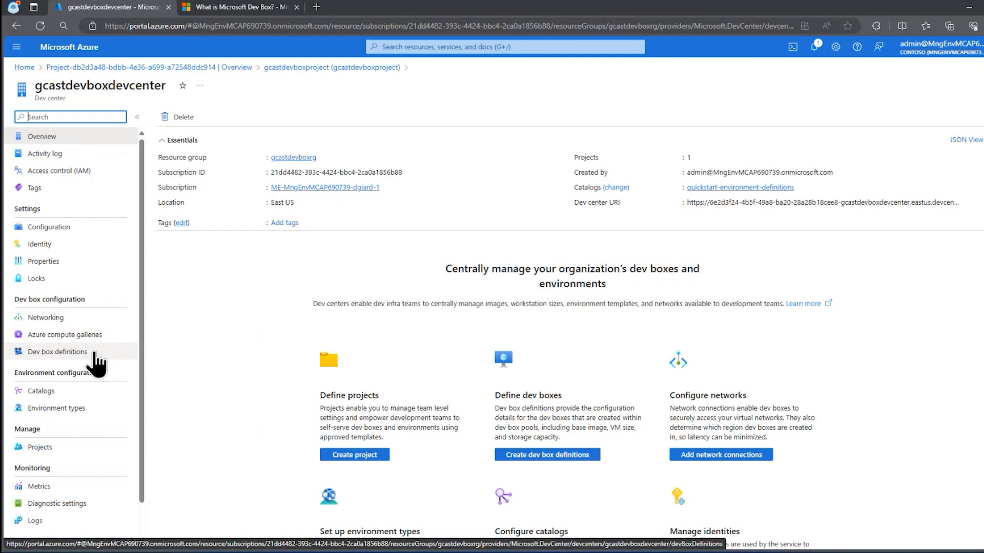
{"action": "left_click", "coordinate": [57, 351]}
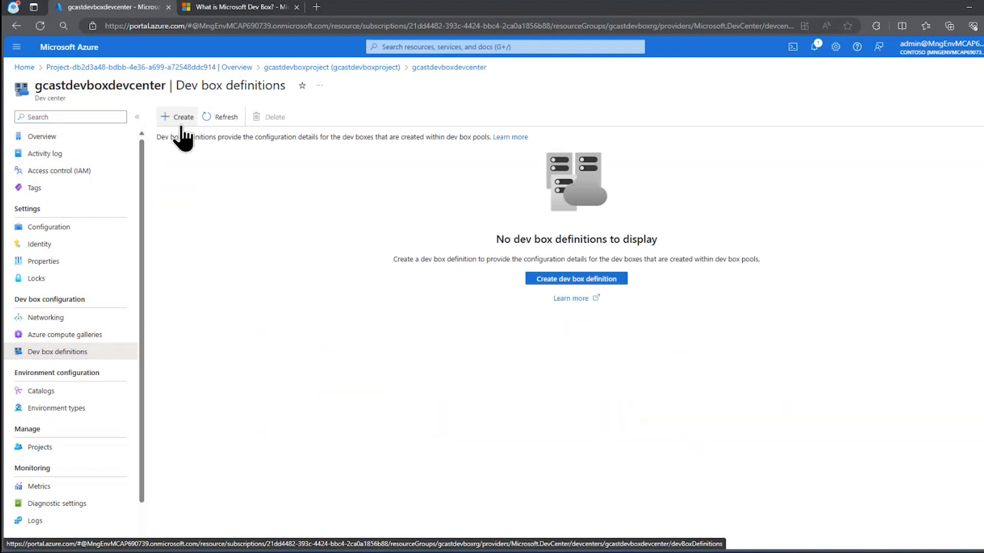
Step: Start definition gcastdevboxdefinition, keeping the Visual Studio 2022 image
{"action": "left_click", "coordinate": [182, 117]}
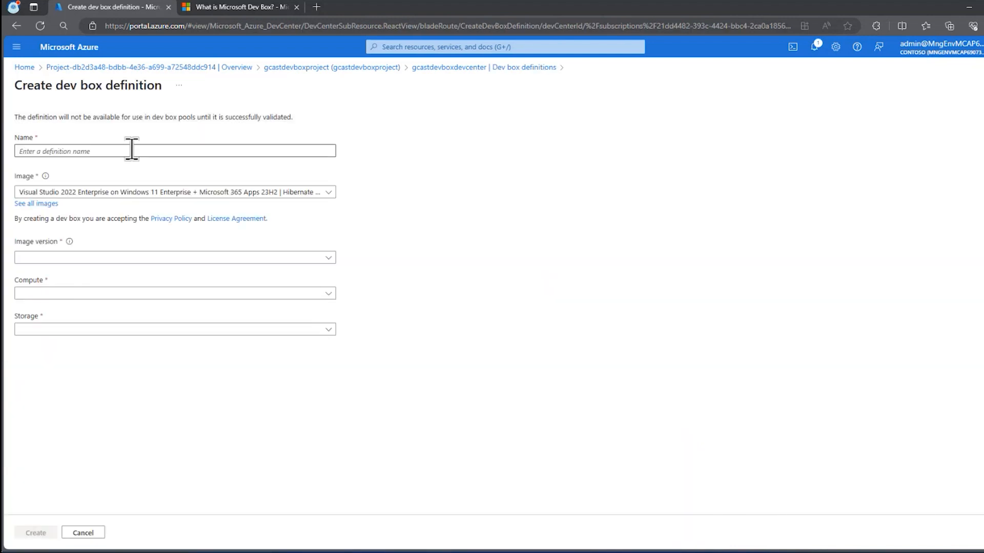
{"action": "type", "text": "gcastd"}
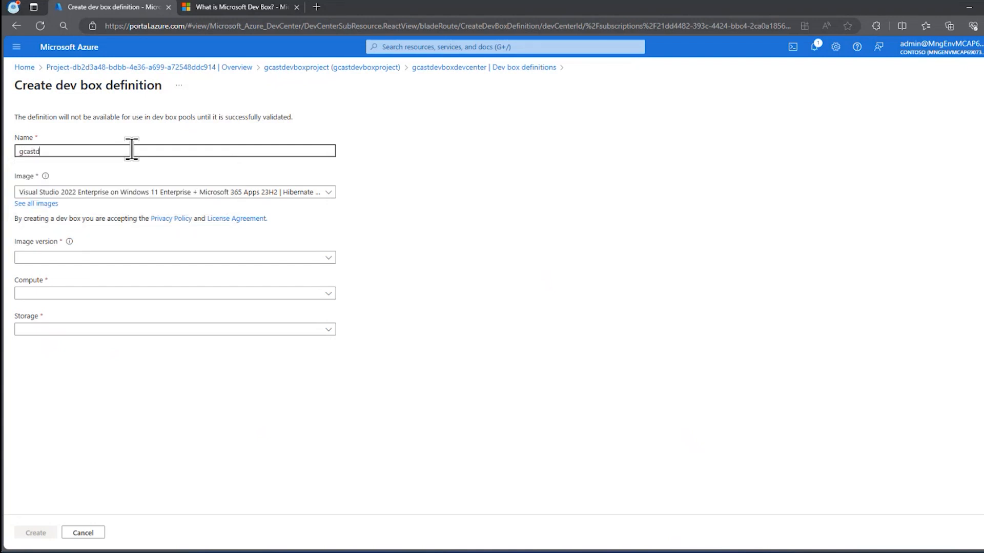
{"action": "type", "text": "evboxdefinition"}
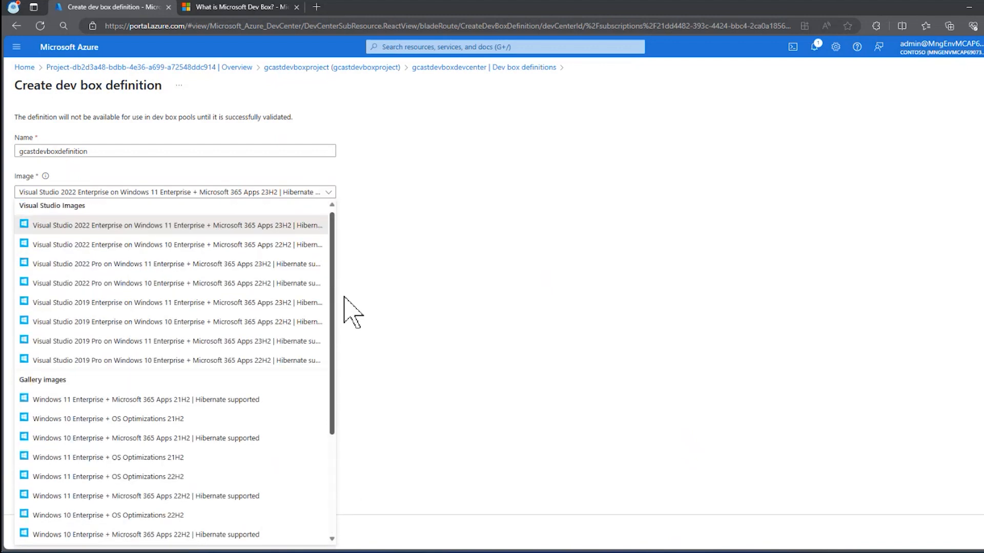
{"action": "left_click", "coordinate": [177, 225]}
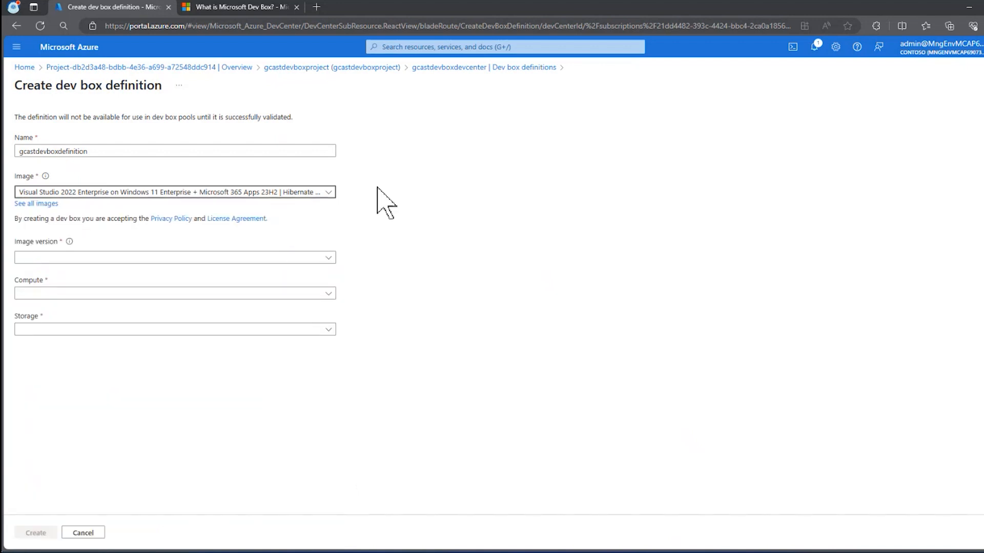
{"action": "mouse_move", "coordinate": [262, 257]}
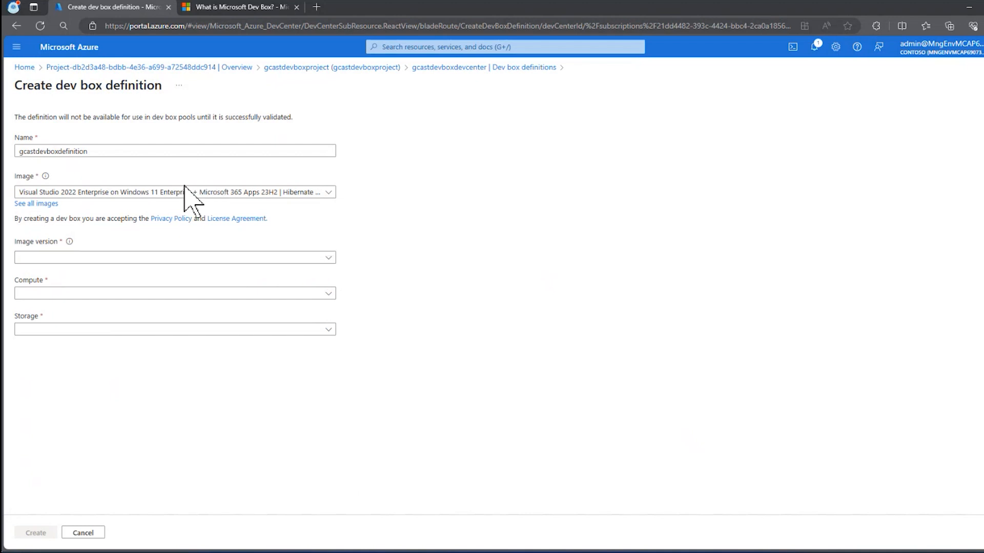
{"action": "mouse_move", "coordinate": [235, 192]}
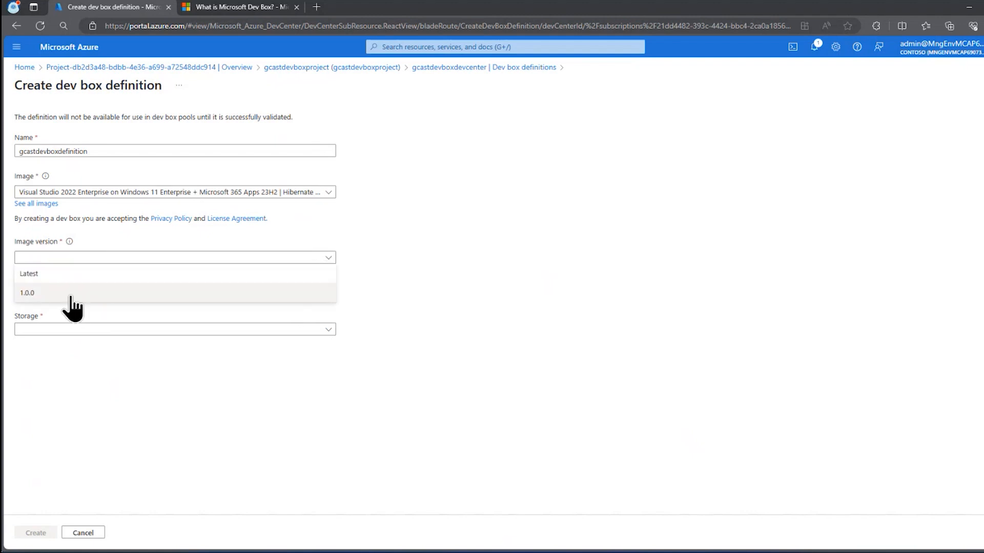
{"action": "mouse_move", "coordinate": [71, 283]}
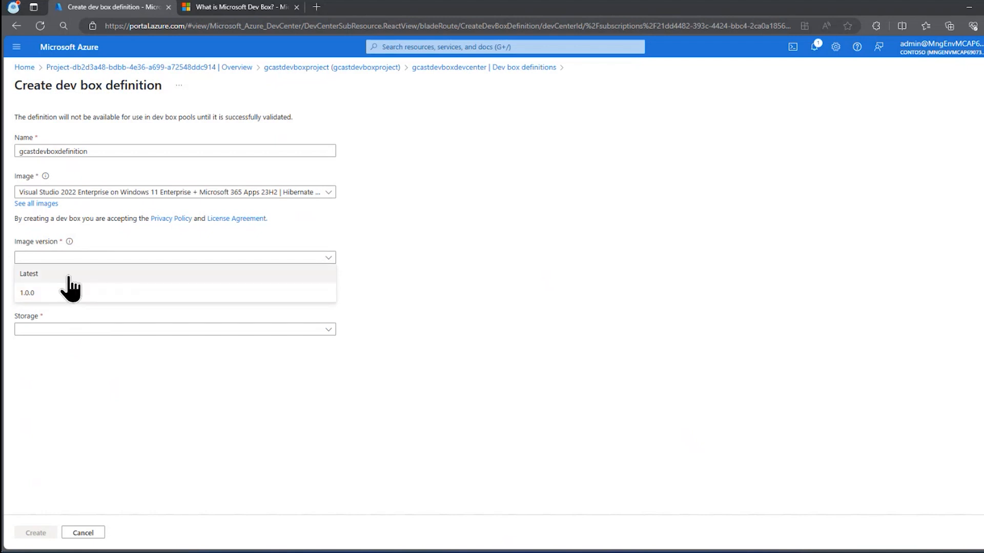
Step: Choose Latest image version, 8 vCPU/32 GB compute, 256 GB SSD, and enable hibernation
{"action": "left_click", "coordinate": [29, 273]}
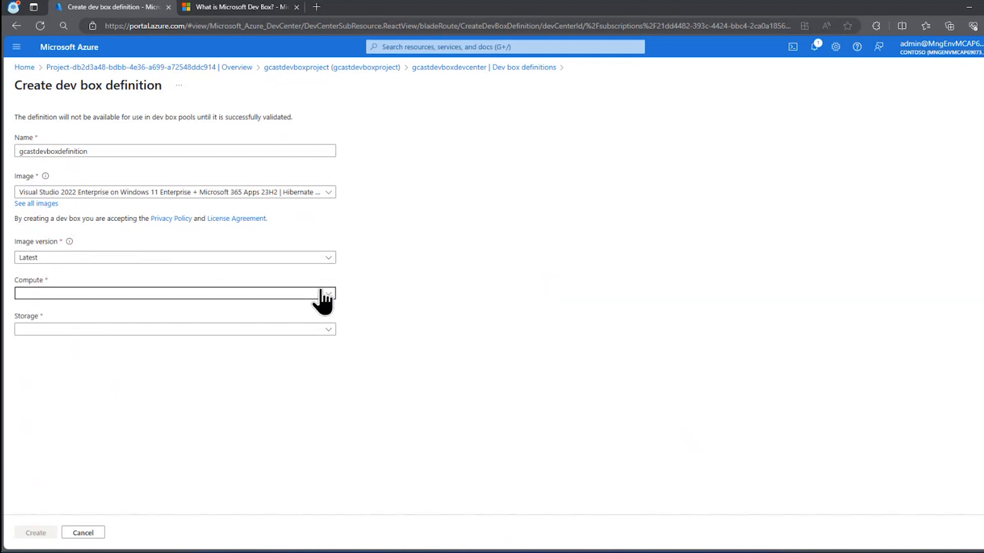
{"action": "left_click", "coordinate": [324, 293]}
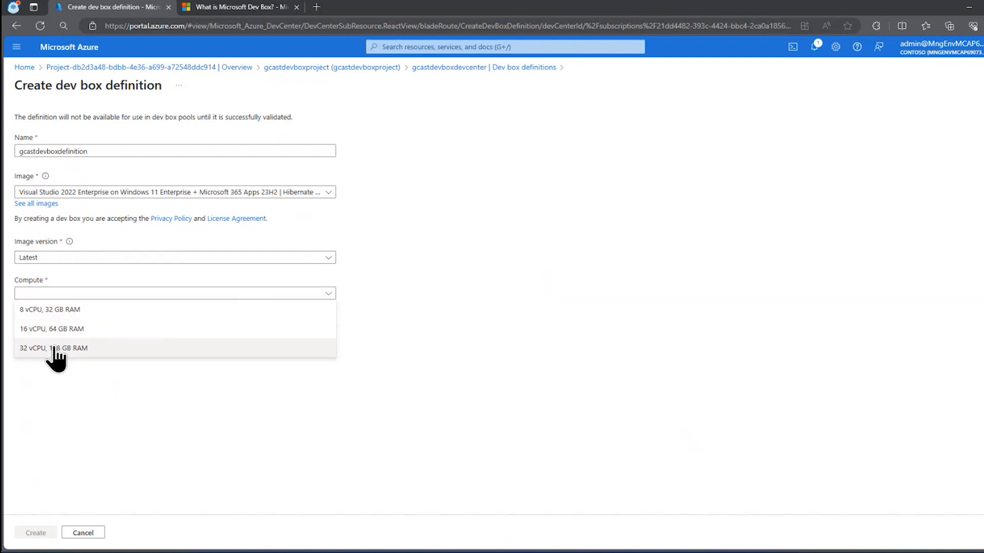
{"action": "mouse_move", "coordinate": [92, 312]}
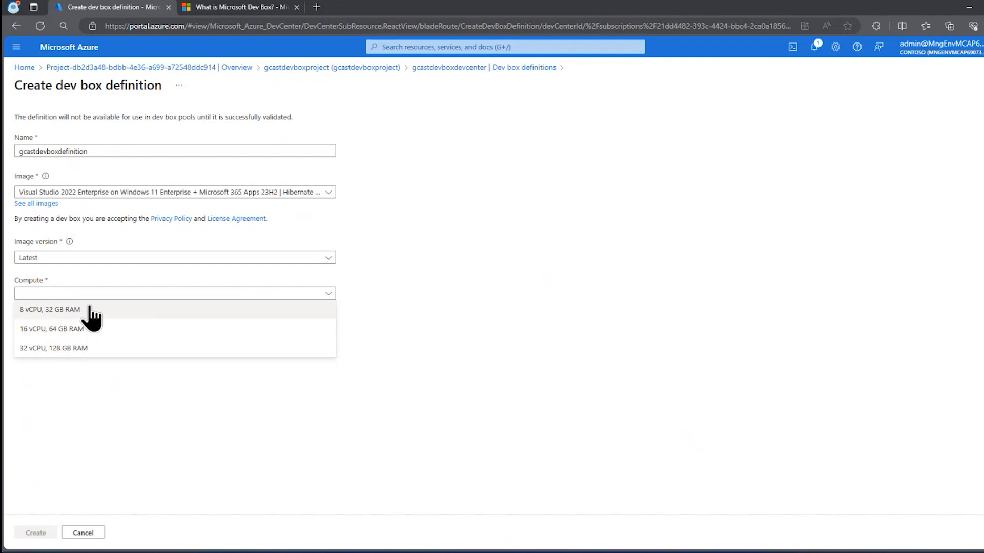
{"action": "mouse_move", "coordinate": [91, 320]}
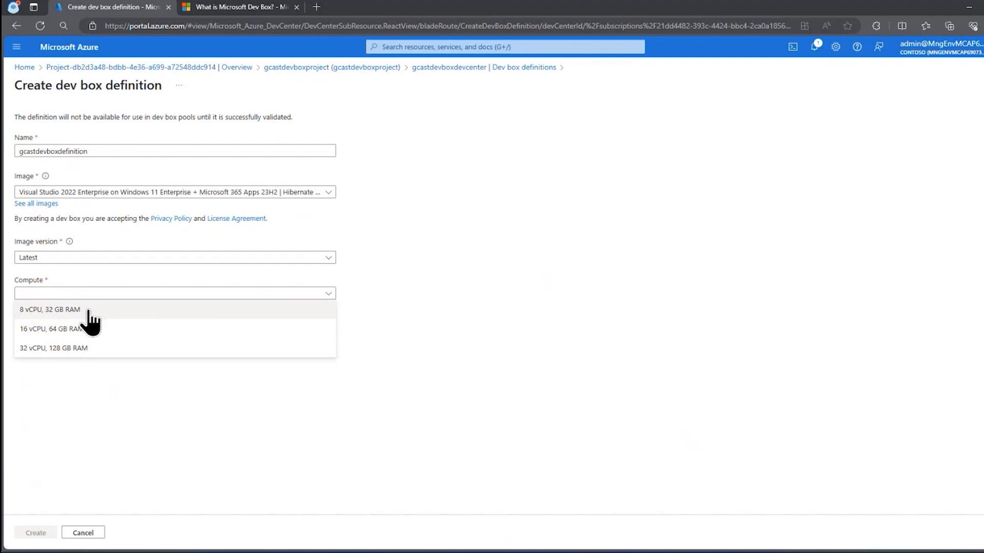
{"action": "mouse_move", "coordinate": [87, 320]}
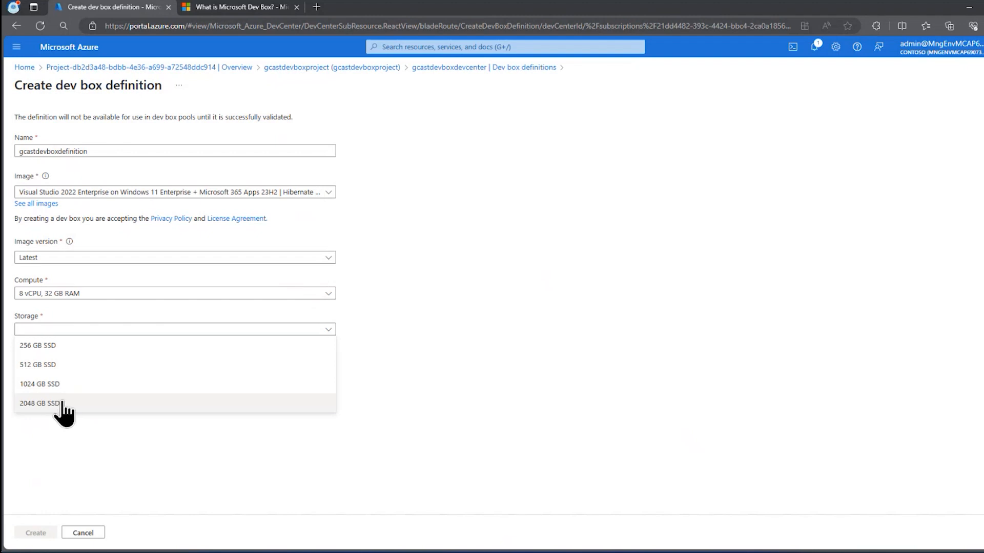
{"action": "mouse_move", "coordinate": [65, 345]}
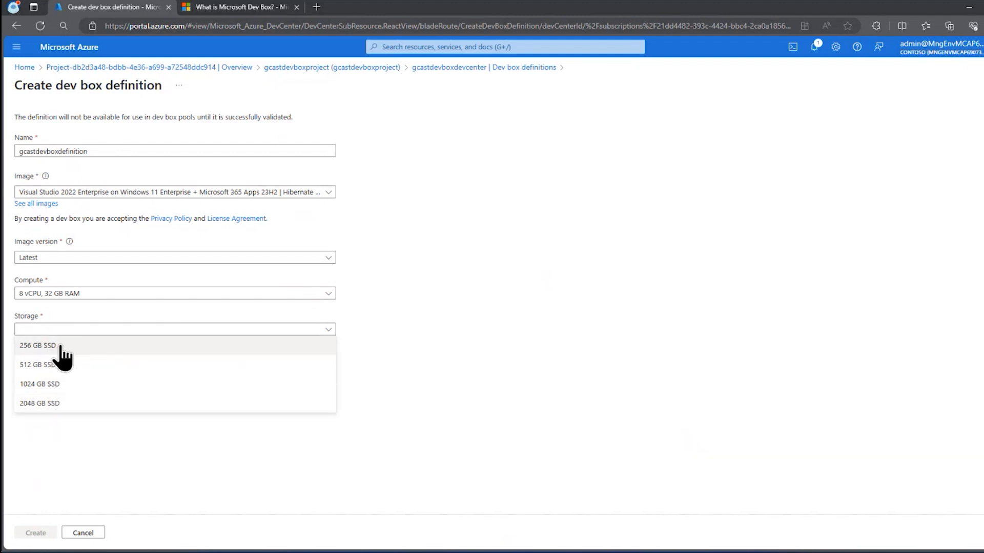
{"action": "left_click", "coordinate": [37, 345]}
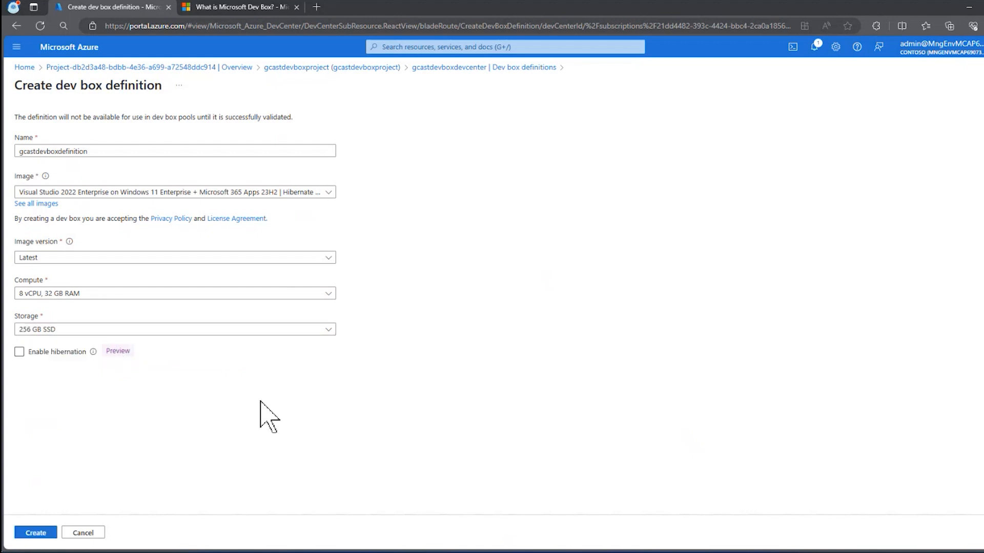
{"action": "left_click", "coordinate": [19, 352]}
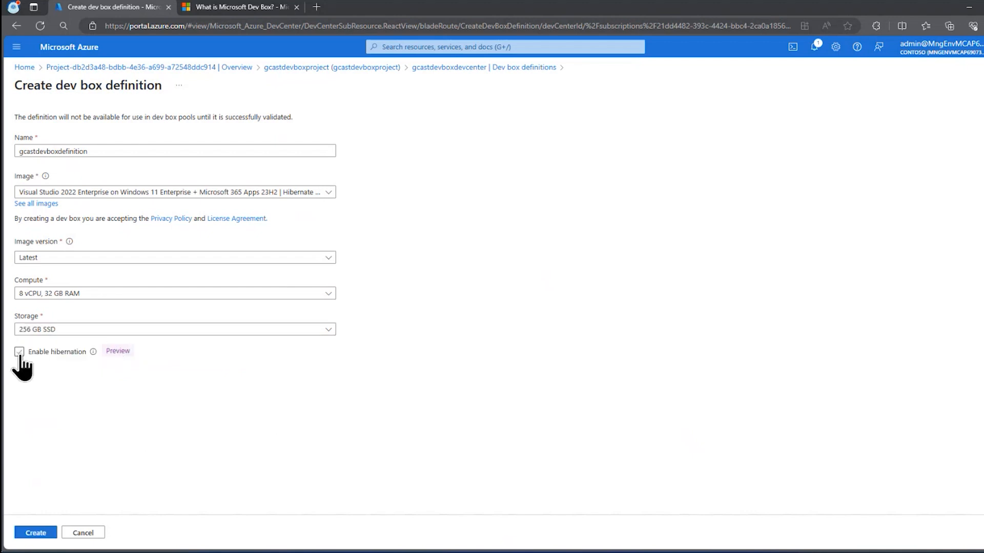
{"action": "left_click", "coordinate": [19, 352]}
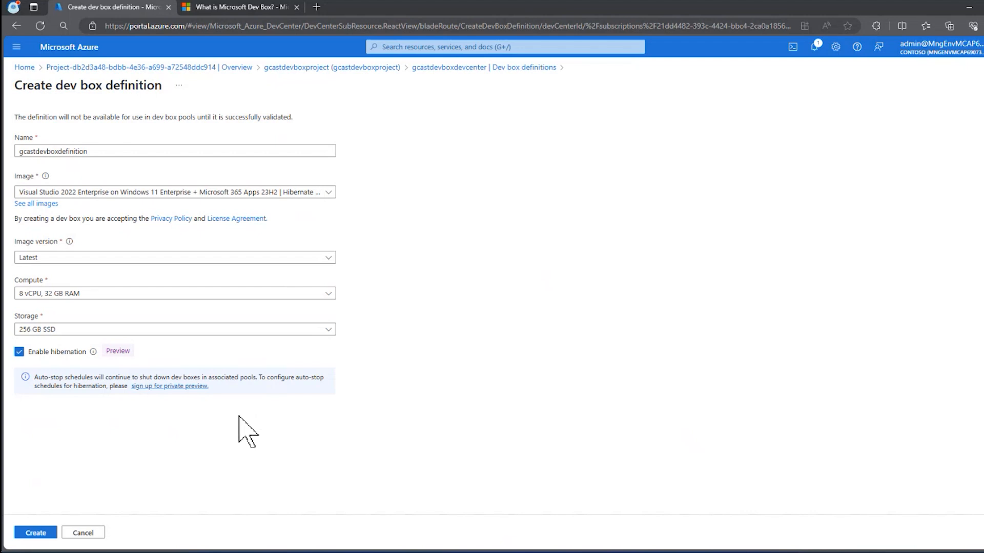
{"action": "mouse_move", "coordinate": [59, 420]}
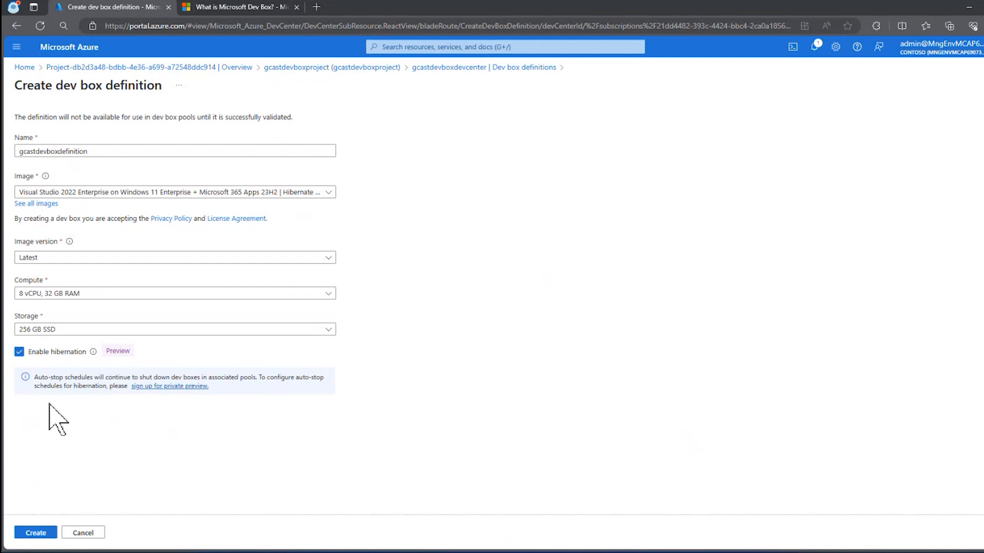
{"action": "mouse_move", "coordinate": [287, 412]}
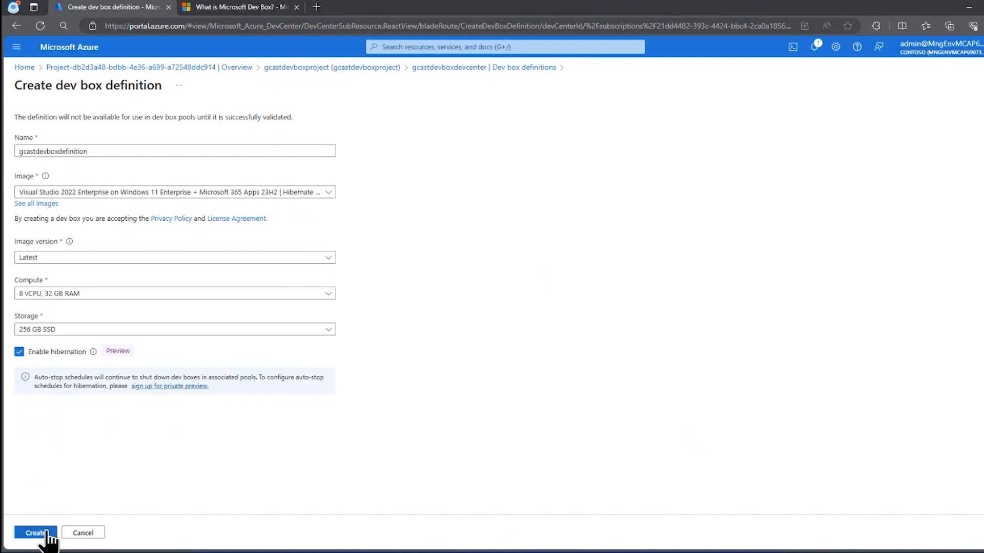
Step: Create gcastdevboxdefinition and confirm its success in the Notifications list
{"action": "left_click", "coordinate": [34, 533]}
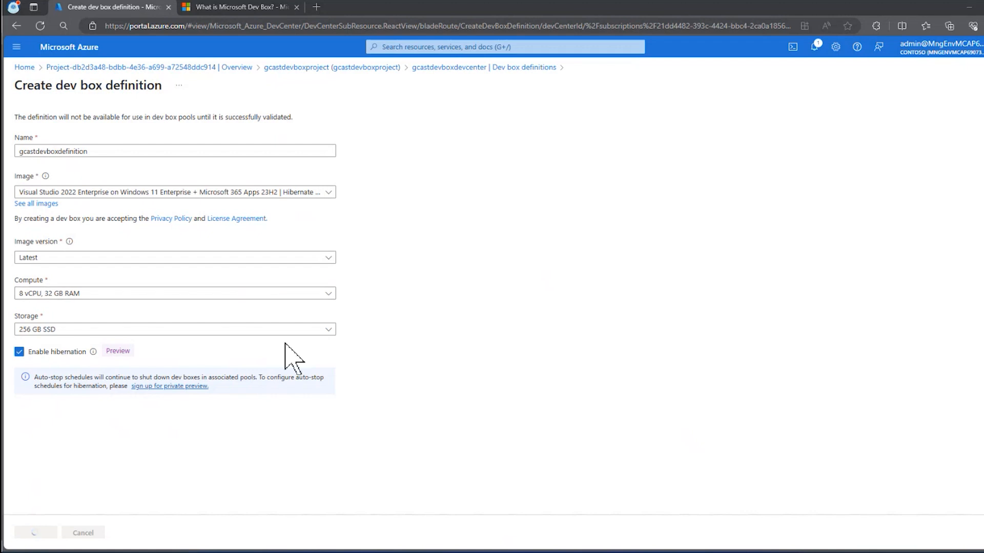
{"action": "left_click", "coordinate": [31, 533]}
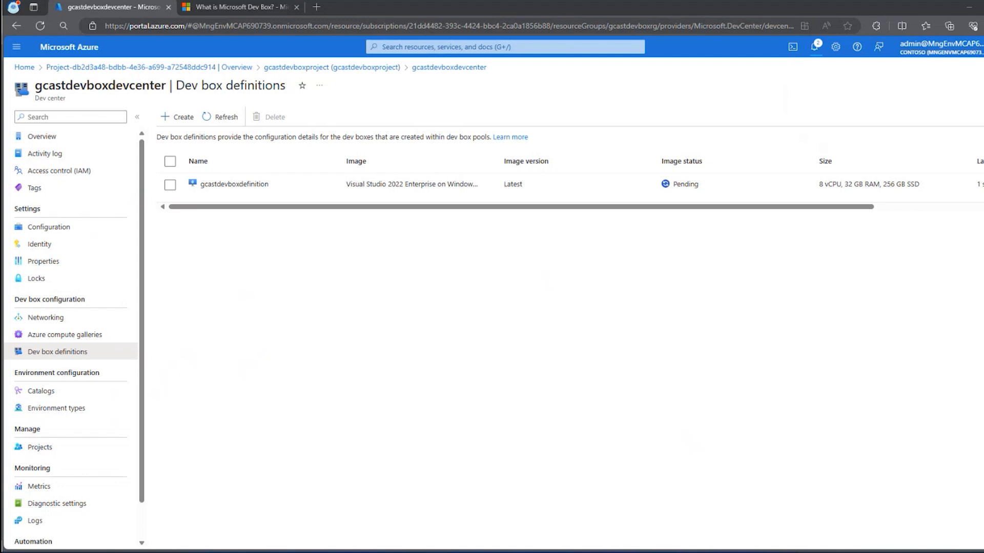
{"action": "left_click", "coordinate": [814, 46]}
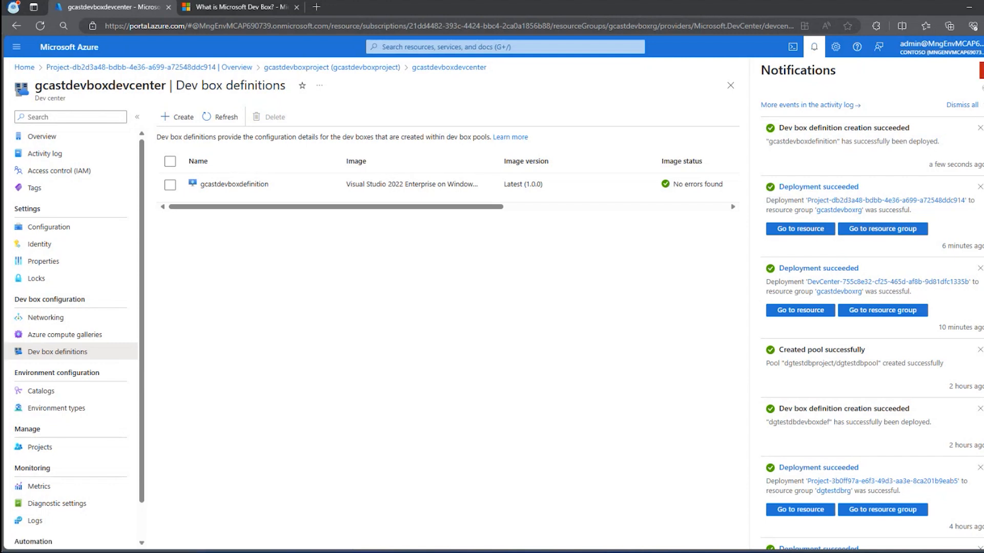
{"action": "left_click", "coordinate": [729, 84]}
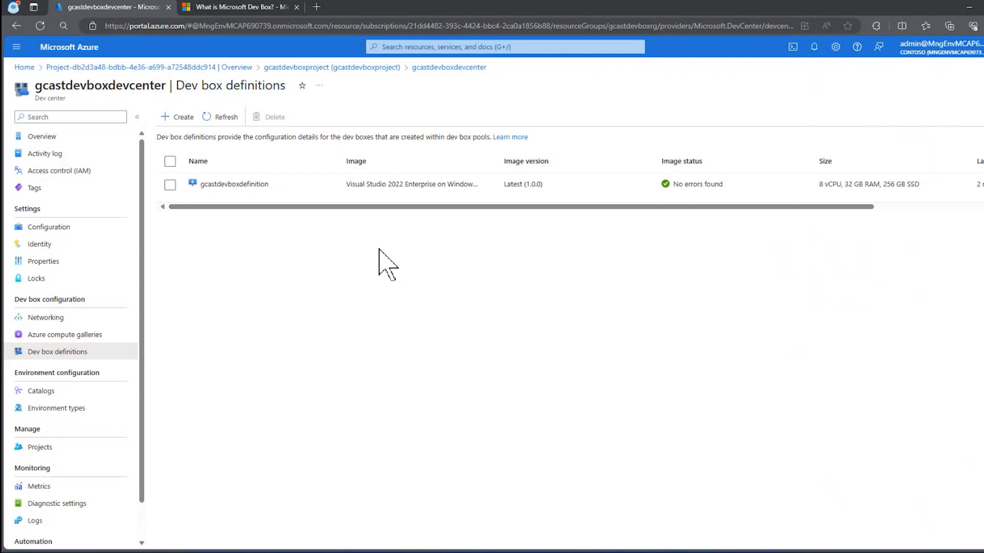
{"action": "mouse_move", "coordinate": [330, 207]}
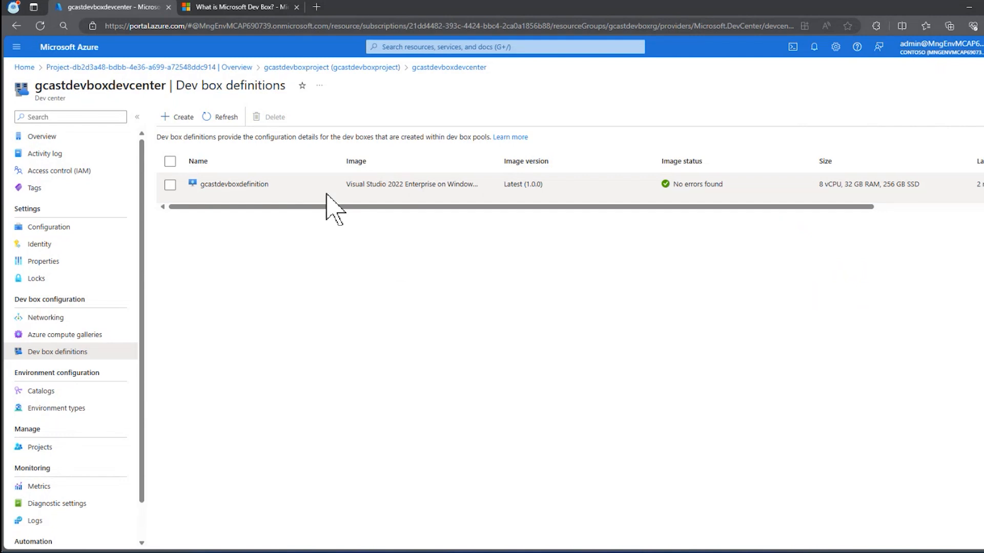
{"action": "mouse_move", "coordinate": [53, 478]}
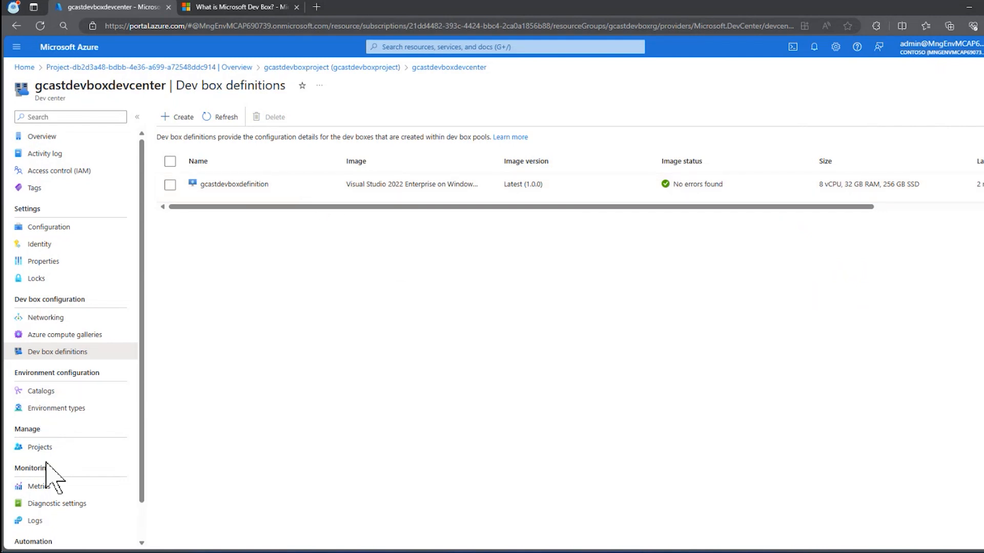
Step: From Projects, open gcastdevboxproject's Dev box pools and start a new pool
{"action": "left_click", "coordinate": [39, 447]}
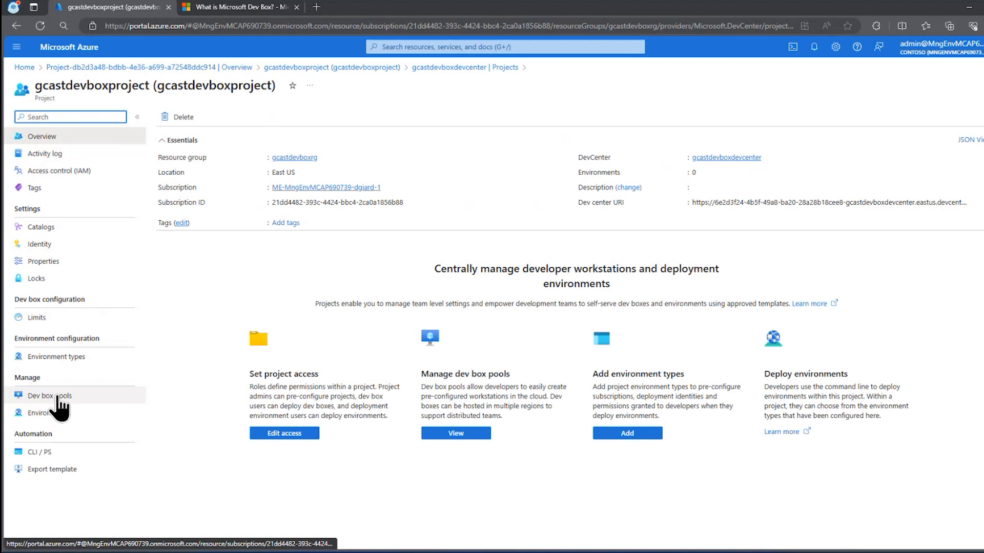
{"action": "left_click", "coordinate": [49, 396]}
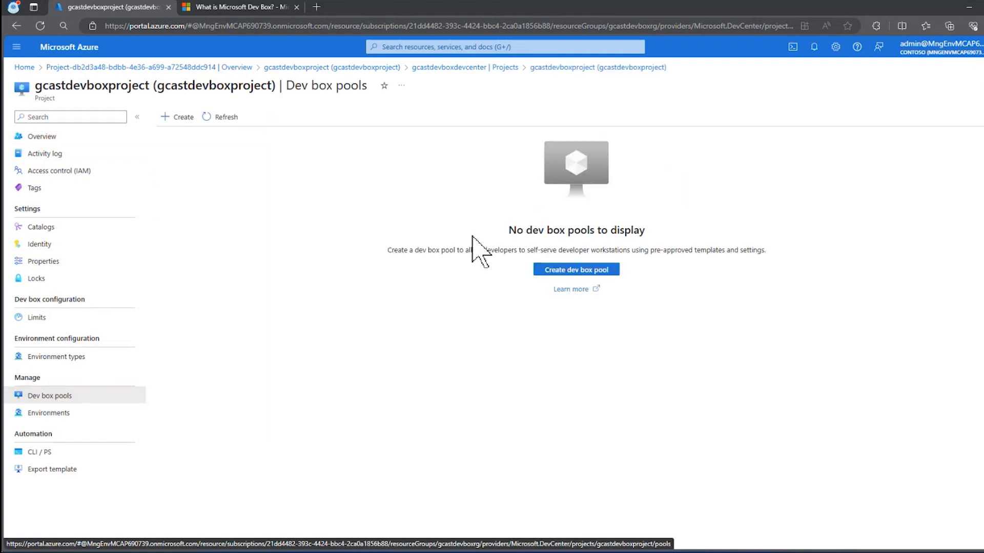
{"action": "mouse_move", "coordinate": [257, 221]}
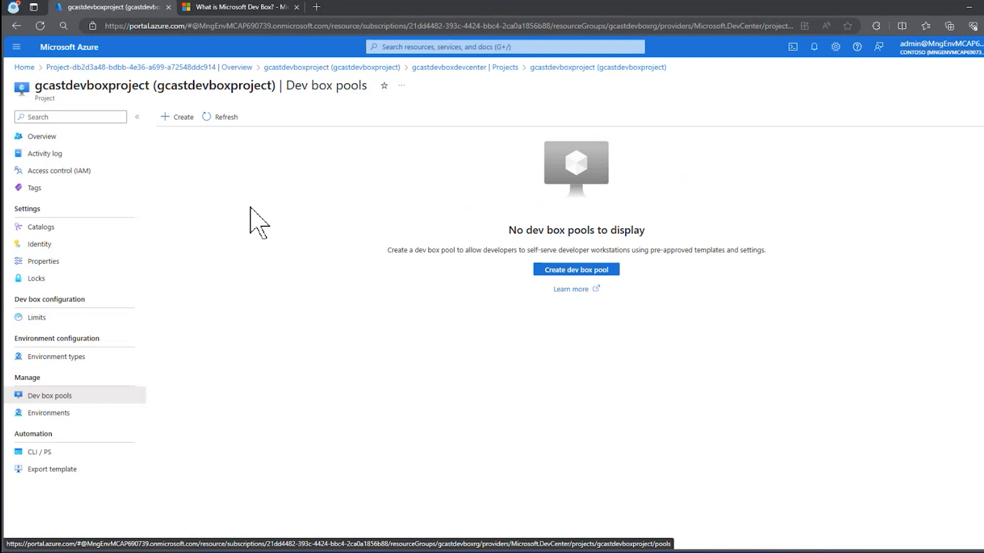
{"action": "left_click", "coordinate": [575, 269]}
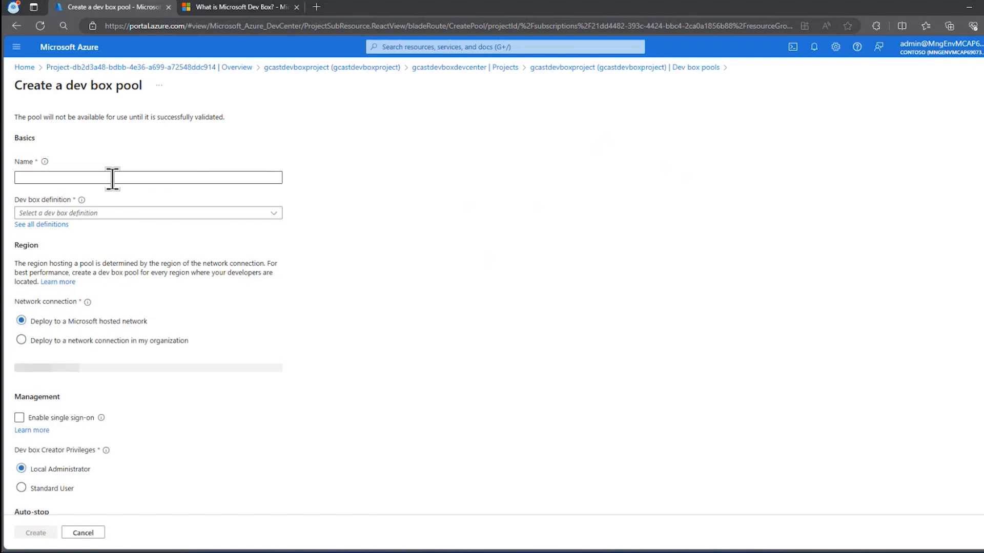
Step: Name the pool gcastdevboxpool, pick its dev box definition and Microsoft hosted network
{"action": "type", "text": "d"}
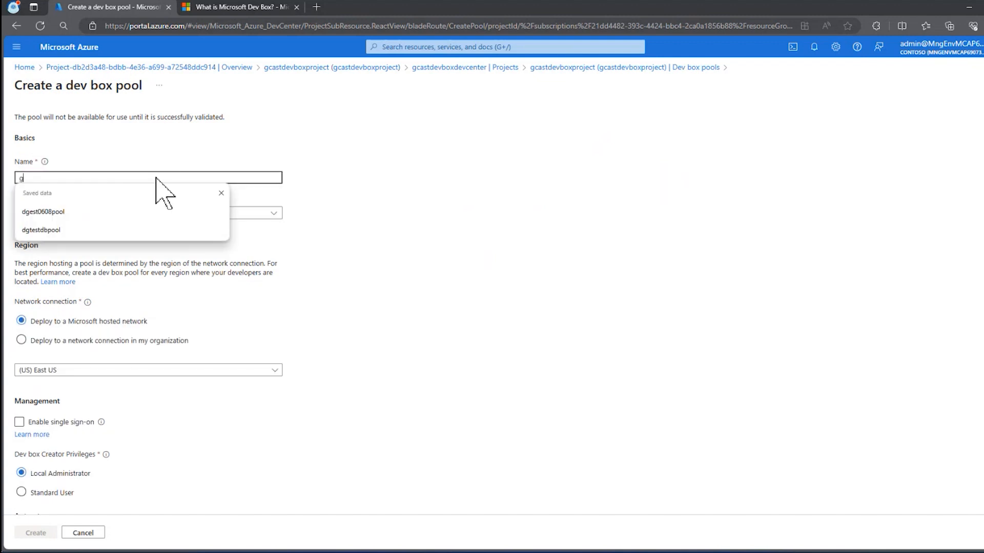
{"action": "type", "text": "castdevboxpool"}
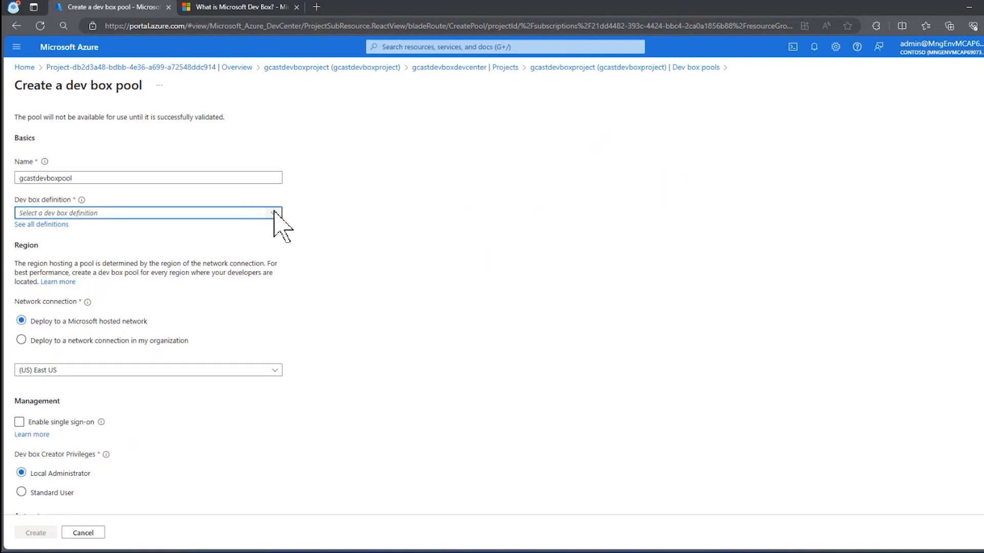
{"action": "left_click", "coordinate": [148, 212]}
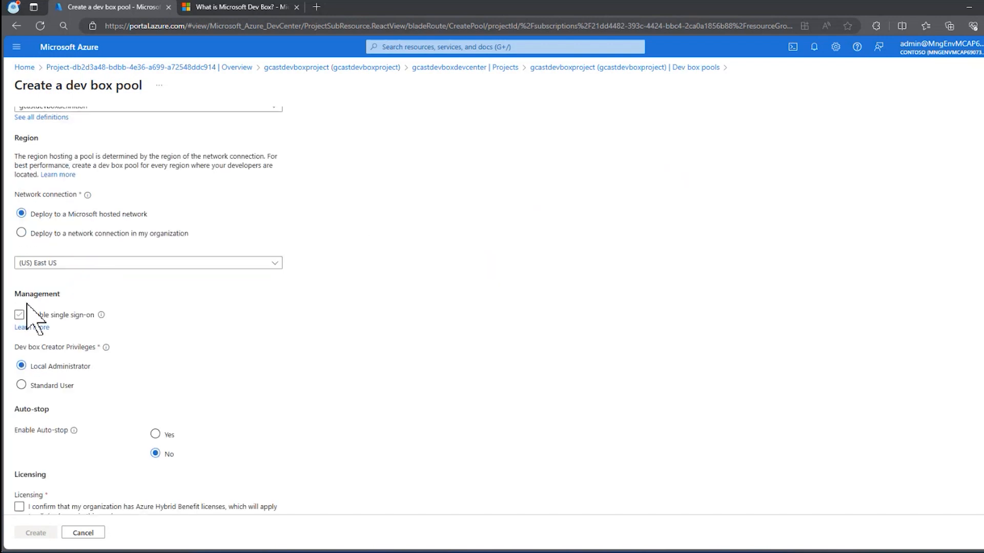
{"action": "left_click", "coordinate": [19, 314]}
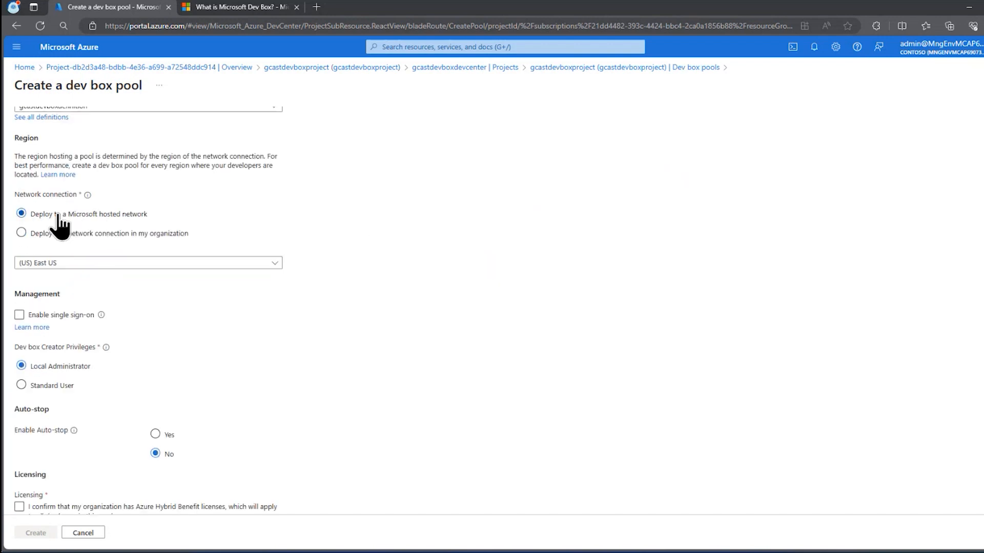
{"action": "mouse_move", "coordinate": [119, 224]}
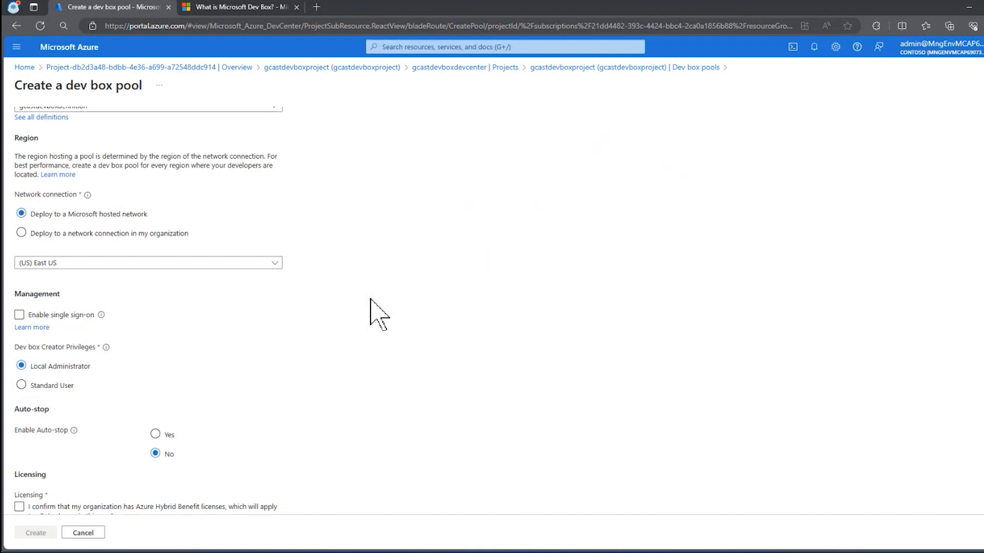
{"action": "left_click", "coordinate": [22, 232]}
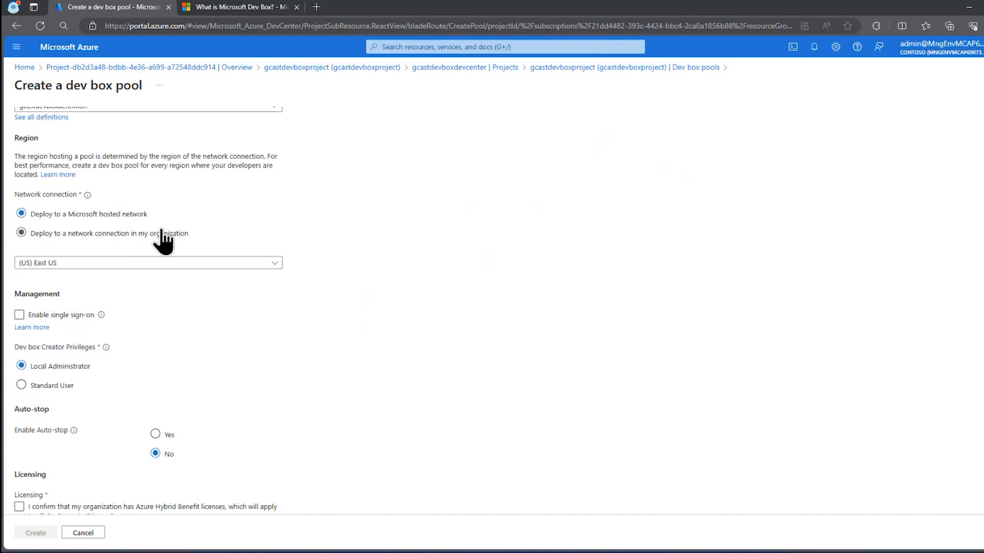
{"action": "left_click", "coordinate": [21, 214]}
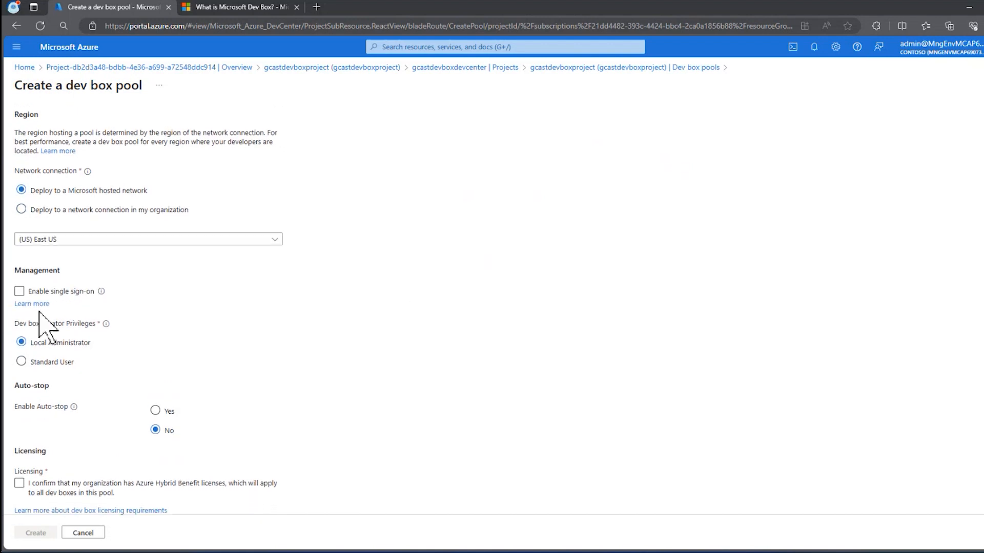
{"action": "mouse_move", "coordinate": [167, 364]}
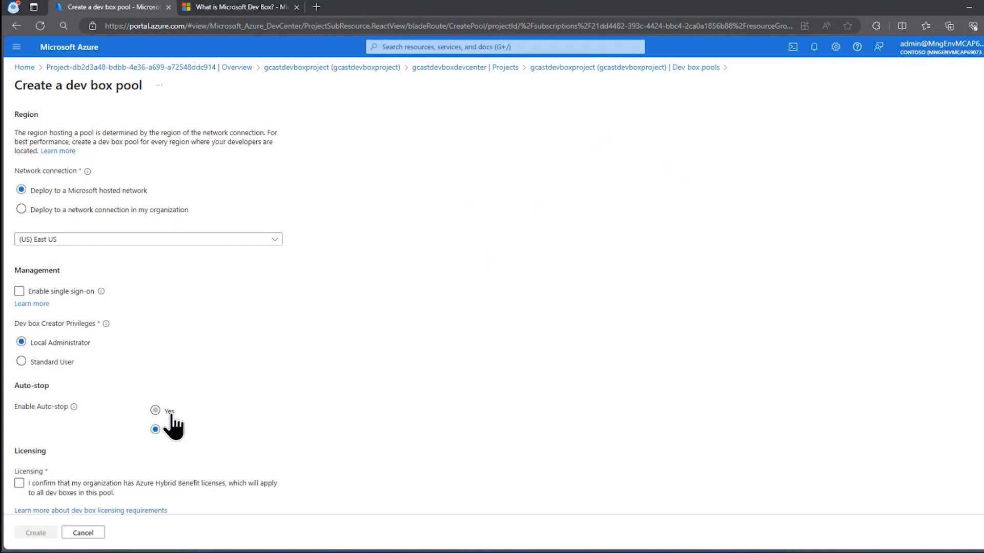
Step: Turn on daily auto-stop at 07:00 PM, confirm Hybrid Benefit licensing, and create the pool
{"action": "left_click", "coordinate": [155, 411]}
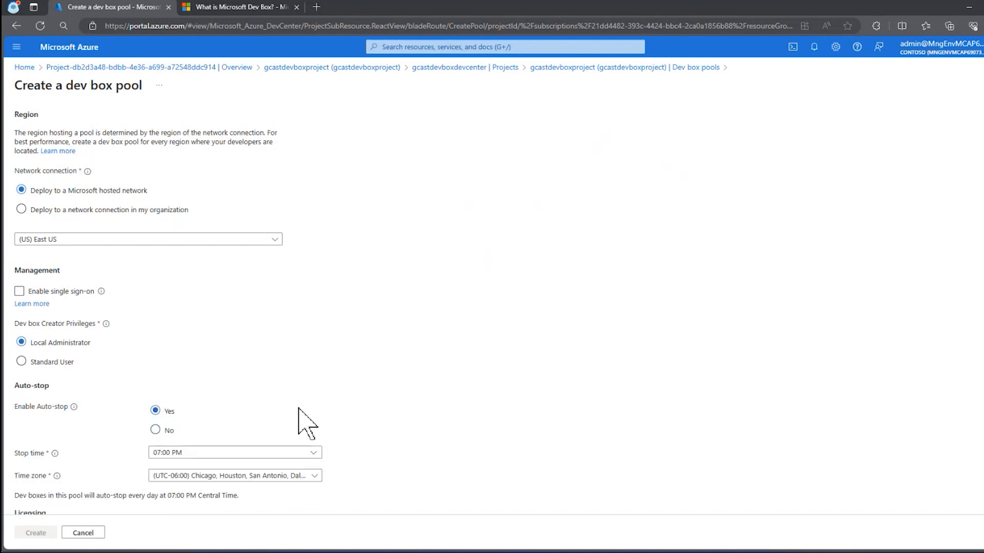
{"action": "scroll", "scroll_direction": "down", "scroll_amount": 3}
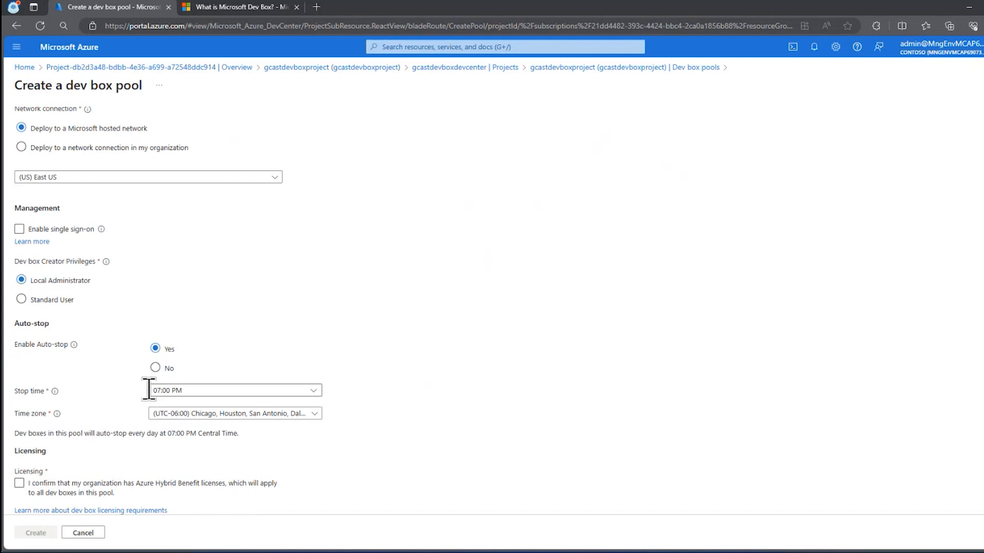
{"action": "mouse_move", "coordinate": [257, 446]}
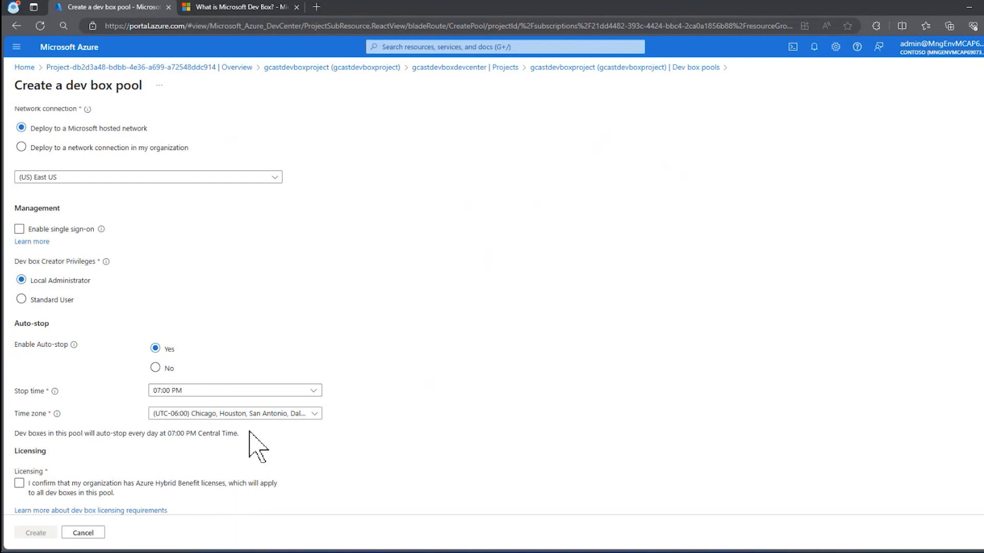
{"action": "mouse_move", "coordinate": [214, 452]}
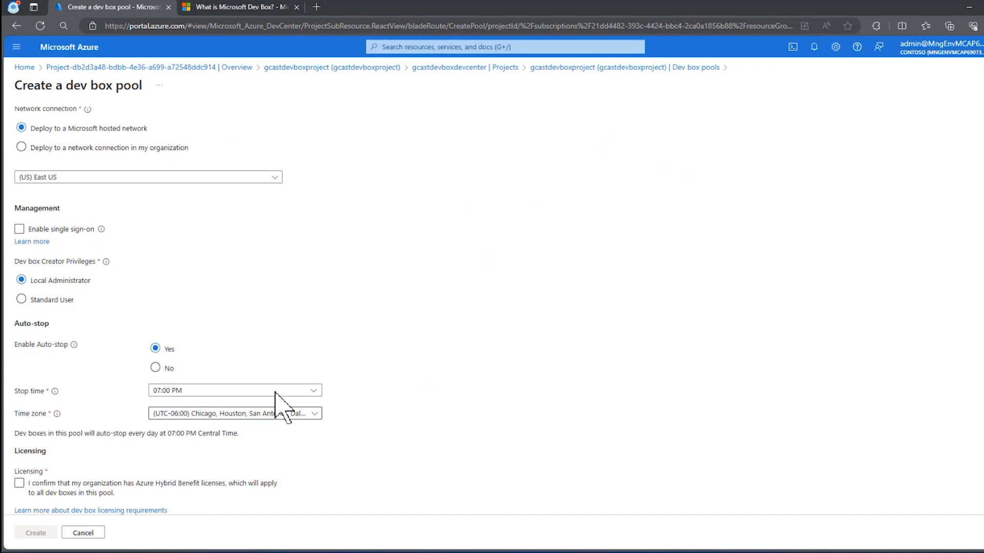
{"action": "left_click", "coordinate": [19, 484]}
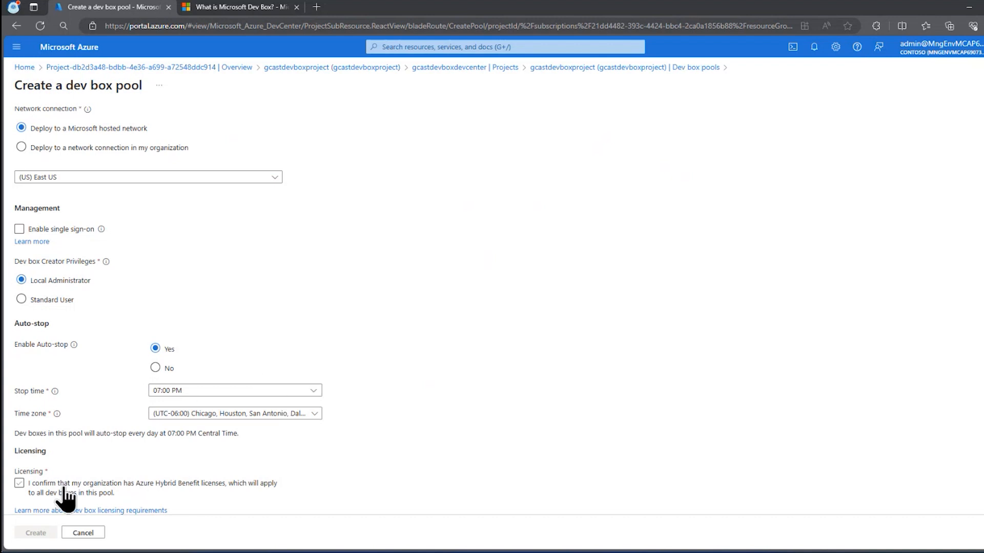
{"action": "left_click", "coordinate": [19, 483]}
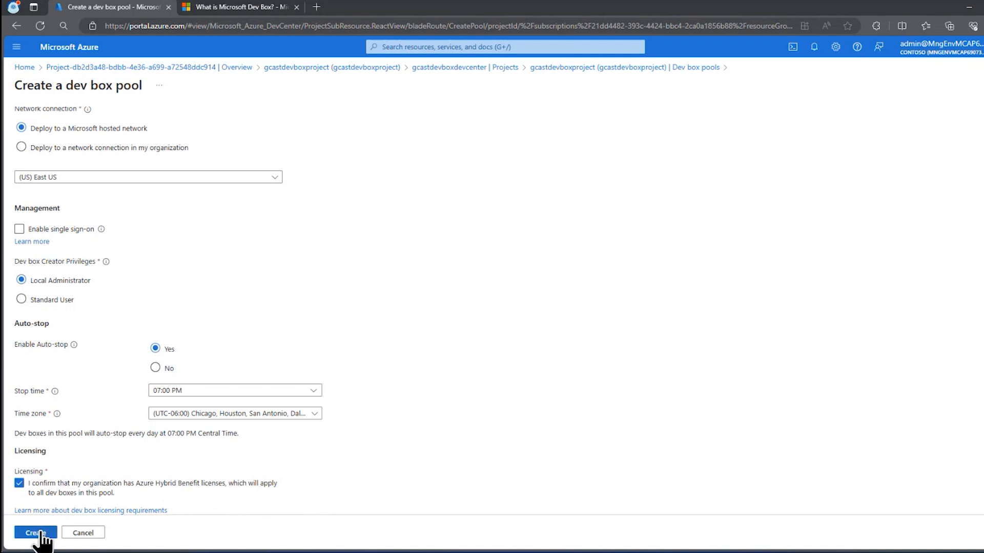
{"action": "left_click", "coordinate": [35, 533]}
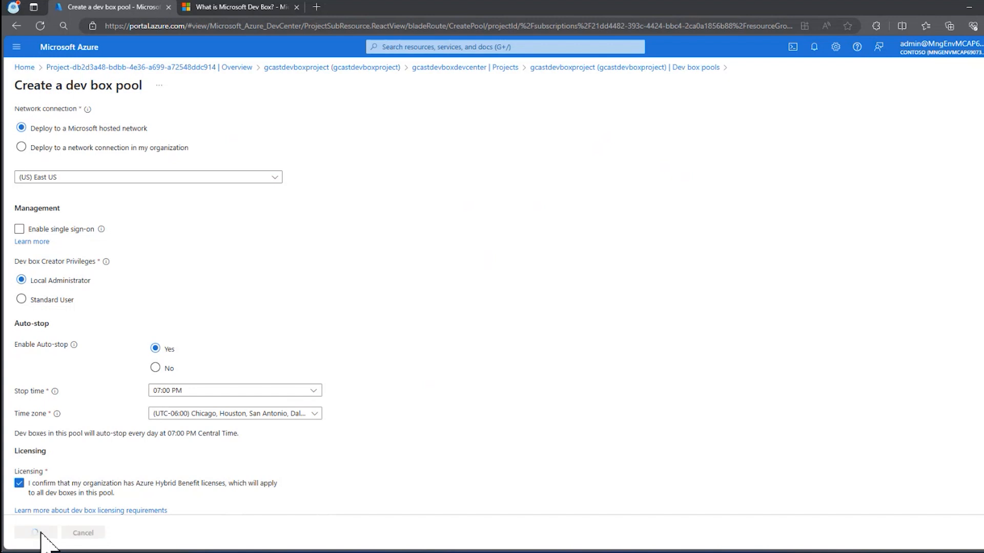
{"action": "left_click", "coordinate": [36, 532]}
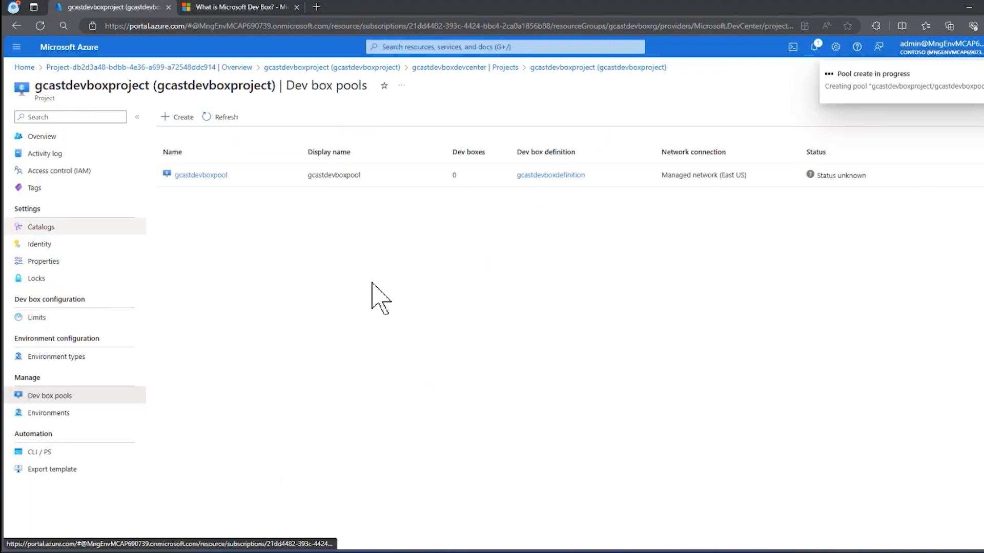
{"action": "mouse_move", "coordinate": [413, 298]}
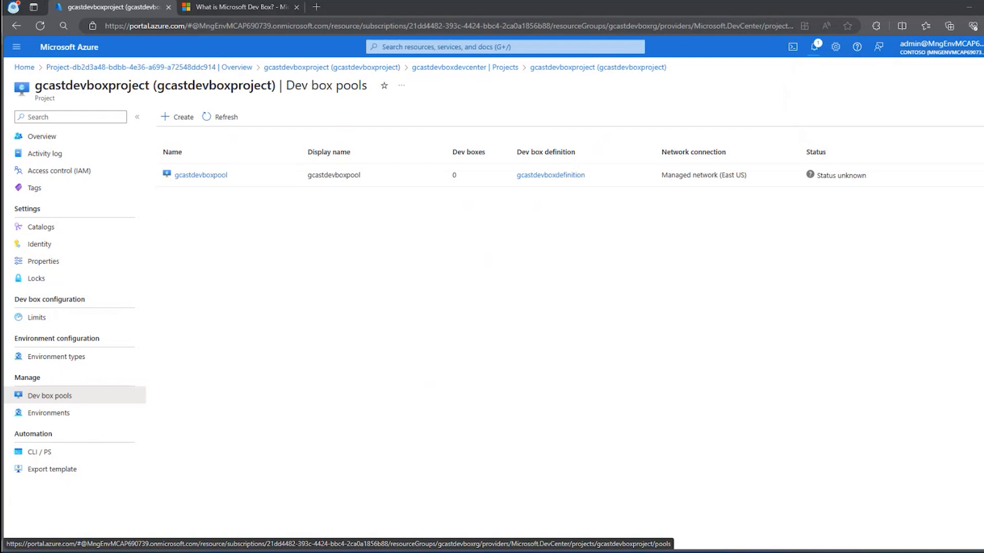
{"action": "mouse_move", "coordinate": [270, 291]}
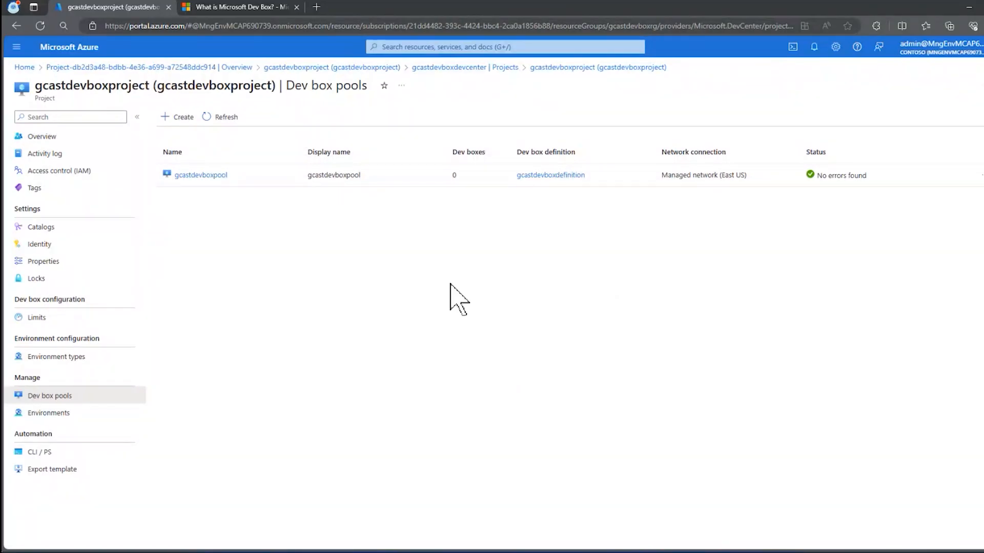
{"action": "mouse_move", "coordinate": [358, 261]}
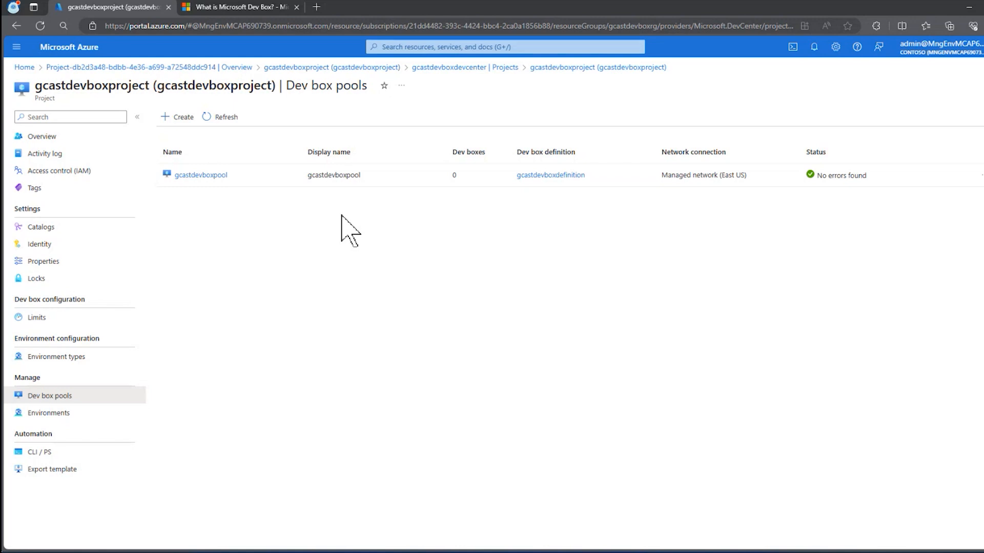
{"action": "mouse_move", "coordinate": [161, 413]}
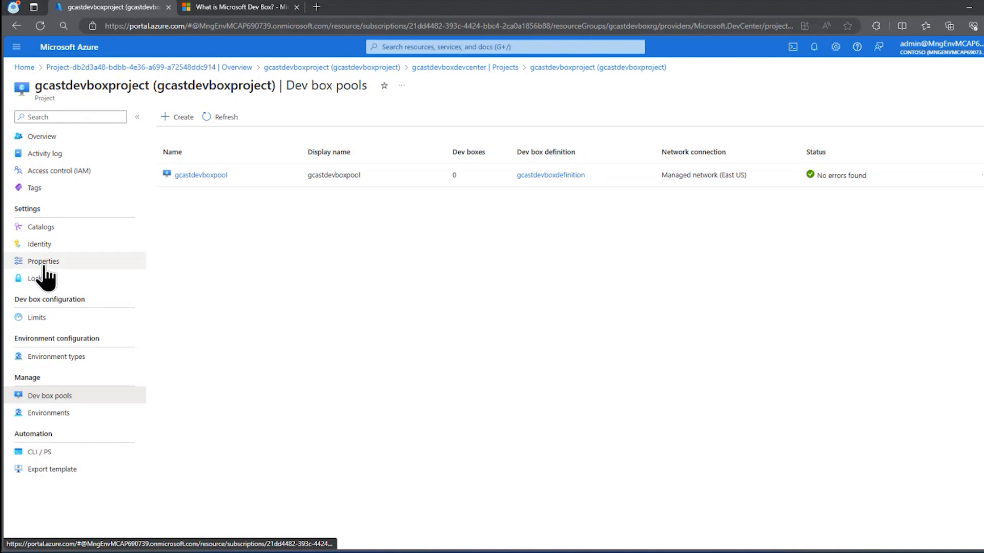
{"action": "mouse_move", "coordinate": [59, 171]}
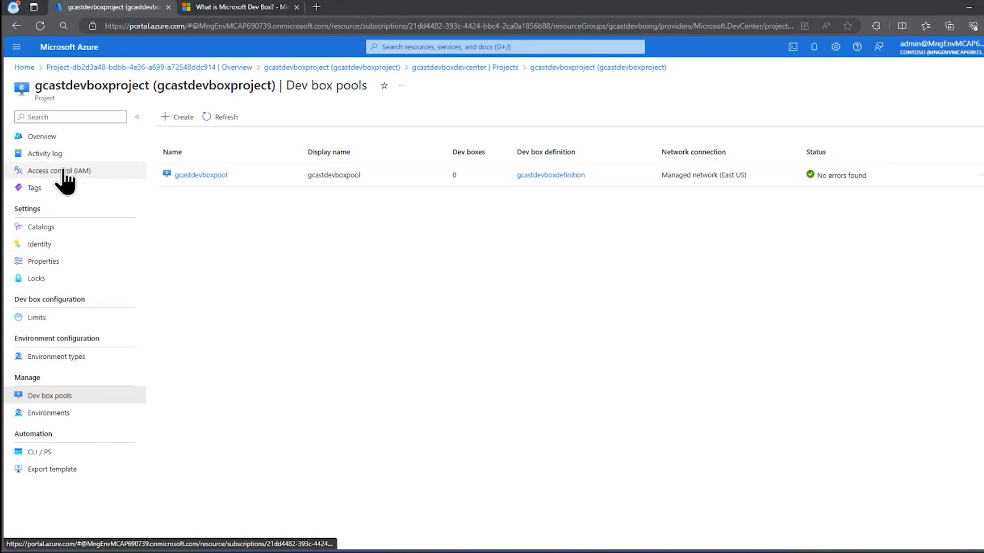
Step: Start an Add role assignment from gcastdevboxproject's Access control (IAM)
{"action": "left_click", "coordinate": [59, 170]}
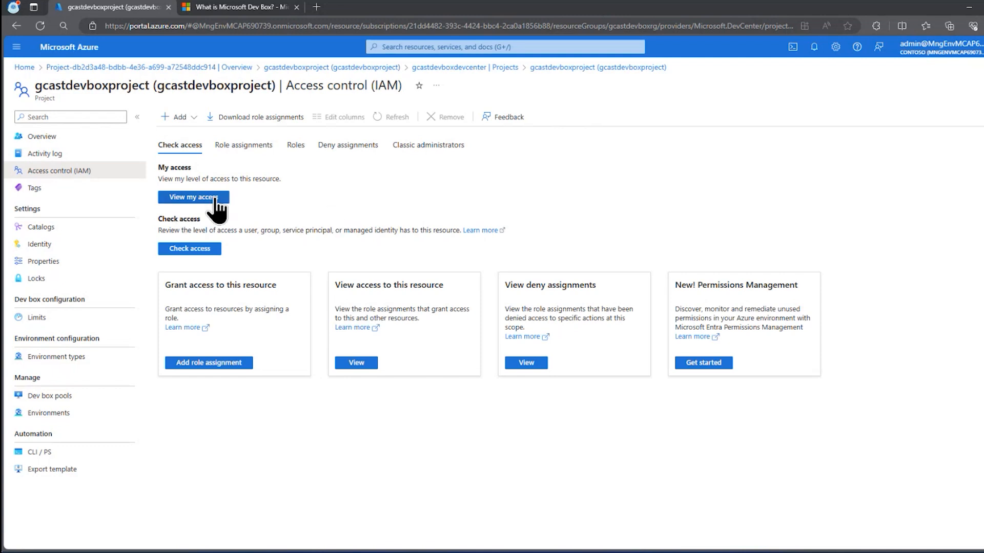
{"action": "left_click", "coordinate": [193, 197]}
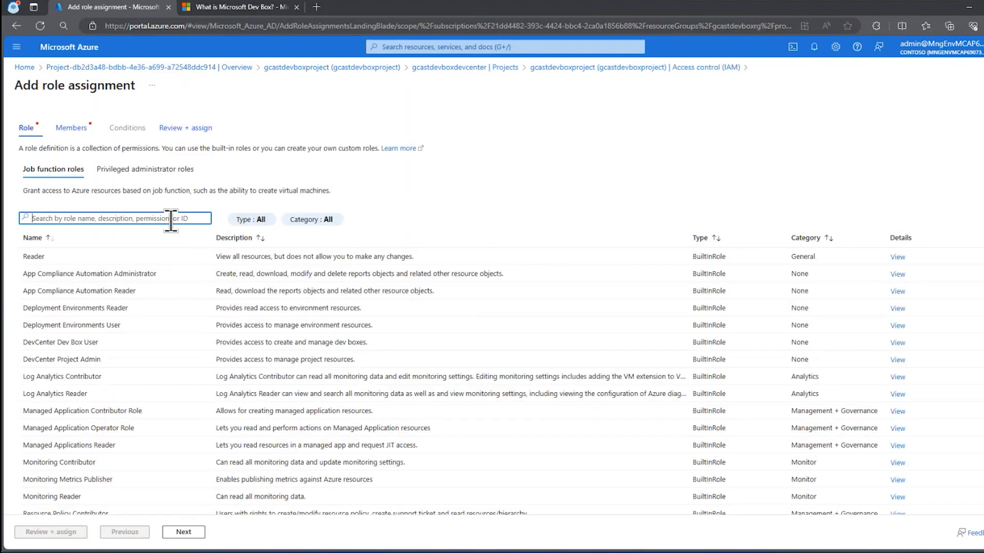
Step: Search for and select the DevCenter Dev Box User role, then advance to Members
{"action": "type", "text": "DevCenter"}
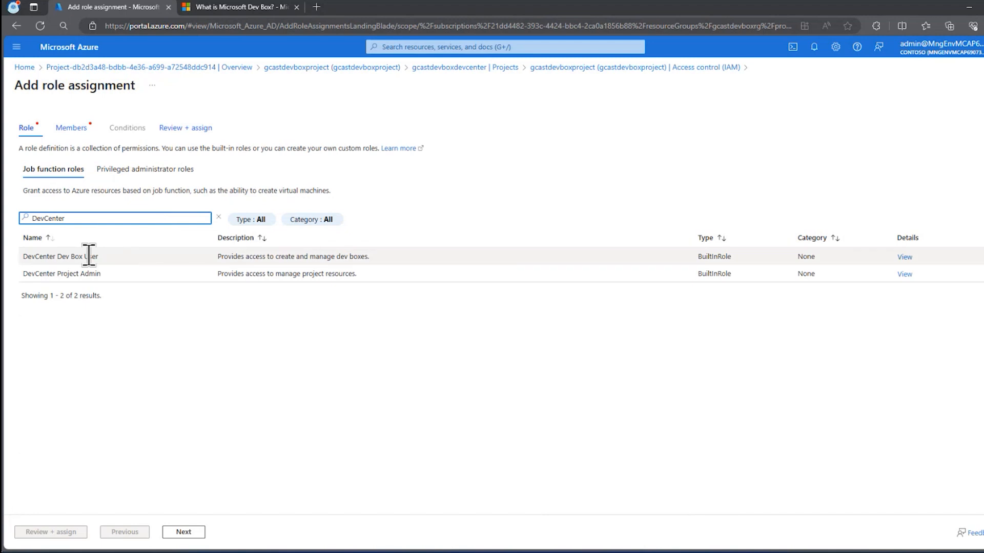
{"action": "mouse_move", "coordinate": [94, 277]}
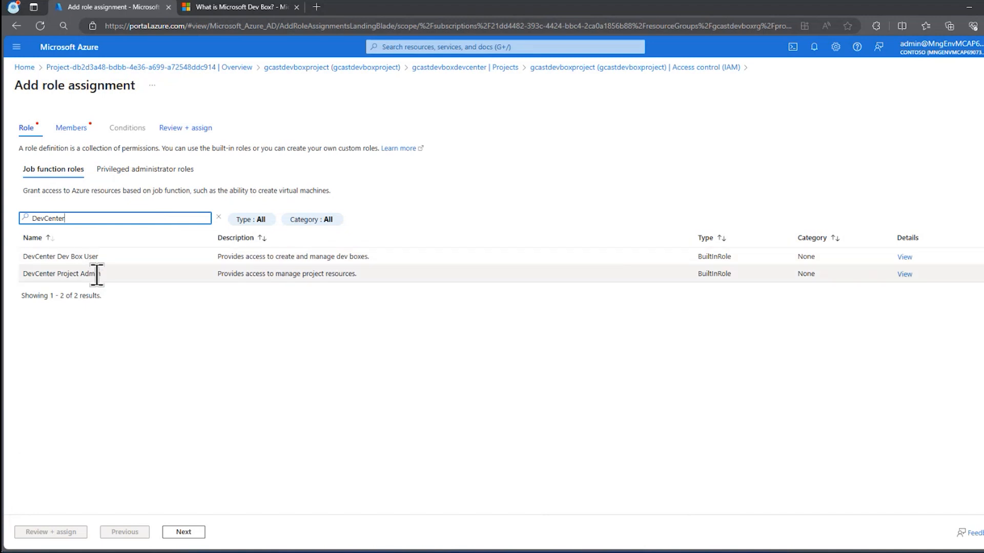
{"action": "mouse_move", "coordinate": [118, 283]}
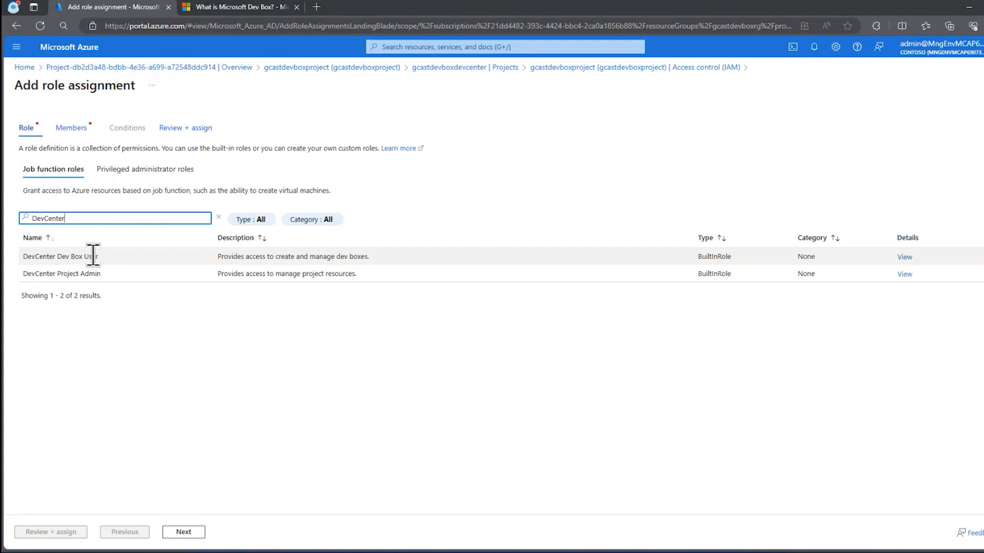
{"action": "mouse_move", "coordinate": [112, 276]}
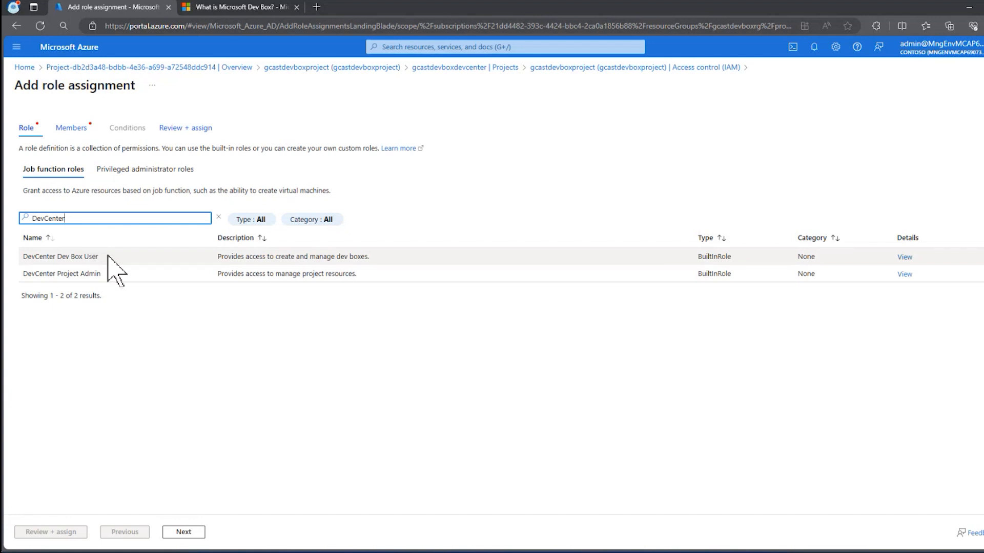
{"action": "left_click", "coordinate": [60, 257]}
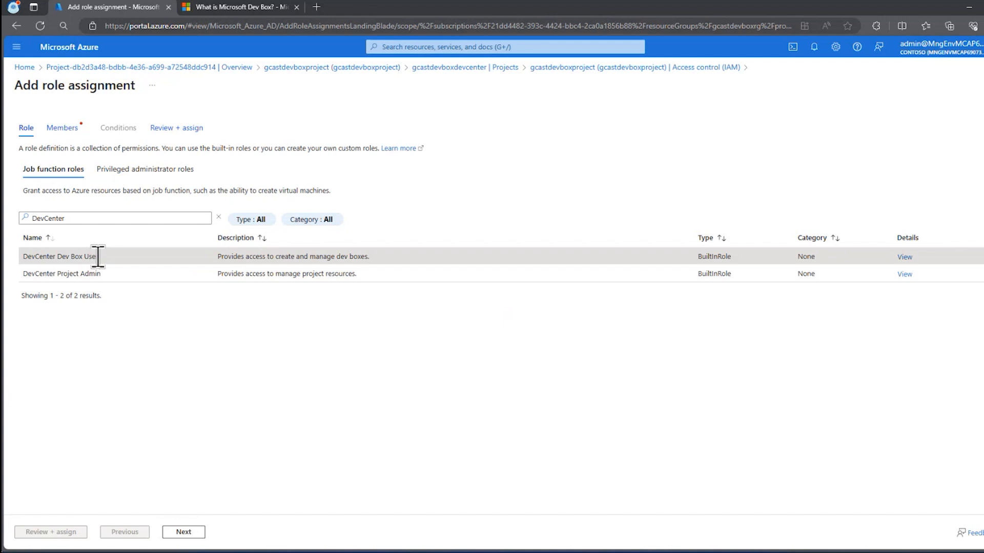
{"action": "mouse_move", "coordinate": [39, 177]}
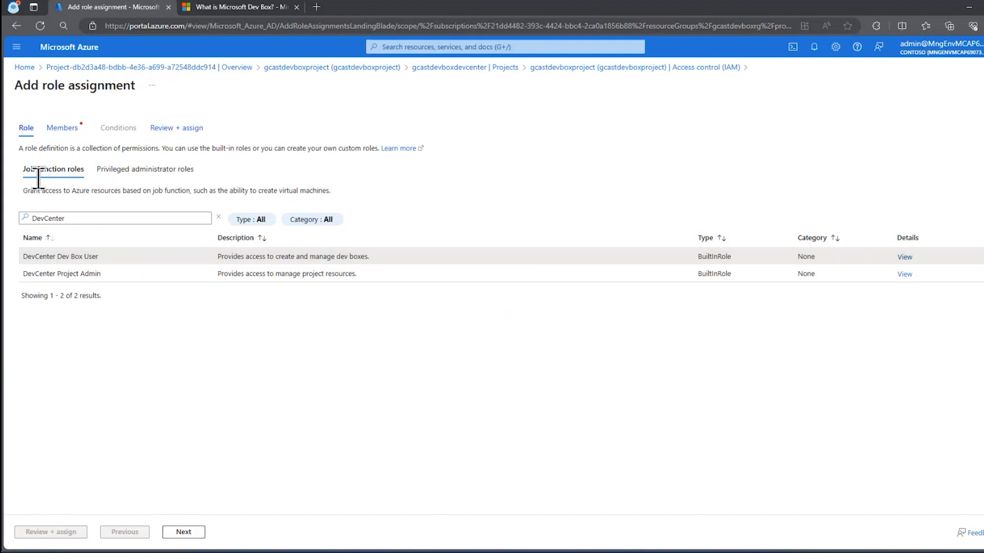
{"action": "left_click", "coordinate": [184, 531]}
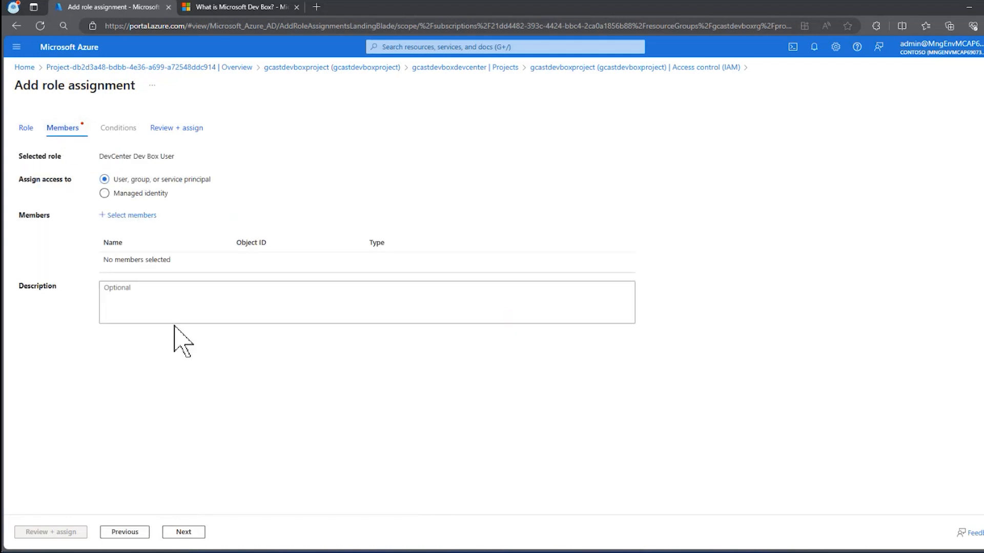
Step: Select System Administrator as the assignment's member and open the review summary
{"action": "left_click", "coordinate": [132, 216]}
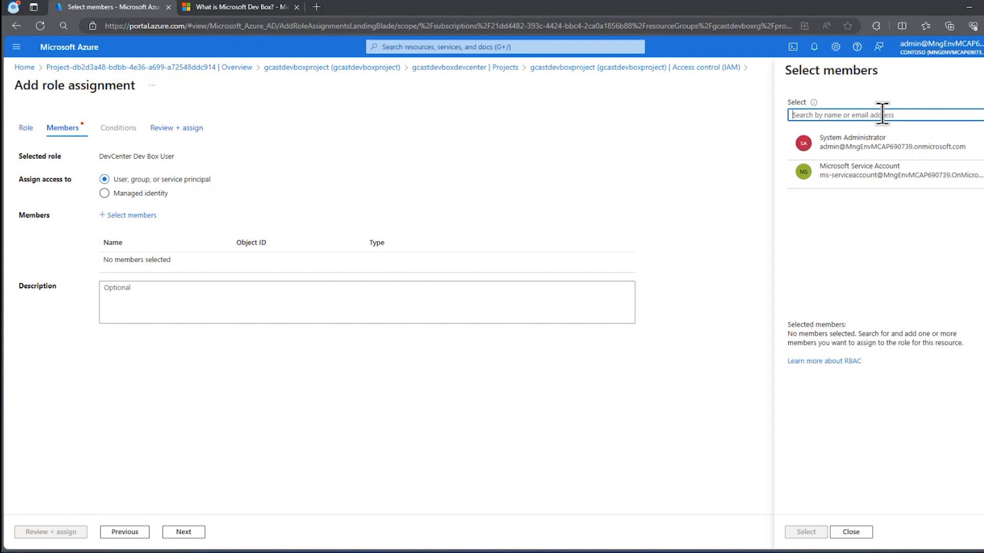
{"action": "mouse_move", "coordinate": [885, 143]}
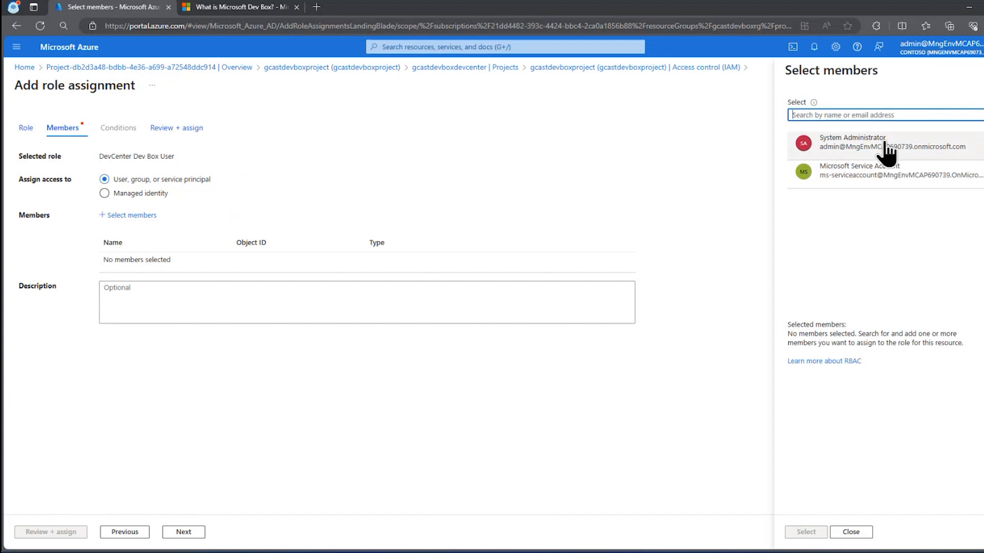
{"action": "left_click", "coordinate": [882, 143]}
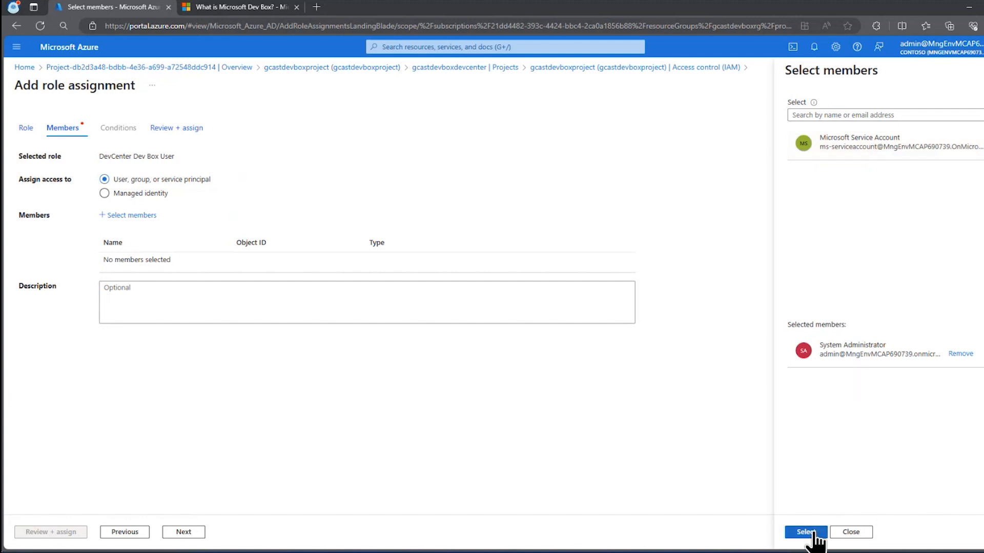
{"action": "left_click", "coordinate": [805, 532]}
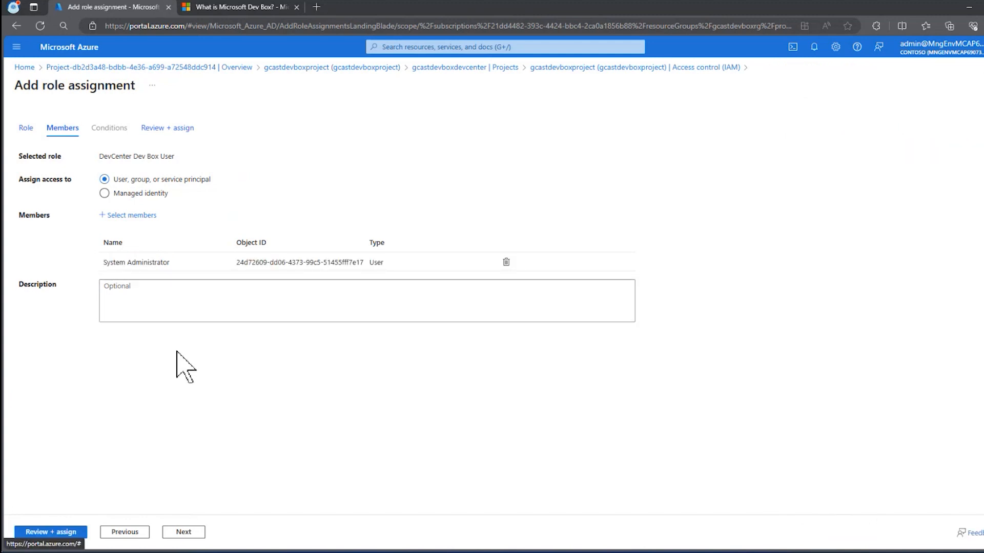
{"action": "left_click", "coordinate": [148, 307]}
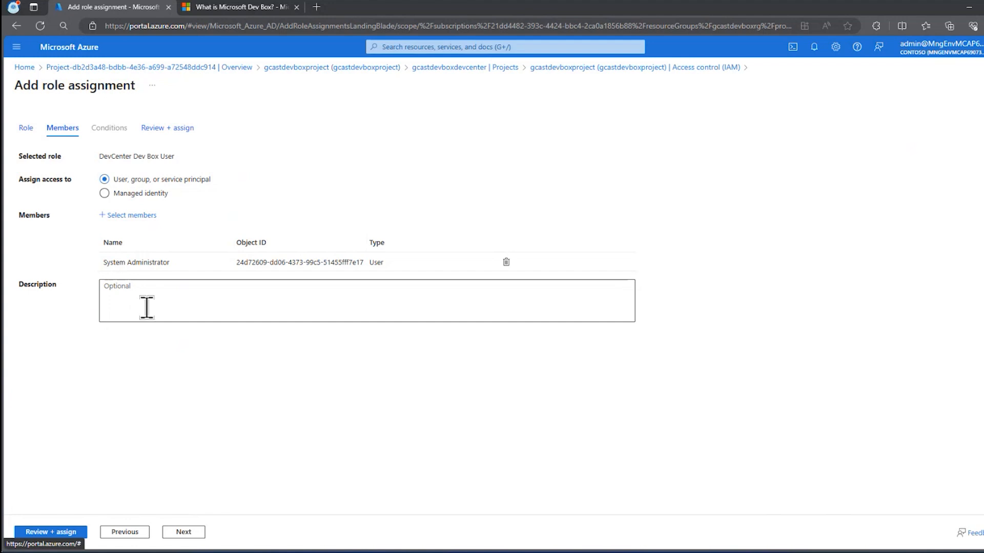
{"action": "mouse_move", "coordinate": [195, 177]}
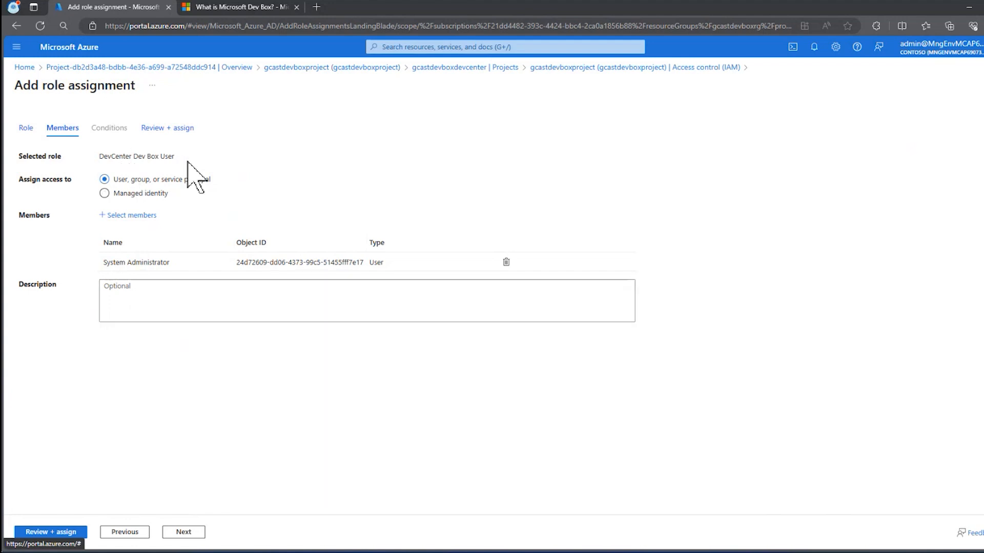
{"action": "mouse_move", "coordinate": [101, 502]}
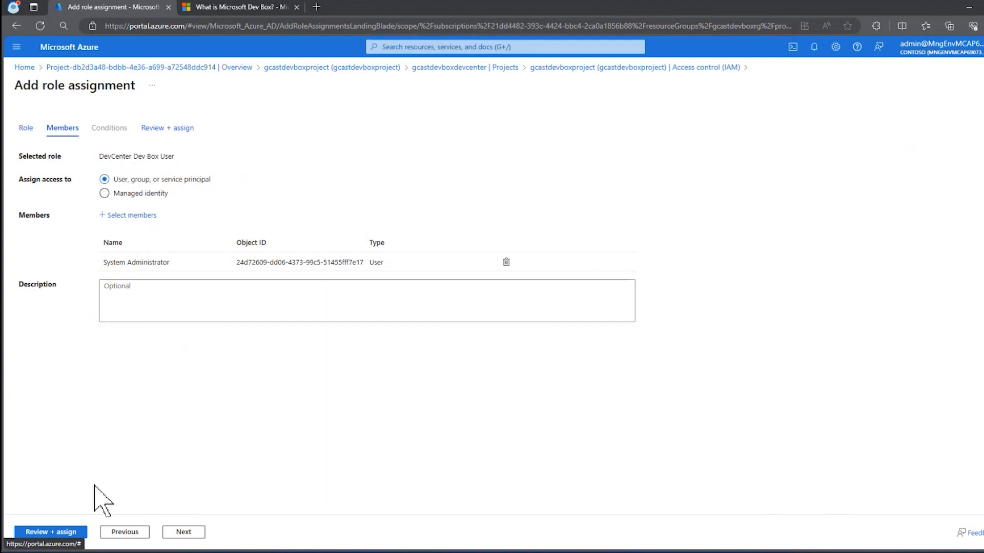
{"action": "left_click", "coordinate": [51, 531]}
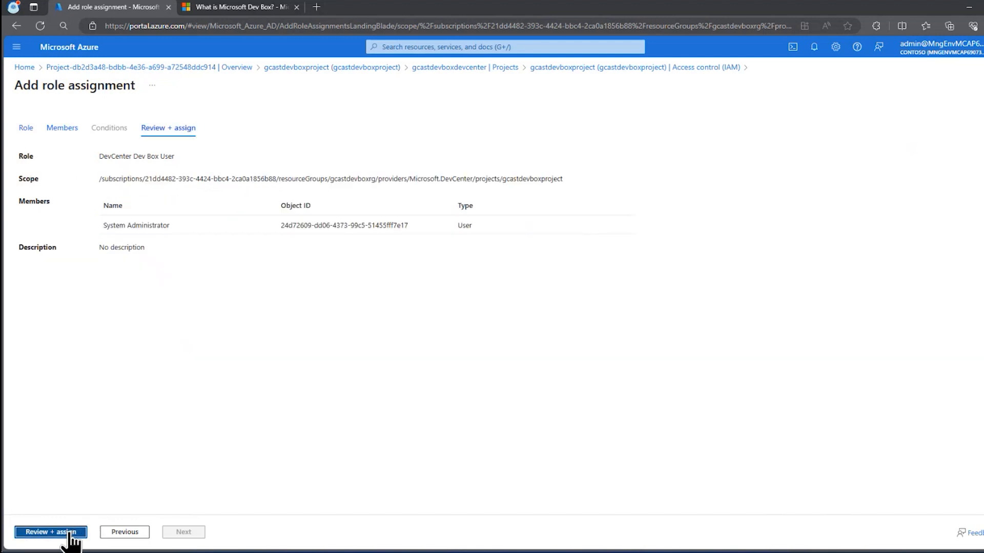
Step: Submit System Administrator's DevCenter Dev Box User assignment with Review + assign
{"action": "left_click", "coordinate": [51, 531]}
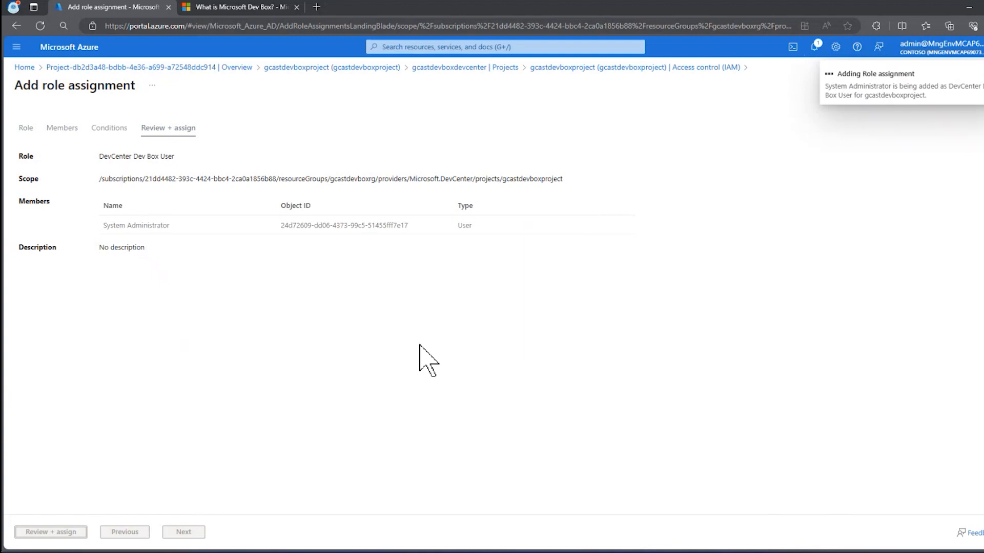
{"action": "left_click", "coordinate": [50, 531]}
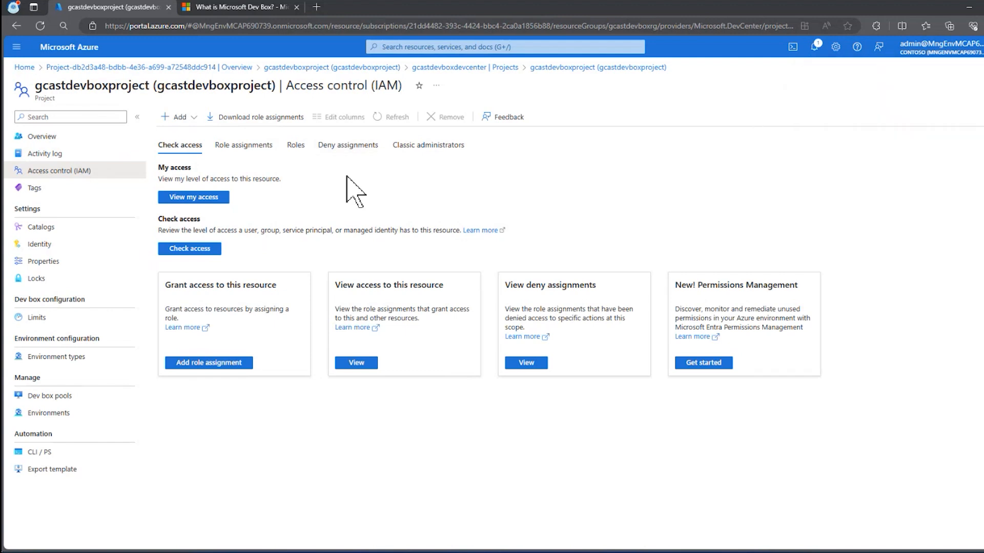
{"action": "mouse_move", "coordinate": [342, 223]}
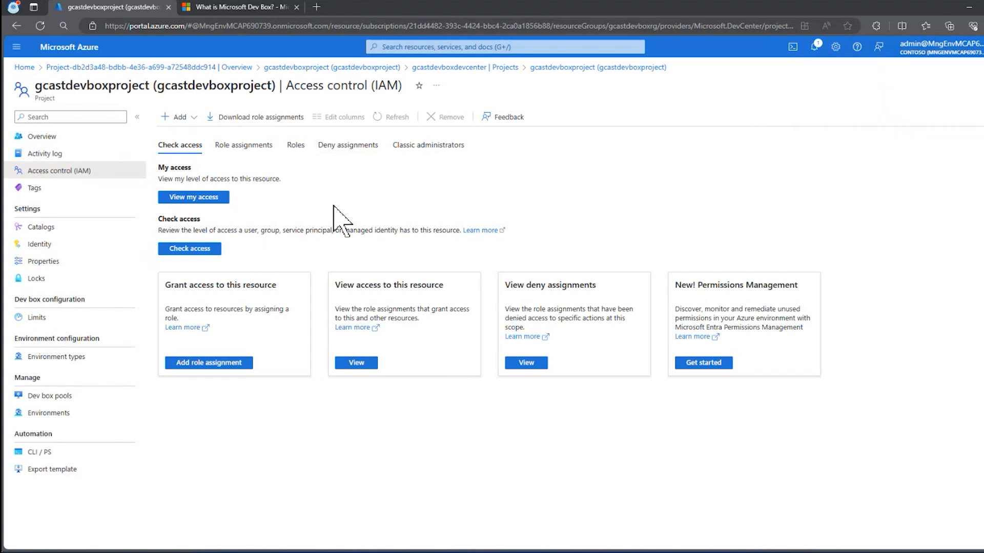
{"action": "mouse_move", "coordinate": [354, 212]}
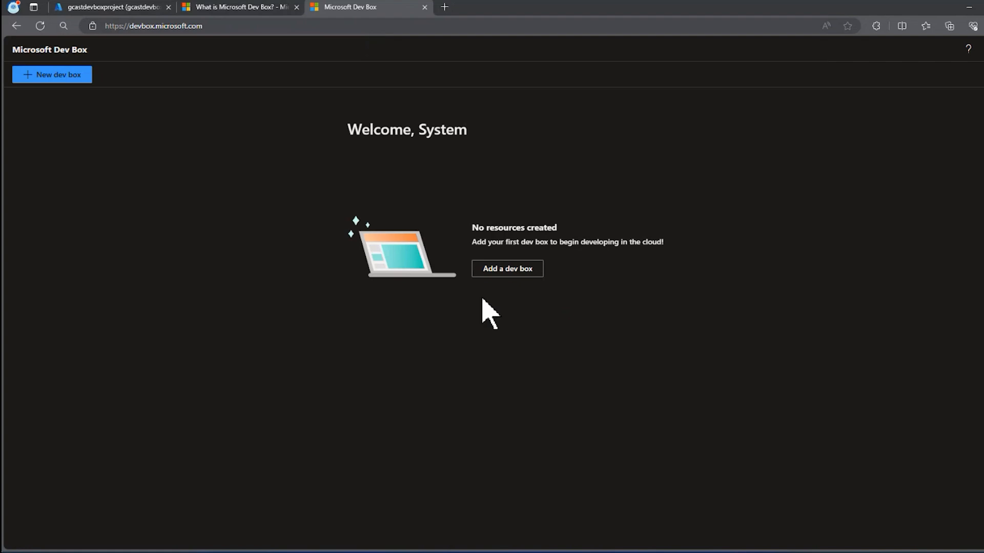
{"action": "mouse_move", "coordinate": [224, 272]}
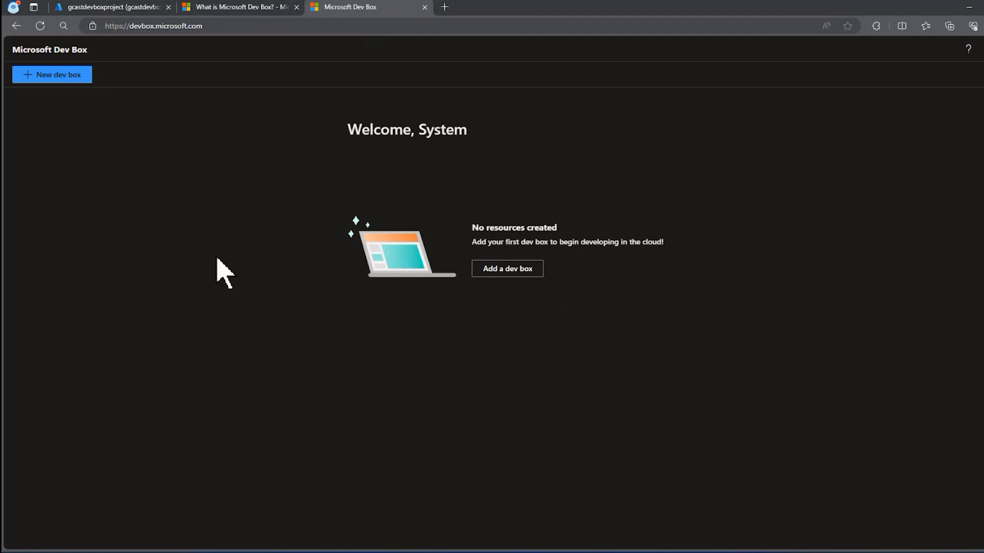
{"action": "mouse_move", "coordinate": [52, 75]}
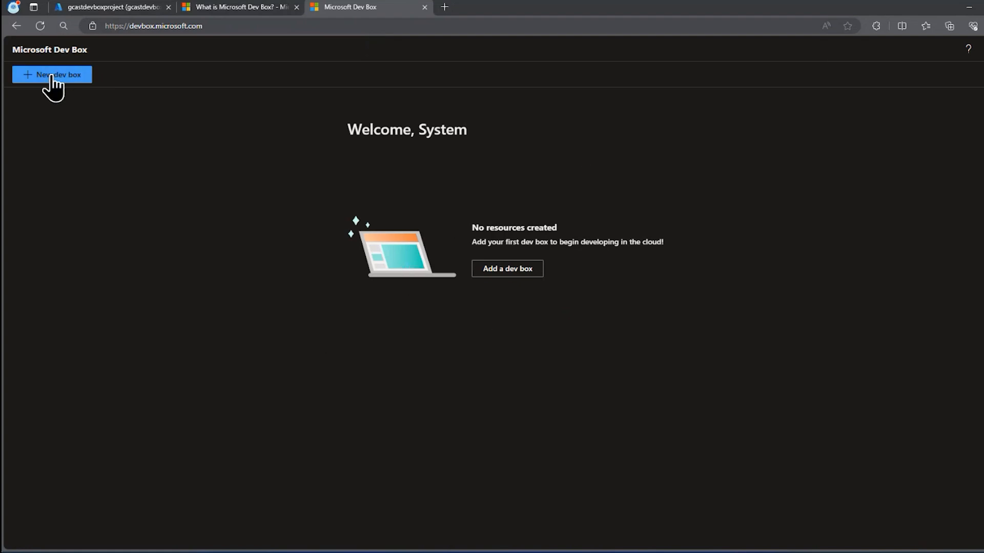
{"action": "mouse_move", "coordinate": [73, 85]}
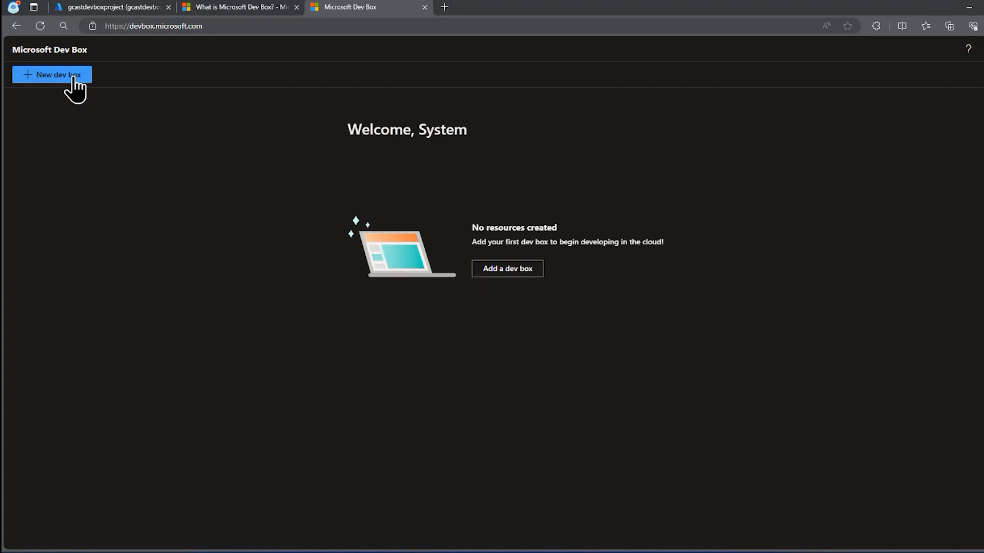
Step: Add a dev box named gcastdevbox under project gcastdevboxproject and create it
{"action": "left_click", "coordinate": [53, 74]}
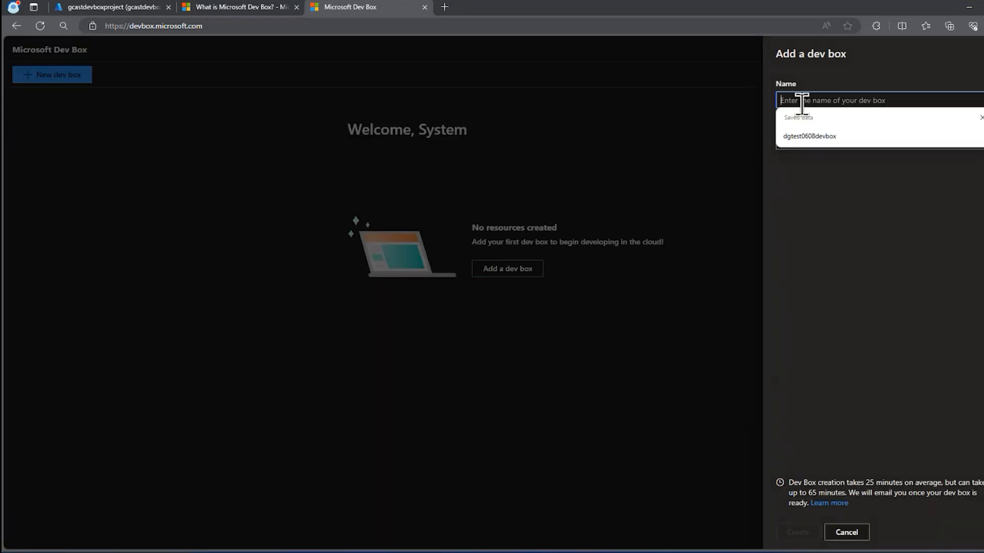
{"action": "type", "text": "gcastdevbox"}
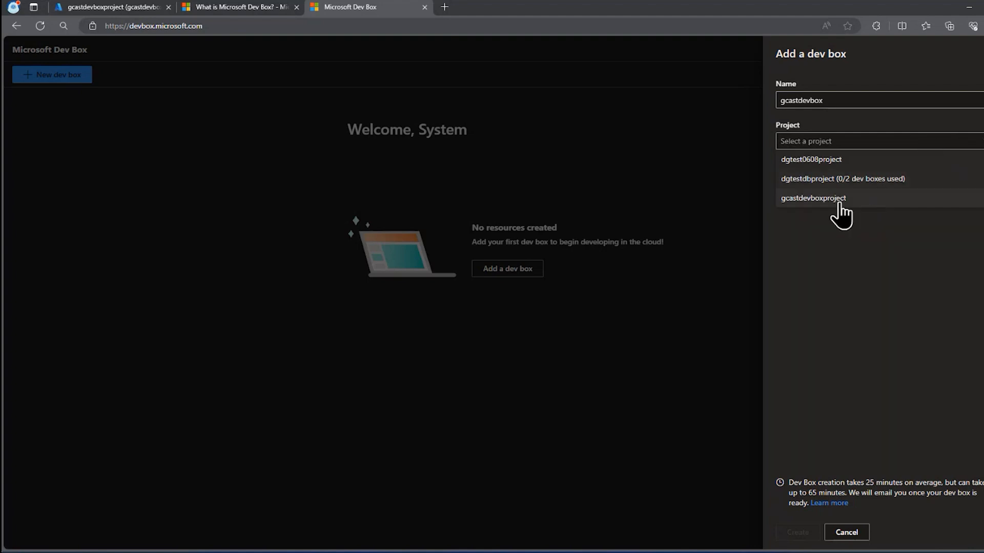
{"action": "left_click", "coordinate": [814, 198]}
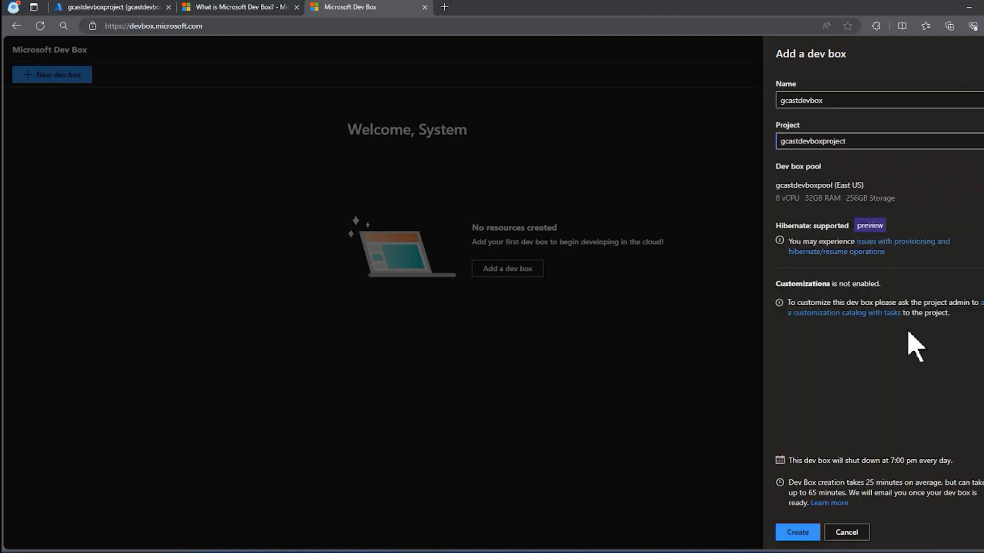
{"action": "mouse_move", "coordinate": [778, 244]}
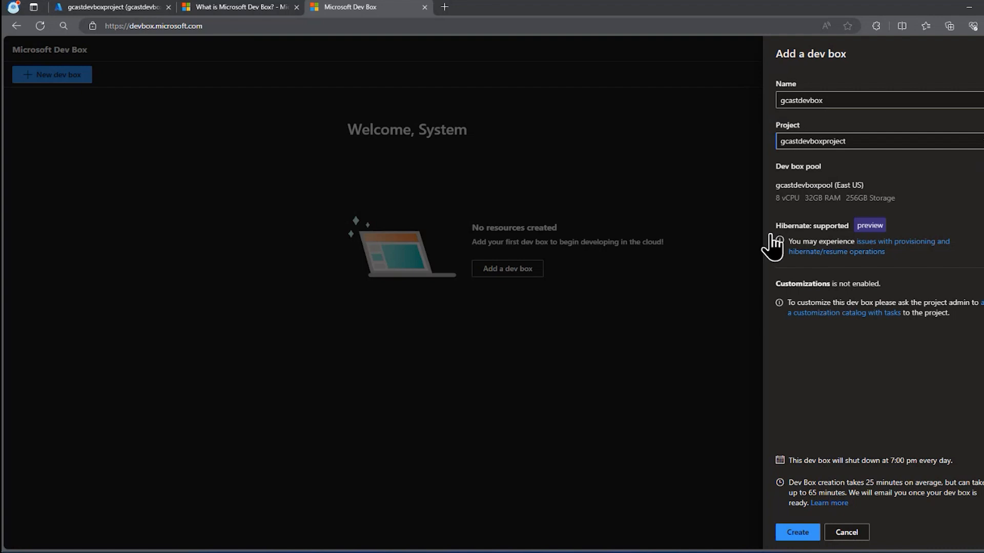
{"action": "mouse_move", "coordinate": [825, 235]}
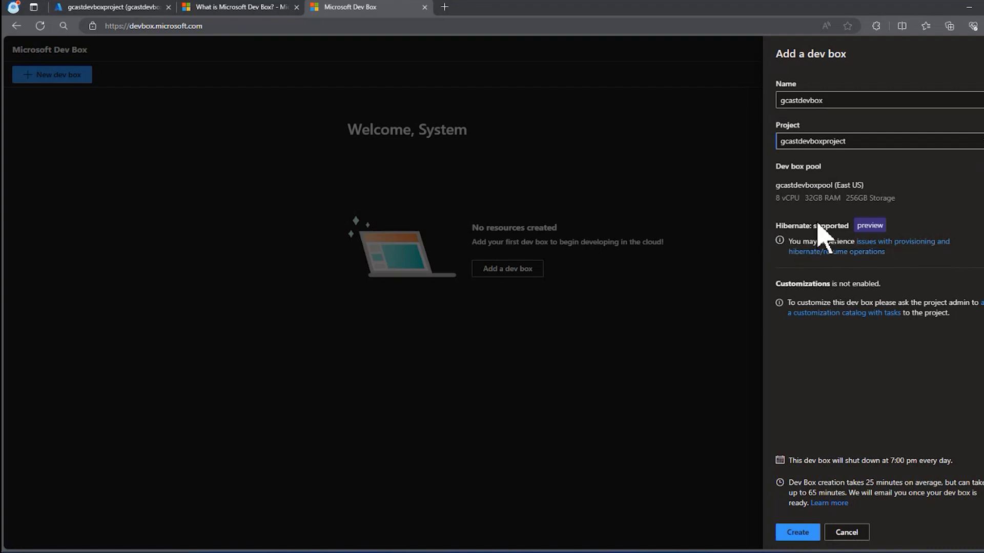
{"action": "mouse_move", "coordinate": [907, 288]}
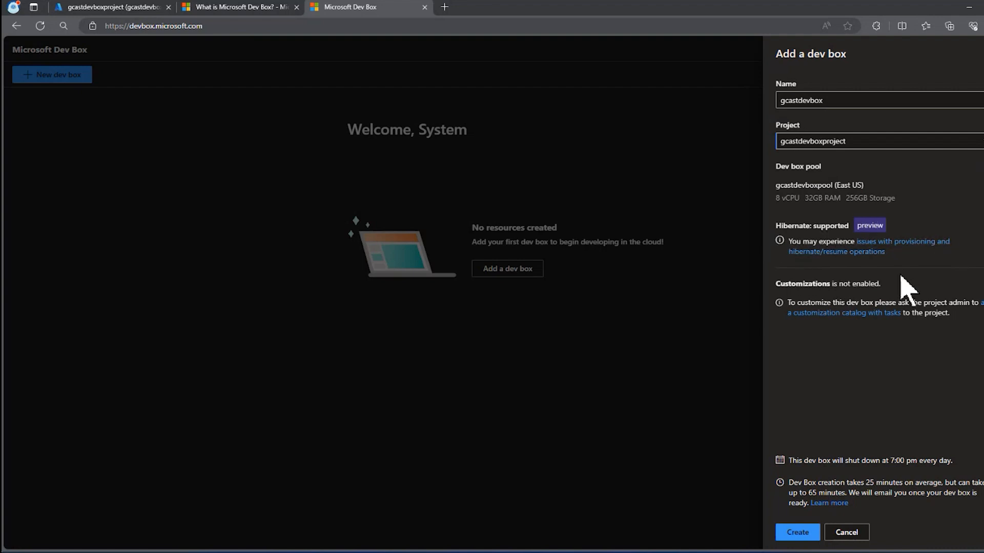
{"action": "mouse_move", "coordinate": [872, 326]}
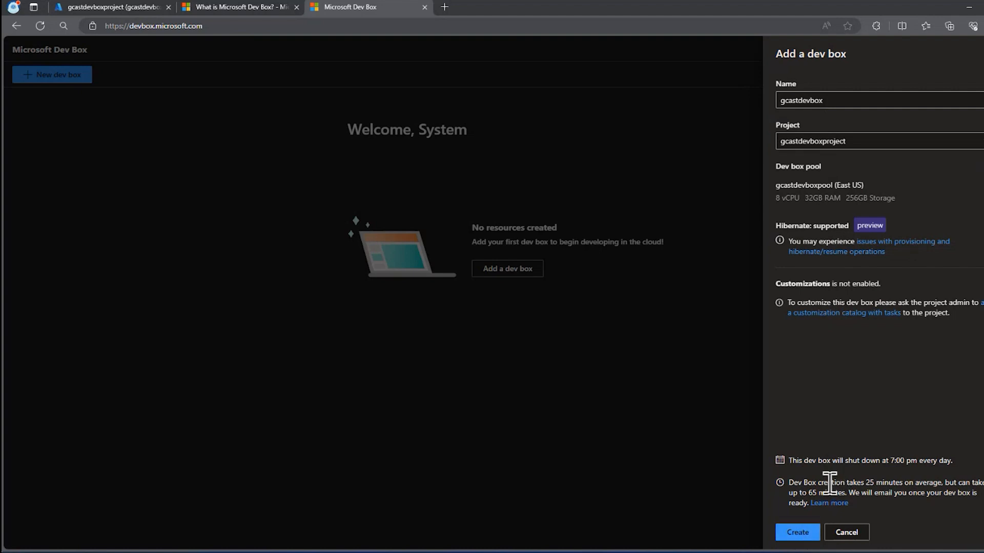
{"action": "mouse_move", "coordinate": [971, 483]}
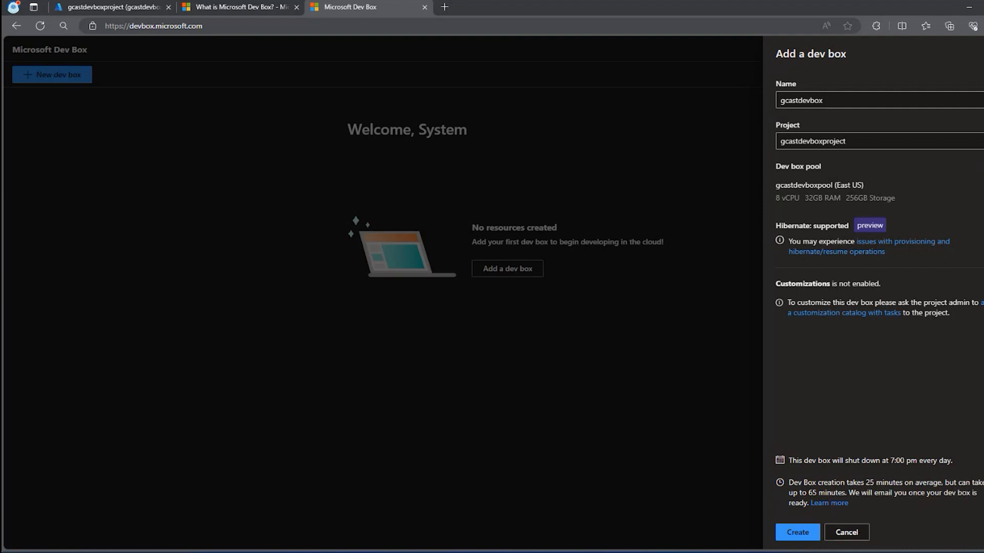
{"action": "left_click", "coordinate": [797, 532]}
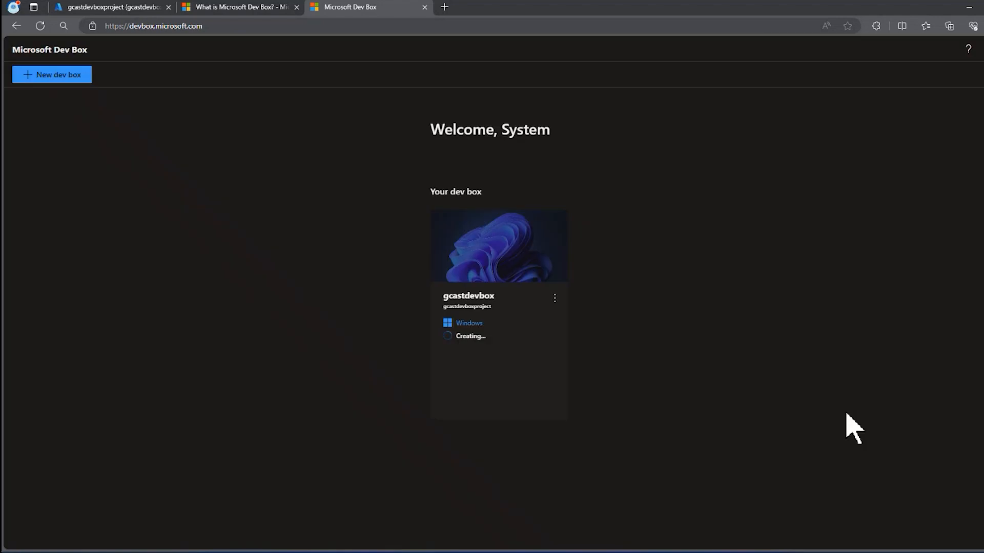
{"action": "mouse_move", "coordinate": [662, 292]}
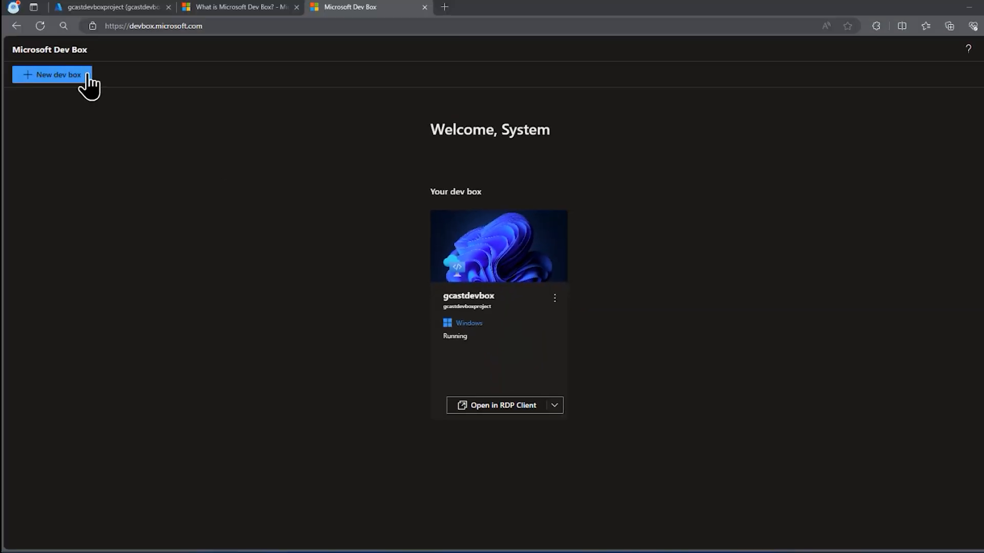
{"action": "mouse_move", "coordinate": [300, 174]}
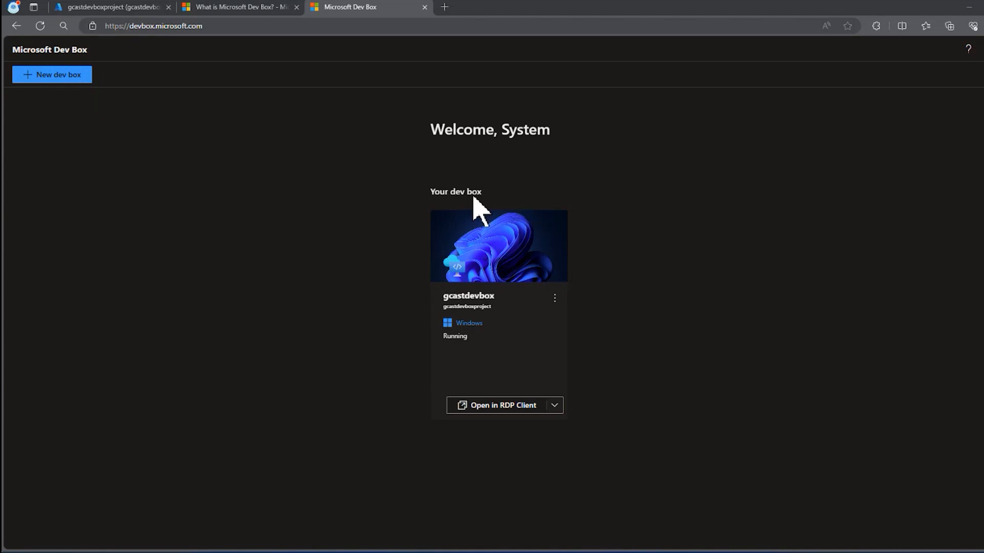
{"action": "mouse_move", "coordinate": [554, 405]}
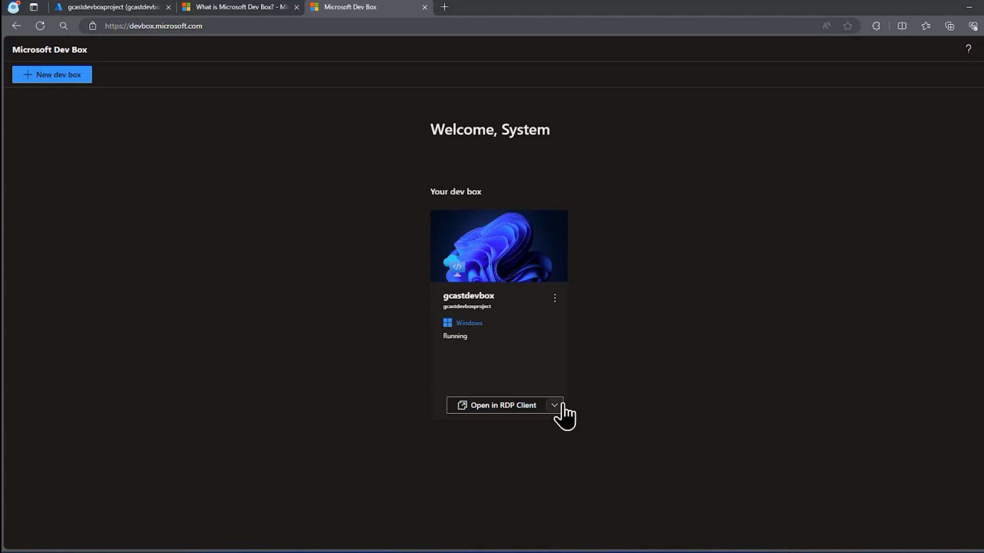
Step: Open gcastdevbox in the browser from its connection options dropdown
{"action": "left_click", "coordinate": [553, 405]}
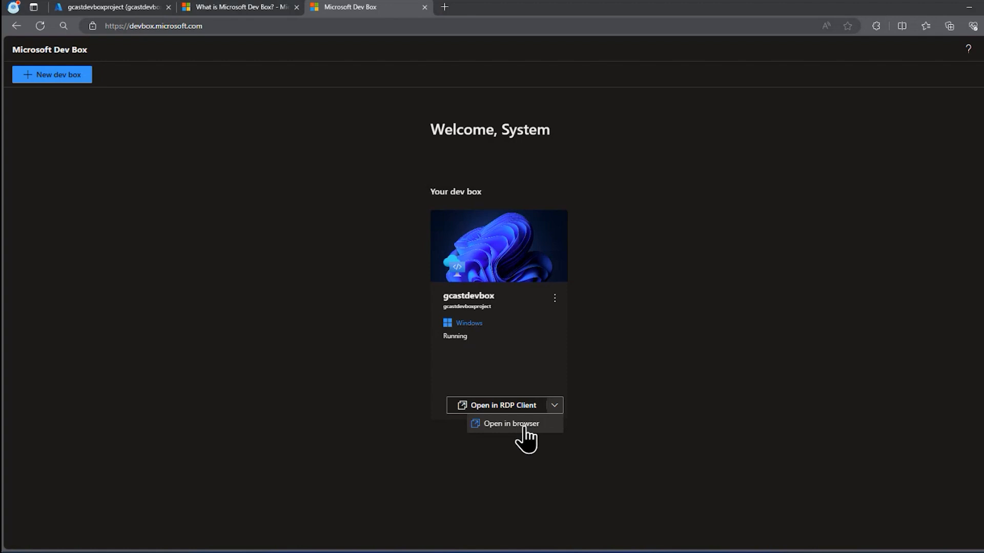
{"action": "mouse_move", "coordinate": [533, 408]}
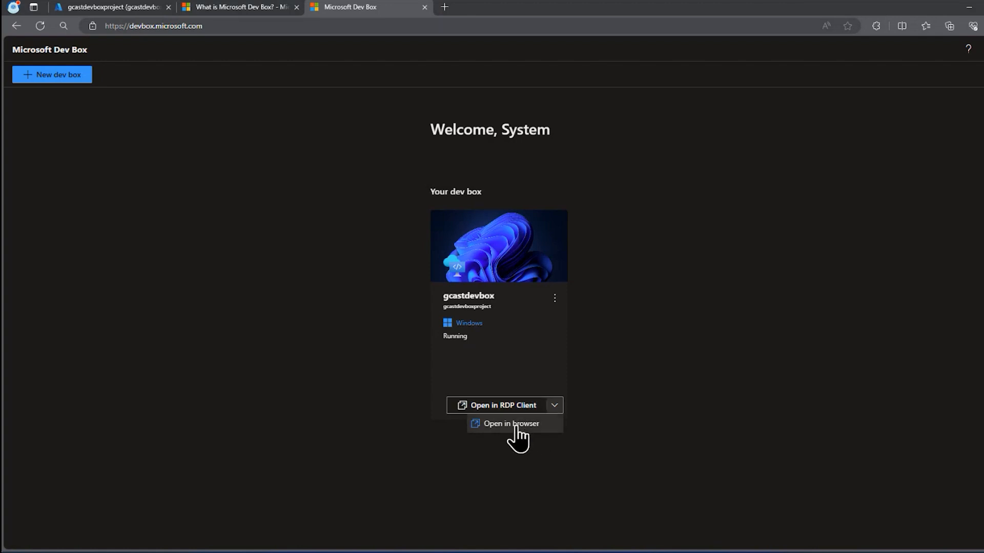
{"action": "left_click", "coordinate": [510, 424]}
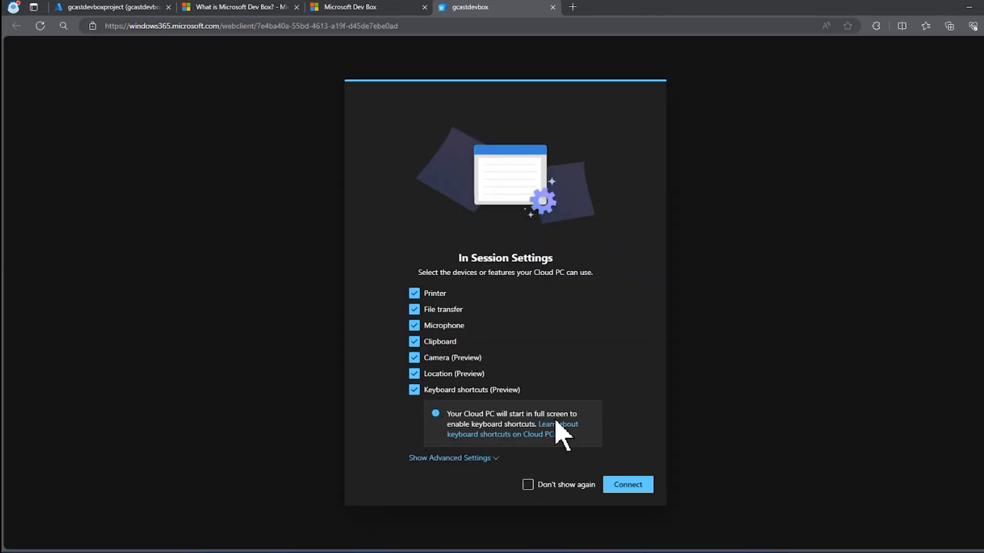
{"action": "mouse_move", "coordinate": [439, 325]}
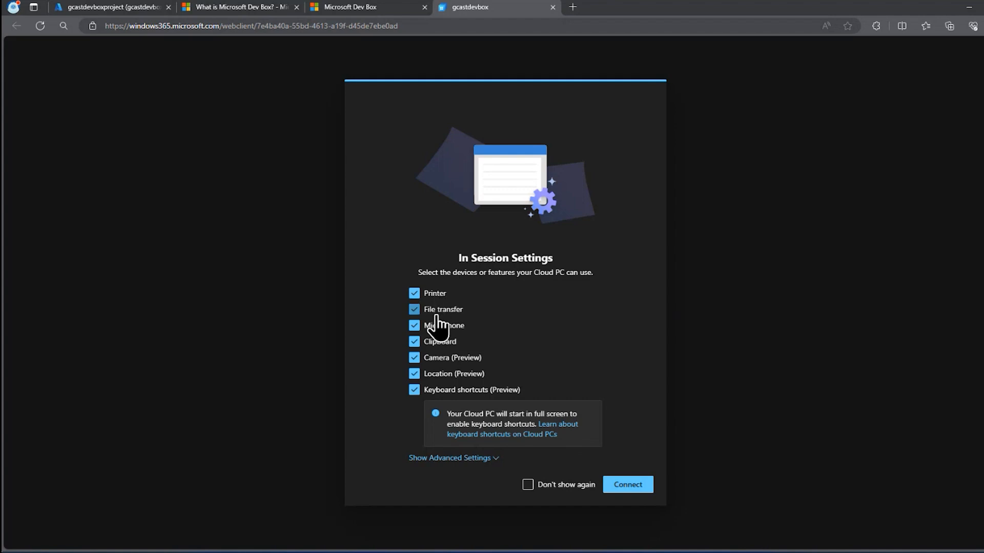
{"action": "mouse_move", "coordinate": [445, 366]}
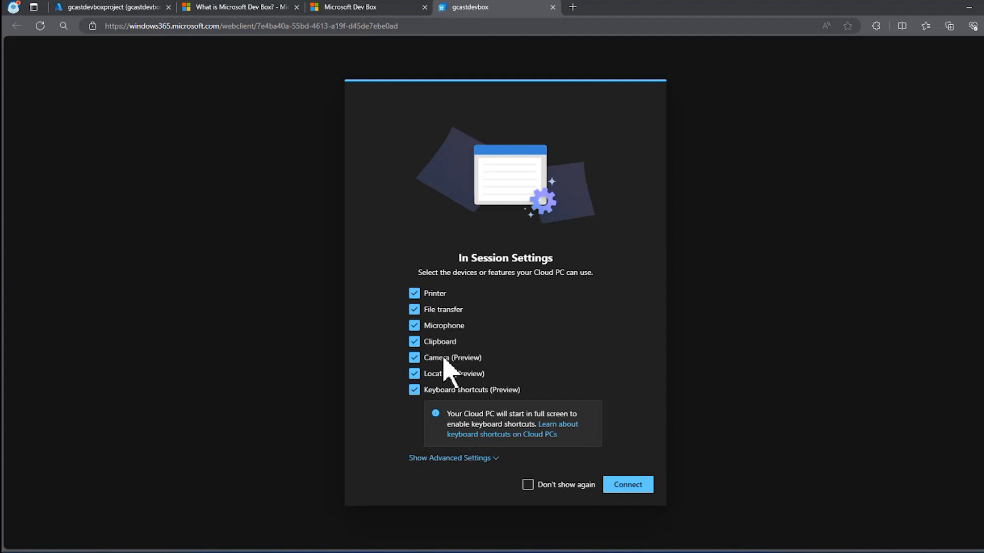
{"action": "mouse_move", "coordinate": [450, 377]}
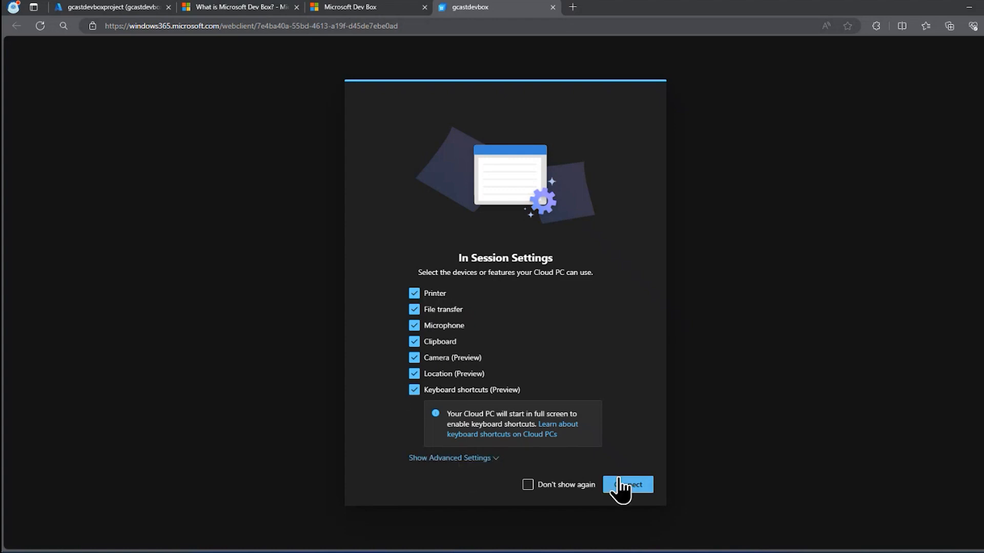
Step: Connect from In Session Settings and sign in with the account password
{"action": "left_click", "coordinate": [627, 484]}
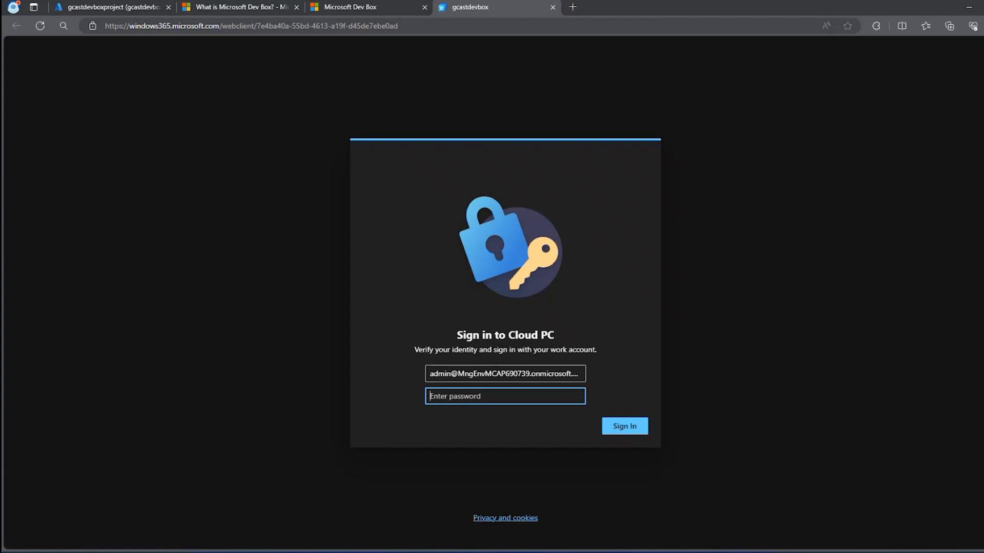
{"action": "type", "text": "password"}
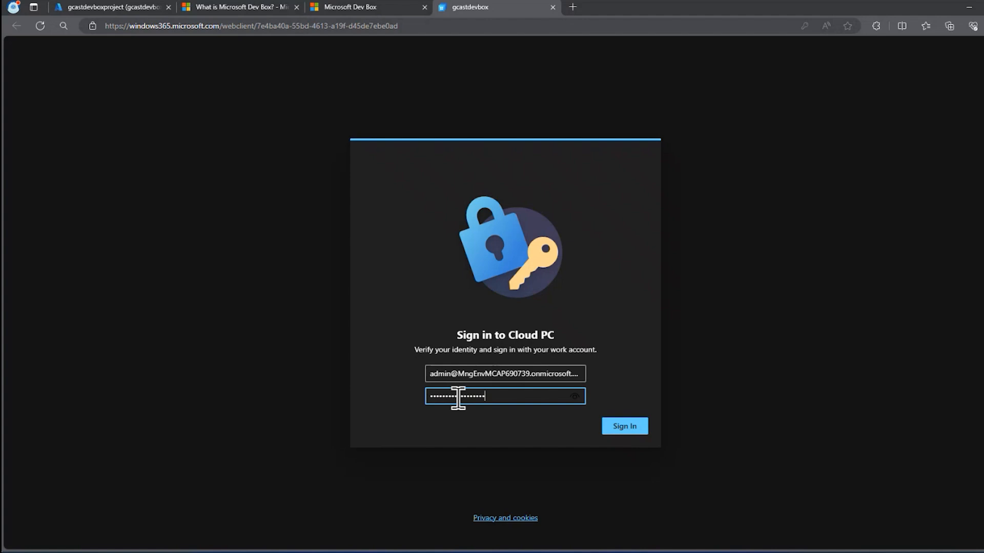
{"action": "left_click", "coordinate": [624, 425]}
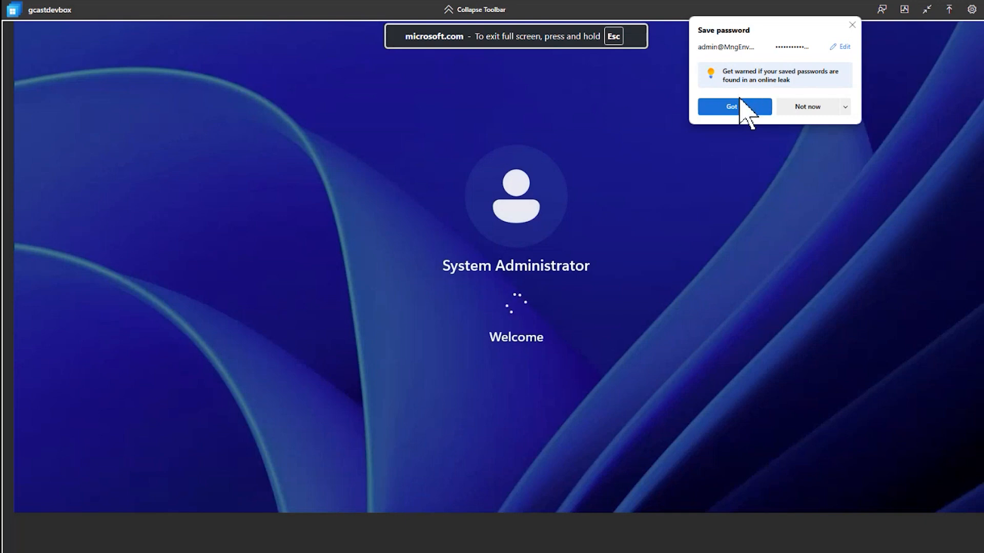
Step: Dismiss the save-password prompt and exit the session's full-screen mode
{"action": "left_click", "coordinate": [732, 106]}
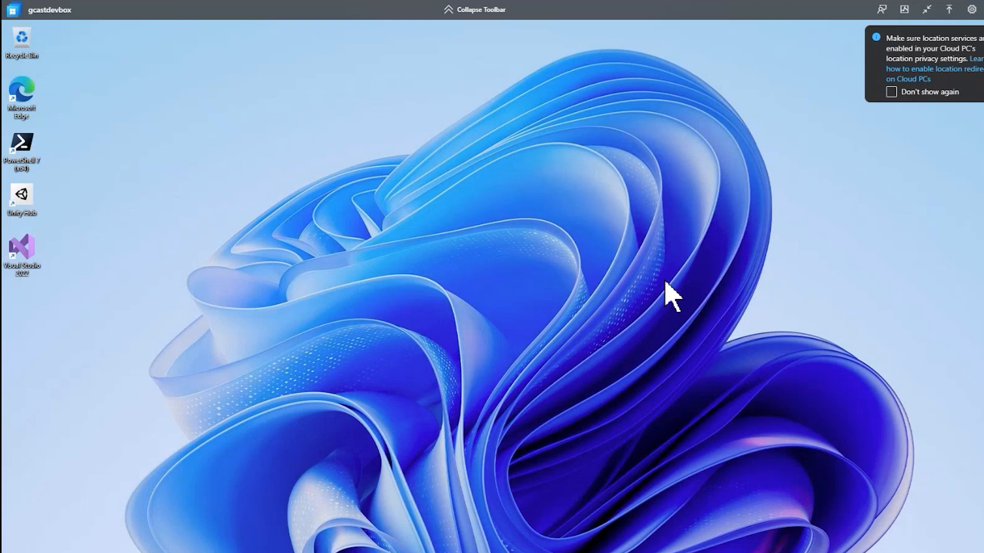
{"action": "mouse_move", "coordinate": [320, 201]}
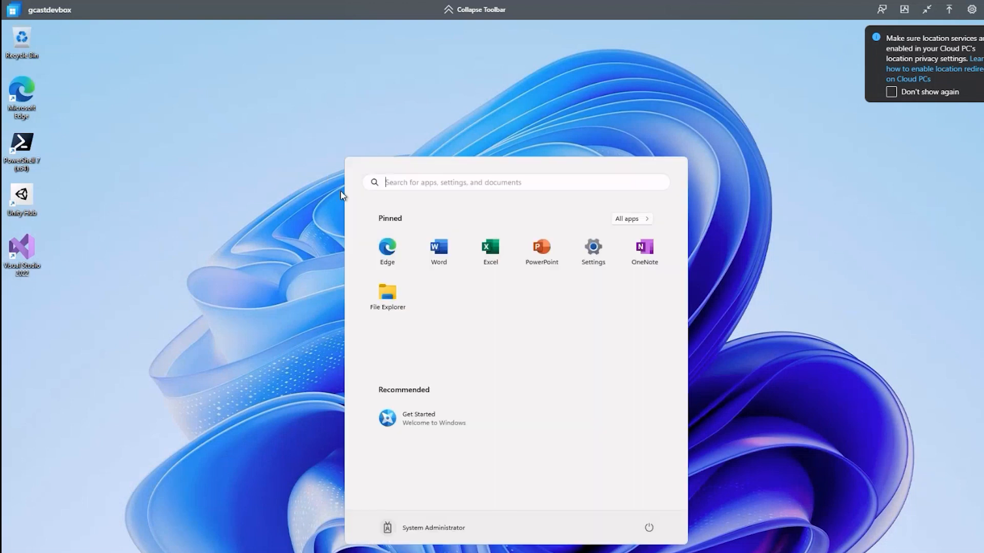
{"action": "mouse_move", "coordinate": [355, 323]}
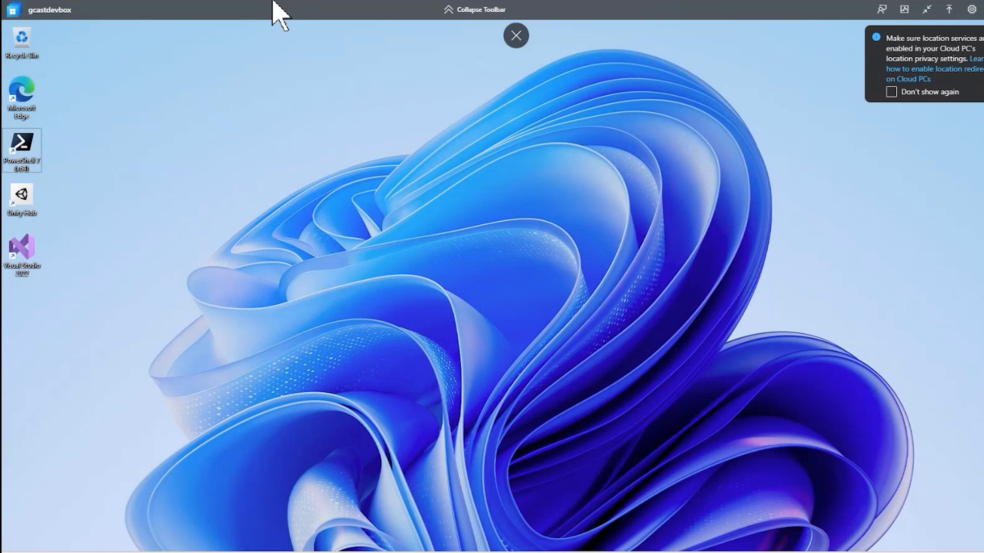
{"action": "left_click", "coordinate": [474, 9]}
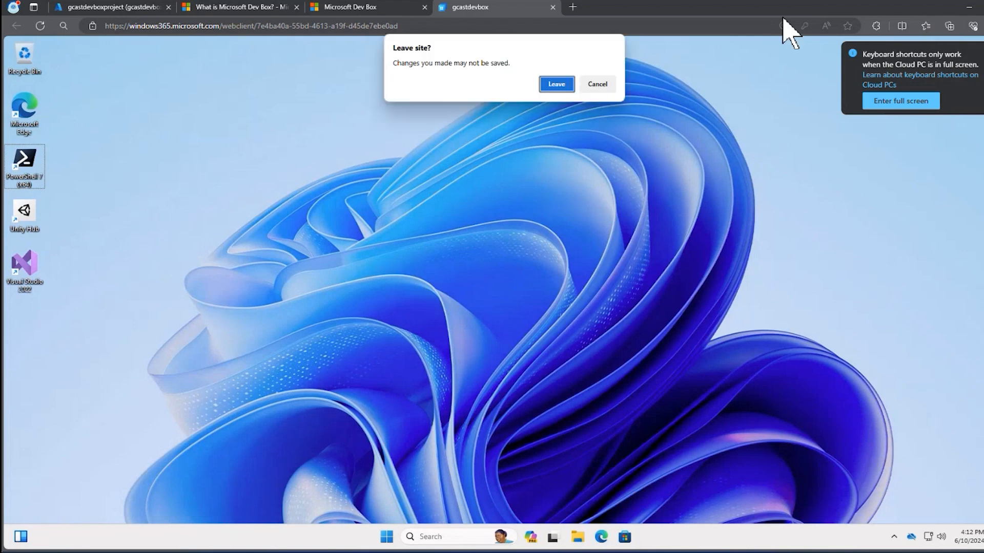
Step: Close the cloud PC session page and launch an RDP connection with remembered credentials
{"action": "left_click", "coordinate": [555, 84]}
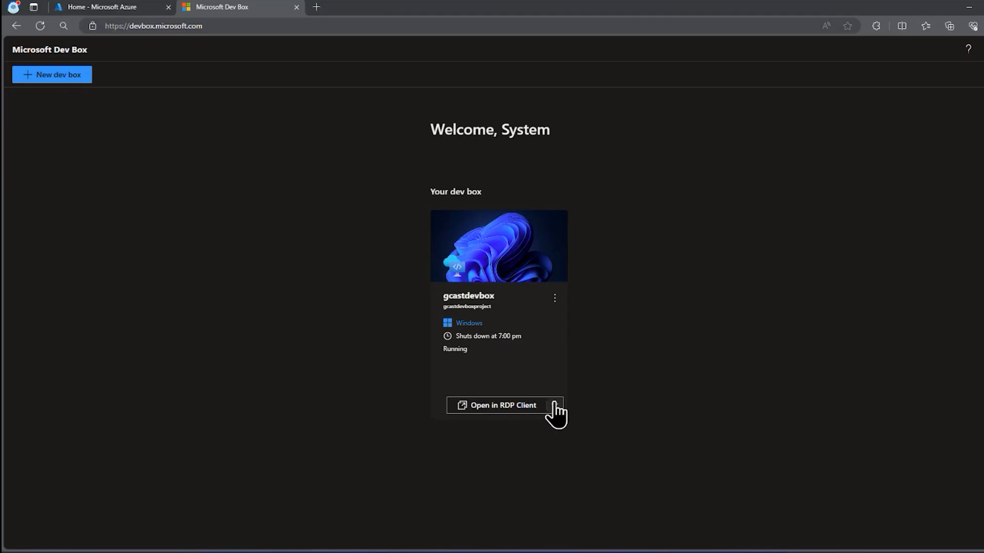
{"action": "left_click", "coordinate": [555, 406]}
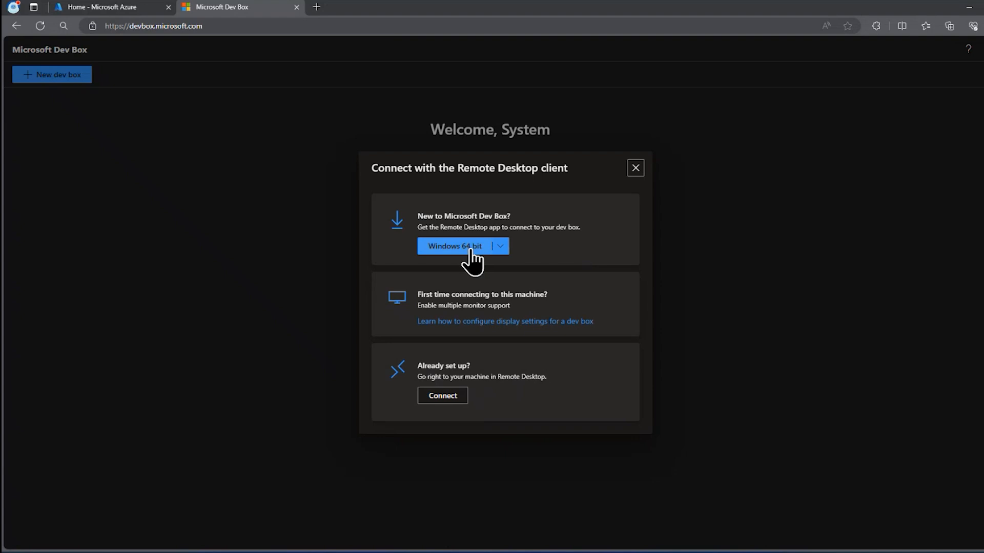
{"action": "mouse_move", "coordinate": [366, 444]}
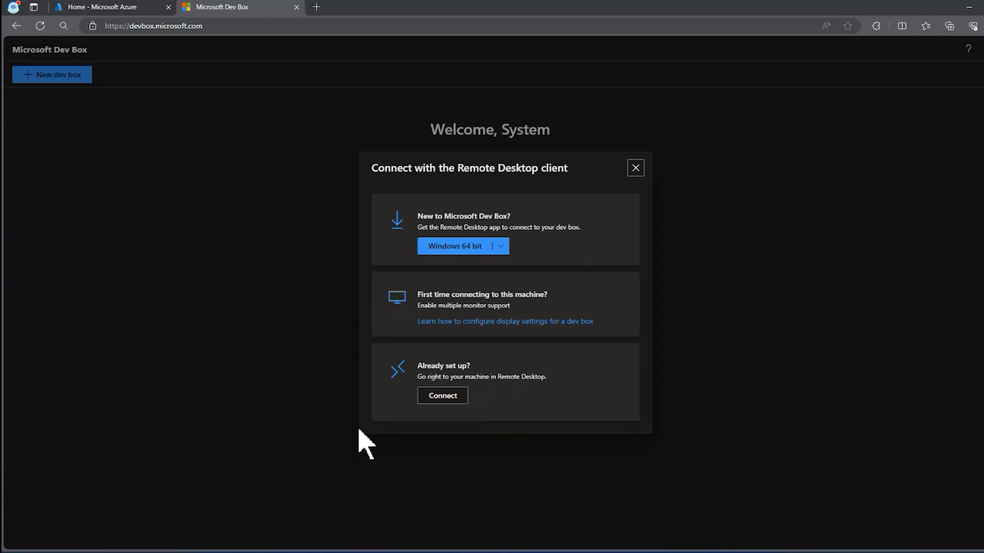
{"action": "mouse_move", "coordinate": [492, 408]}
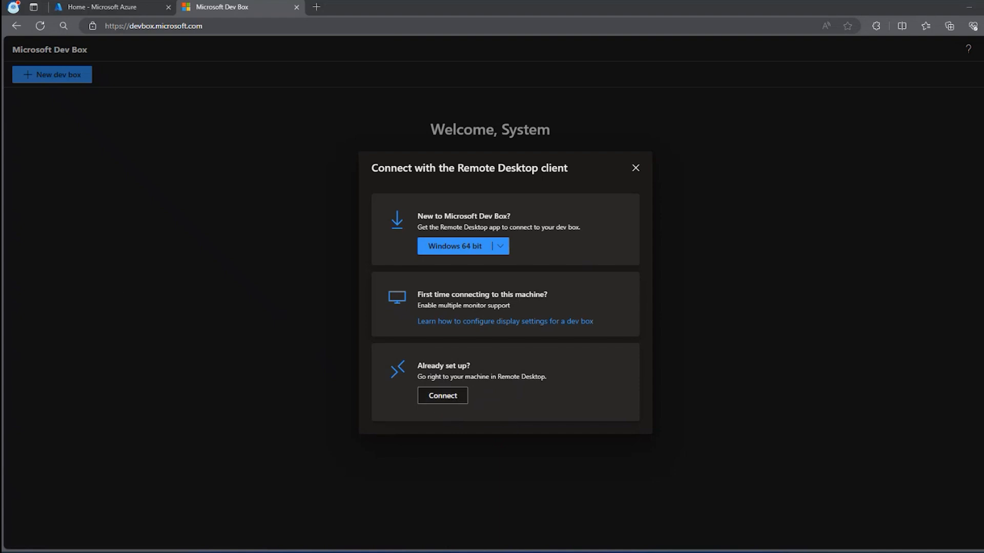
{"action": "mouse_move", "coordinate": [419, 456]}
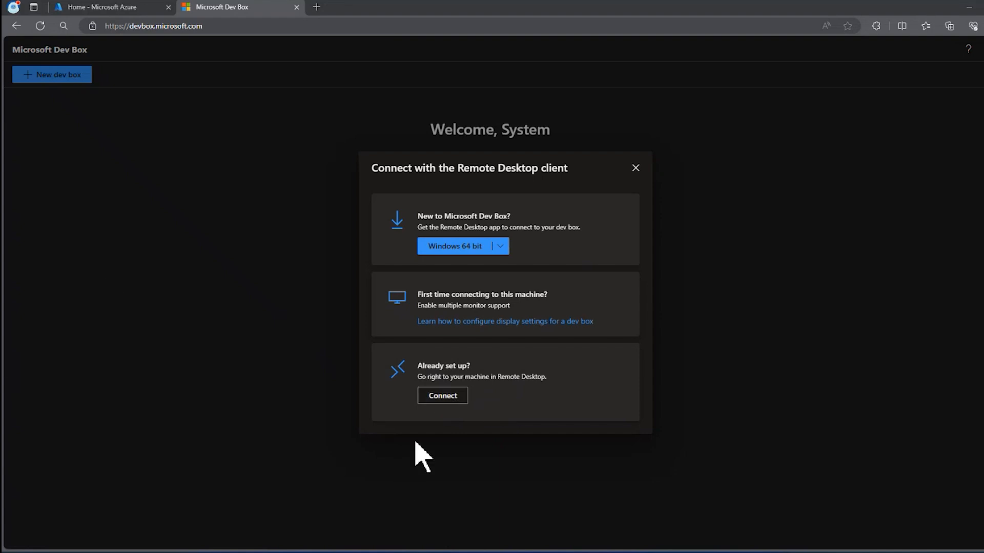
{"action": "mouse_move", "coordinate": [399, 447]}
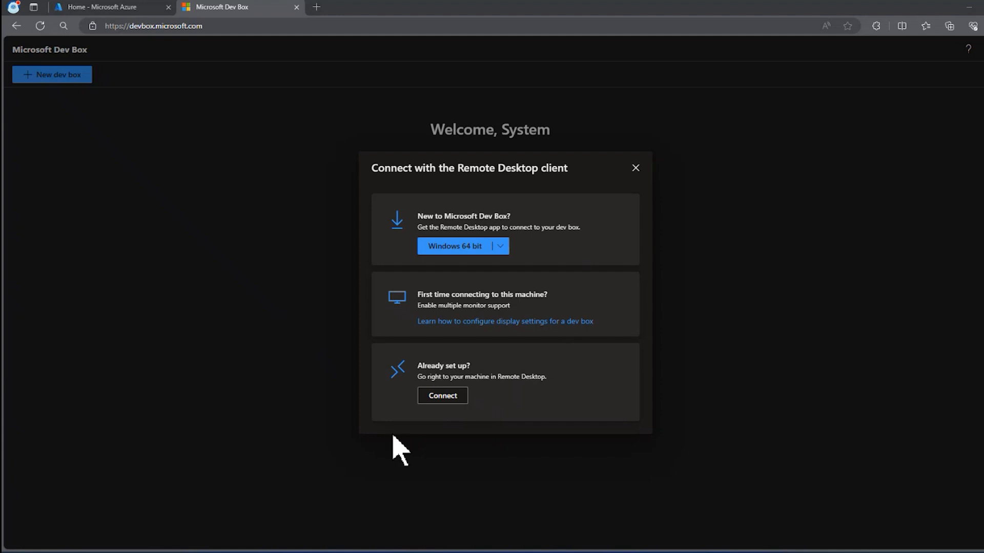
{"action": "left_click", "coordinate": [442, 395]}
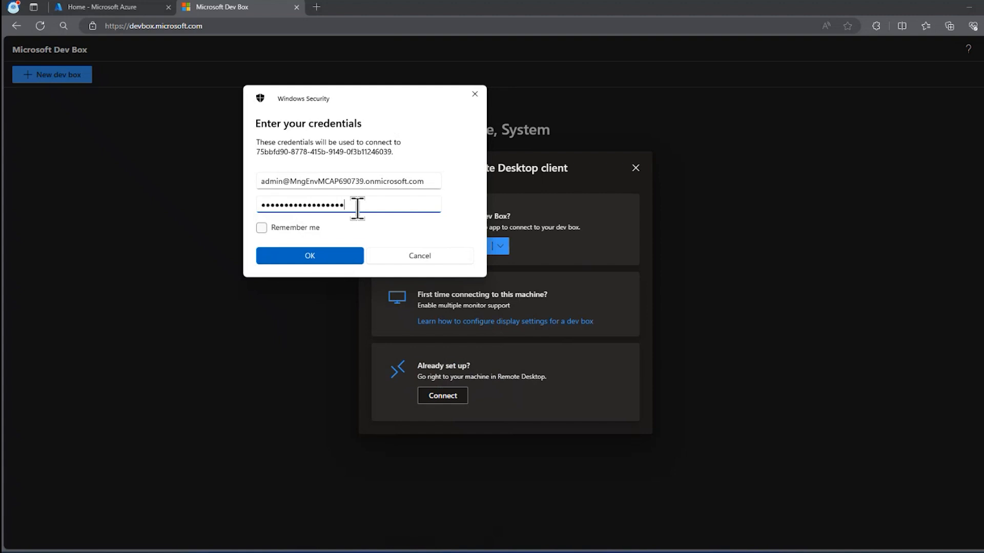
{"action": "left_click", "coordinate": [261, 227]}
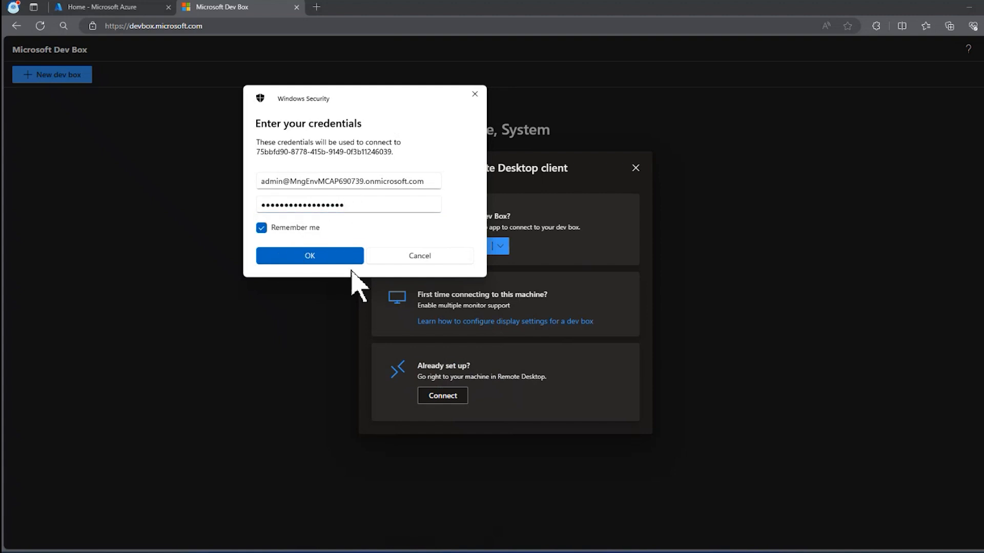
{"action": "left_click", "coordinate": [308, 255]}
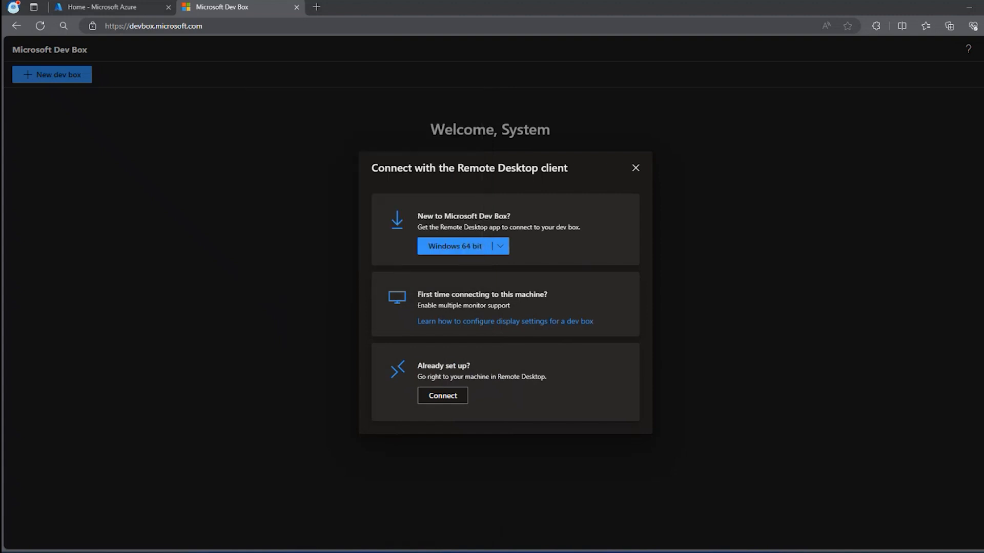
Step: Connect Remote Desktop to the 8vCPU/32GB/256GB dev box and show its Windows desktop
{"action": "left_click", "coordinate": [442, 395]}
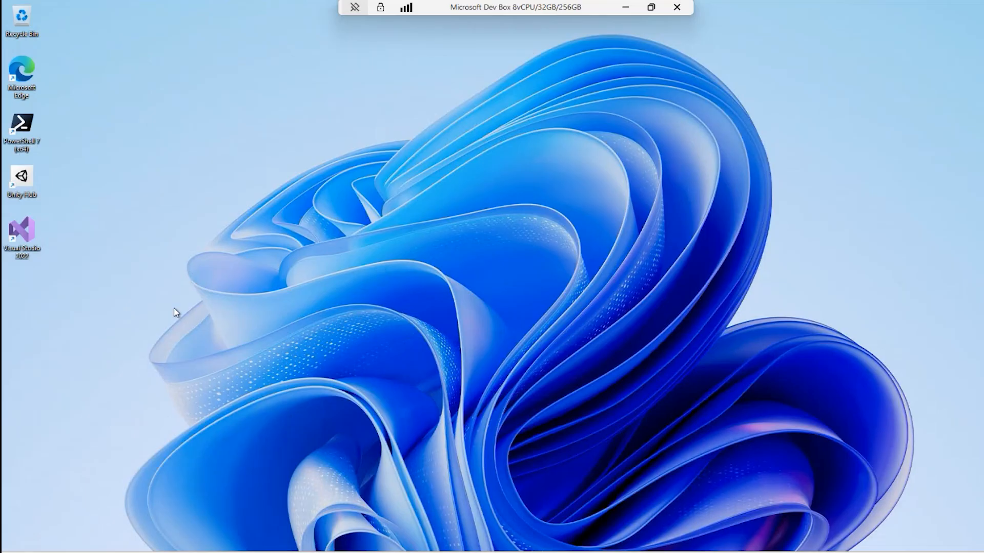
{"action": "mouse_move", "coordinate": [283, 335]}
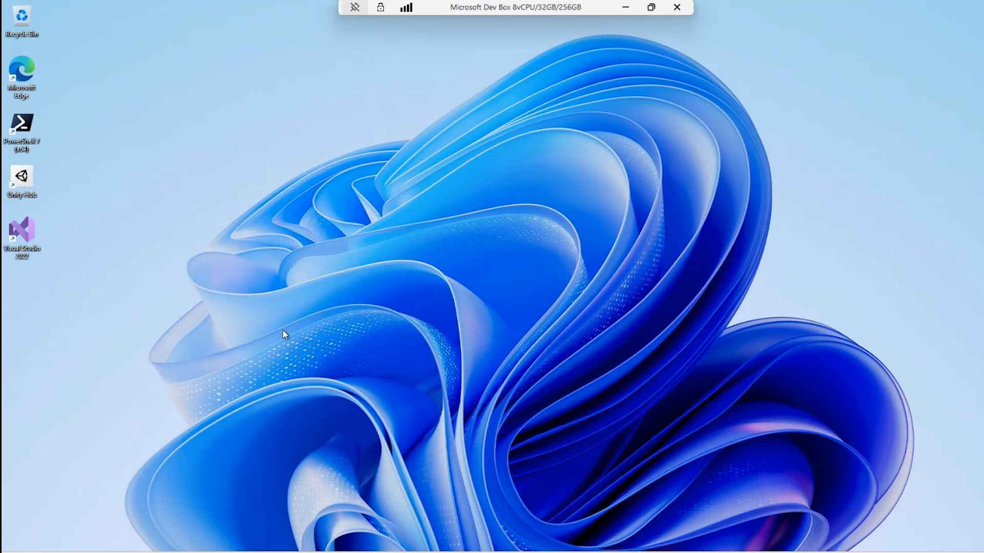
{"action": "mouse_move", "coordinate": [619, 358]}
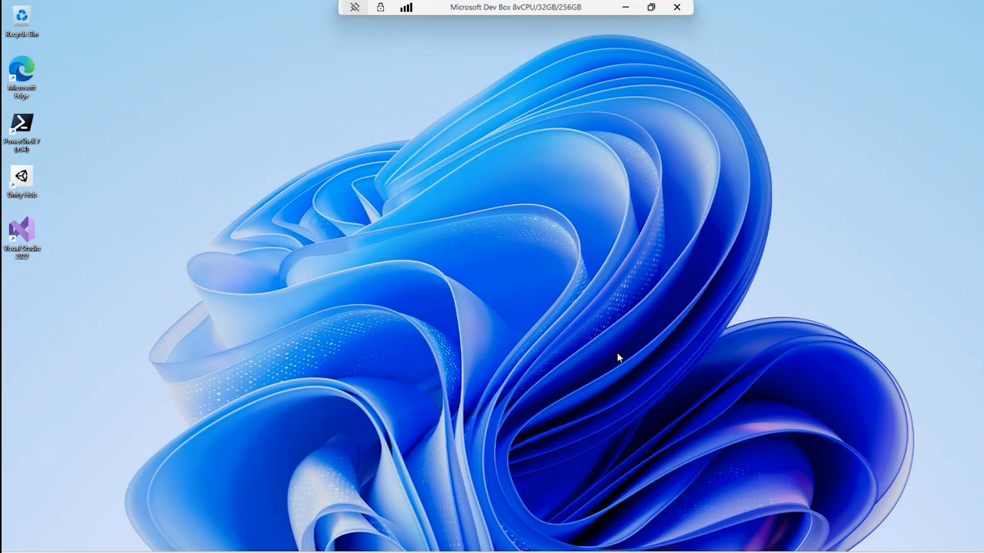
{"action": "mouse_move", "coordinate": [386, 369]}
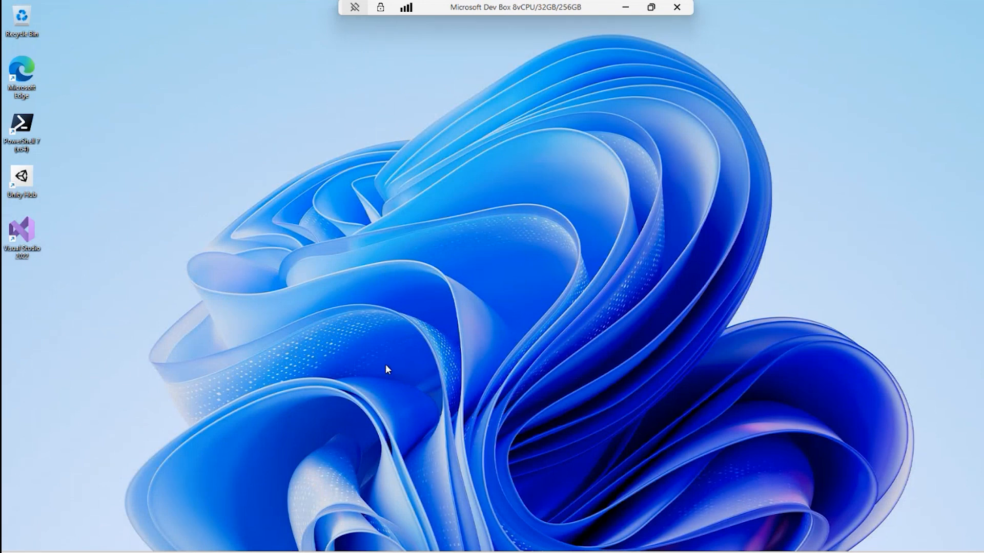
{"action": "mouse_move", "coordinate": [523, 342]}
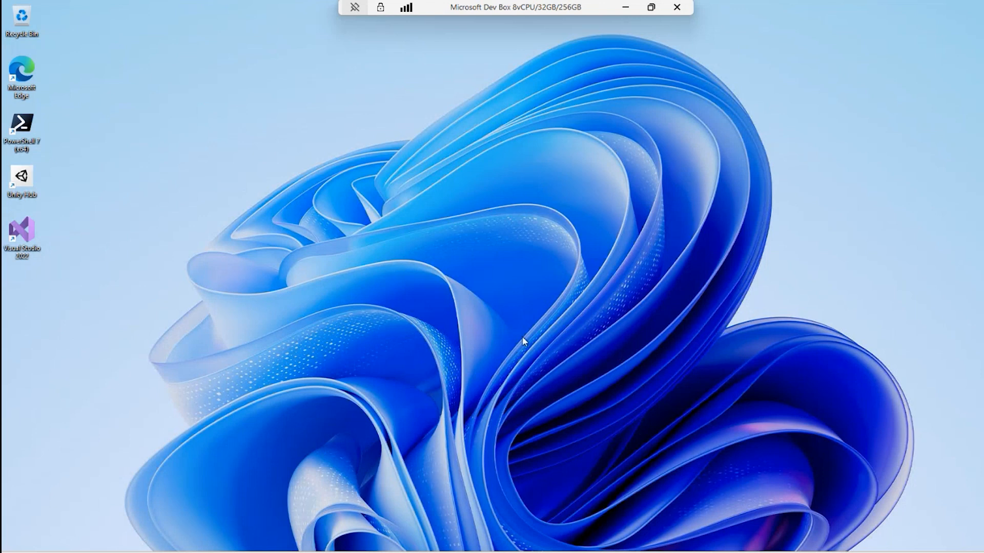
{"action": "mouse_move", "coordinate": [414, 302]}
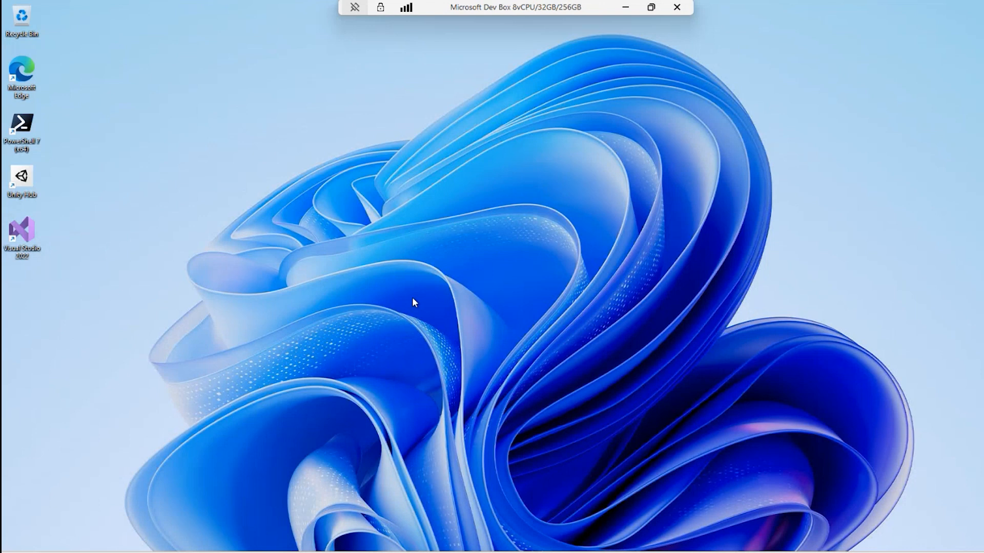
{"action": "mouse_move", "coordinate": [478, 257]}
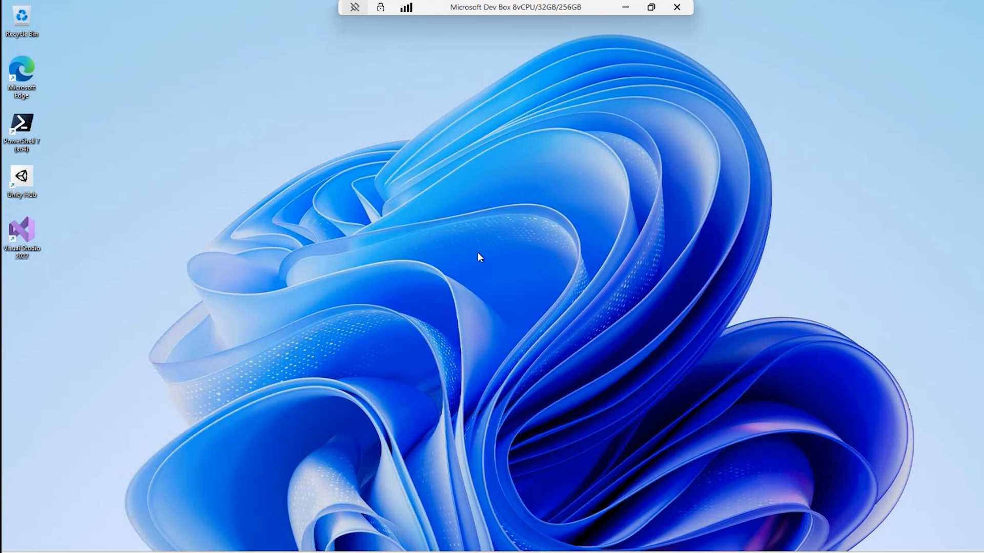